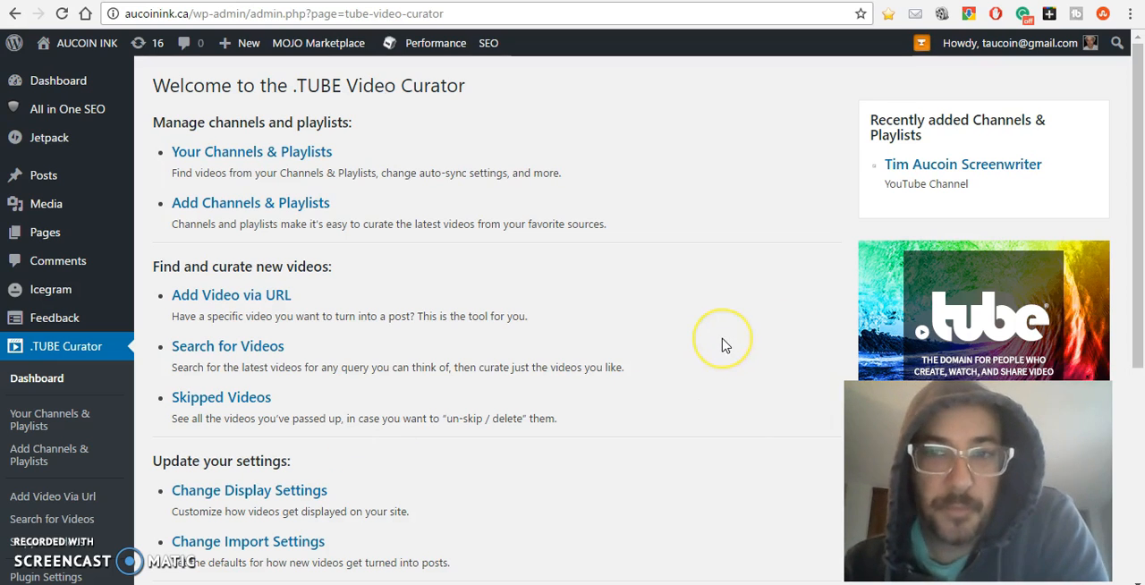
{"action": "mouse_move", "coordinate": [724, 345]}
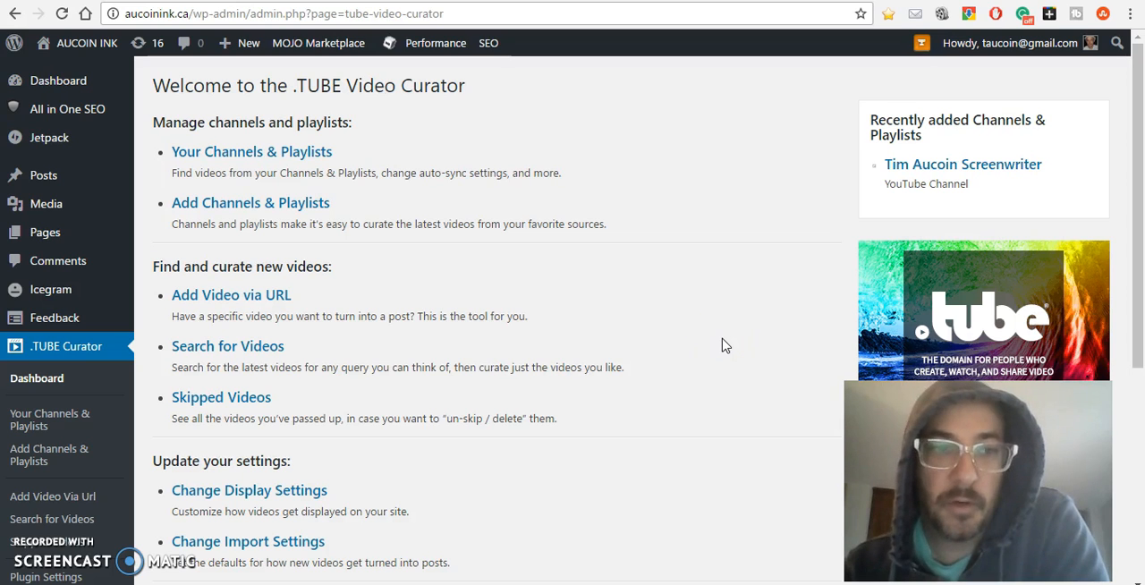
{"action": "mouse_move", "coordinate": [146, 351]}
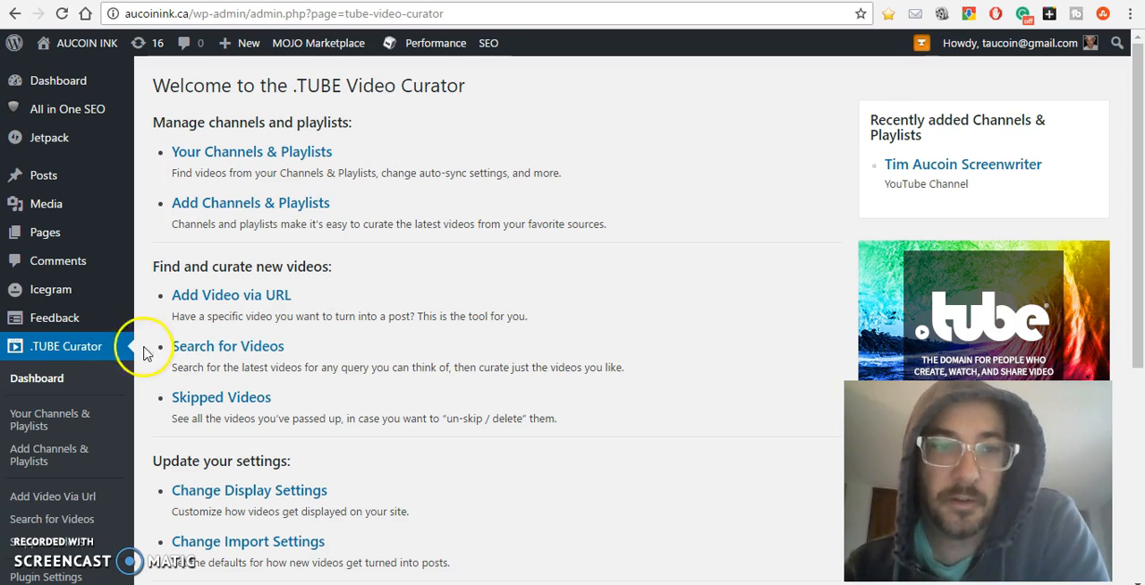
{"action": "mouse_move", "coordinate": [143, 349]}
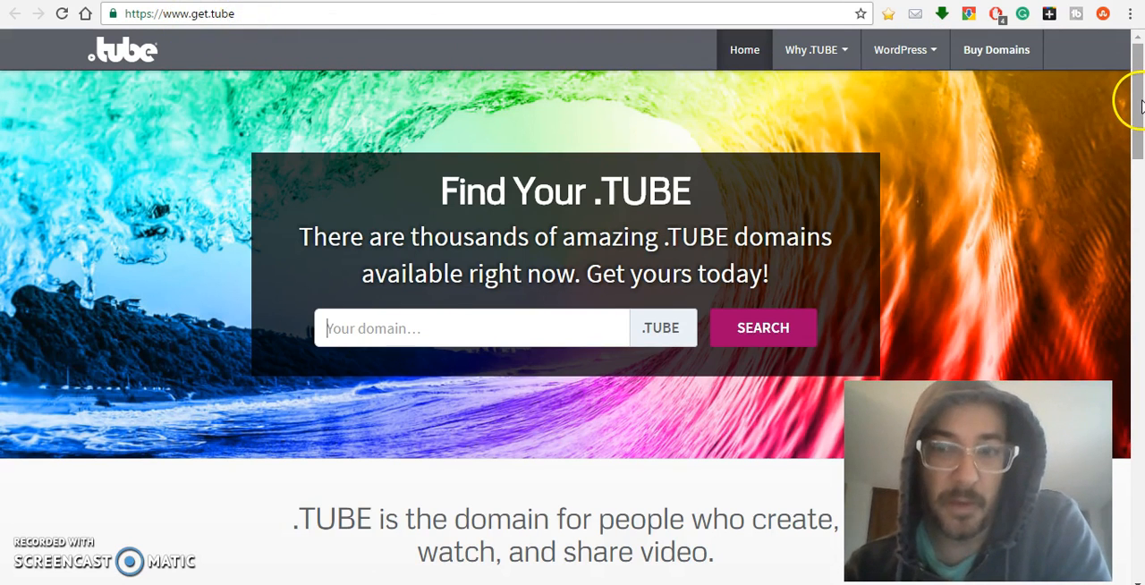
- Scroll the get.tube homepage down to the footer's WordPress Video Curator Plugin link
{"action": "scroll", "scroll_direction": "down", "scroll_amount": 3}
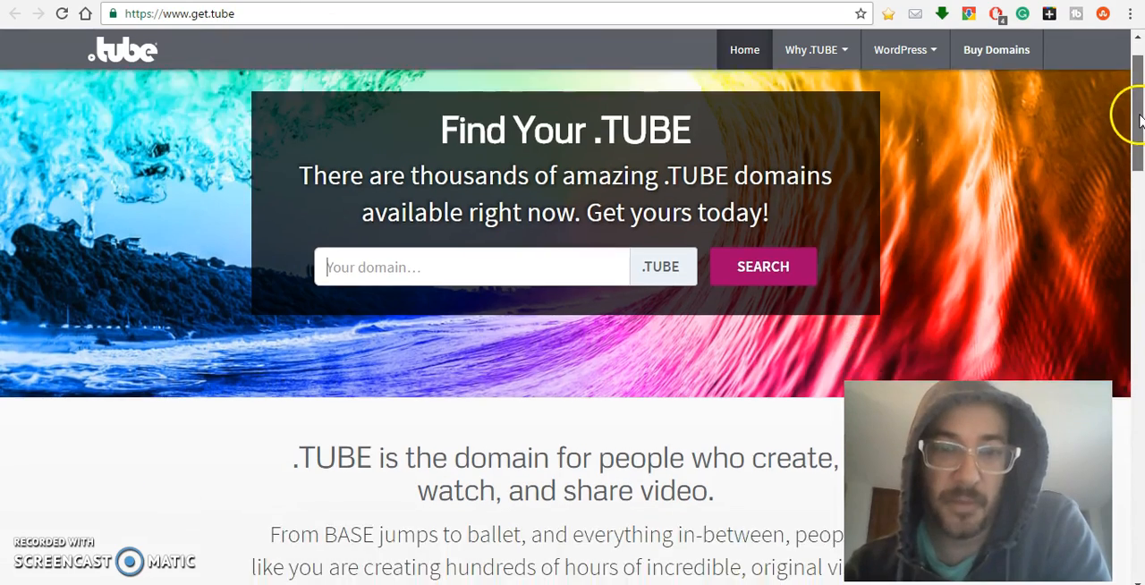
{"action": "scroll", "scroll_direction": "down", "scroll_amount": 3}
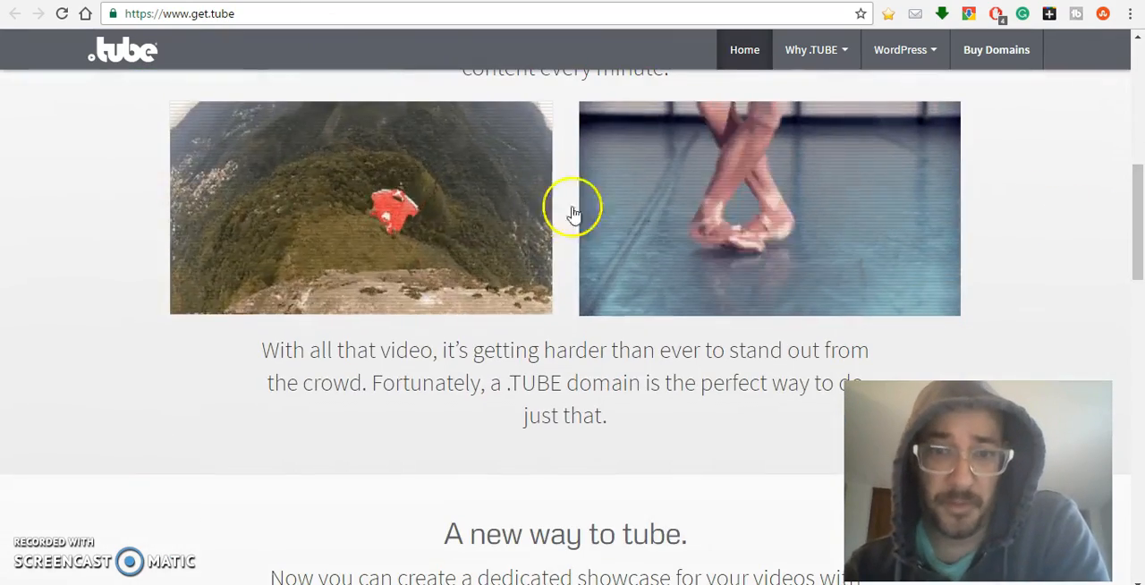
{"action": "mouse_move", "coordinate": [1084, 233]}
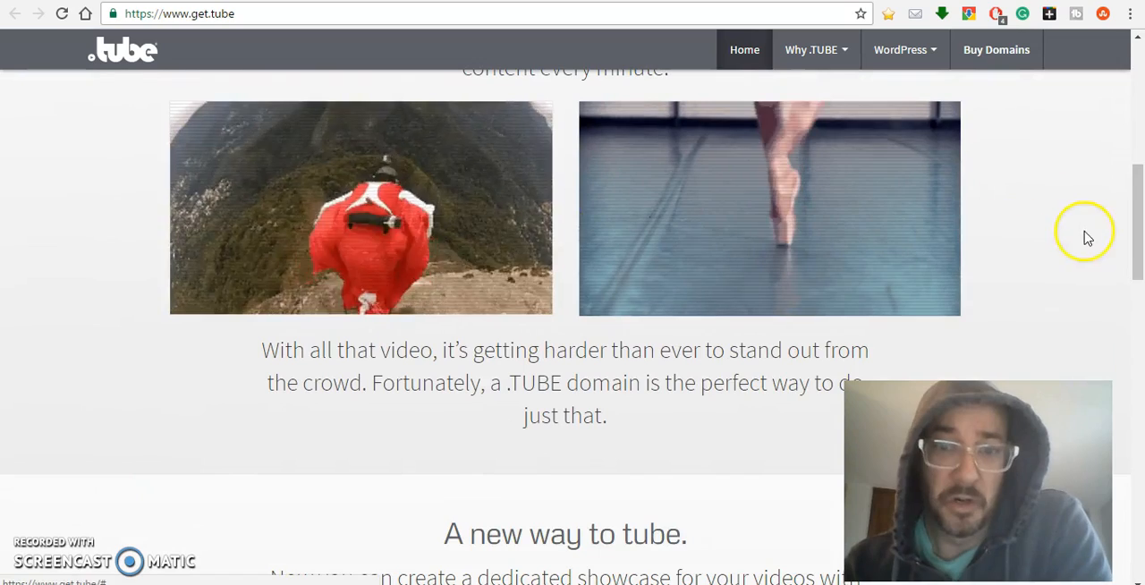
{"action": "scroll", "scroll_direction": "up", "scroll_amount": 3}
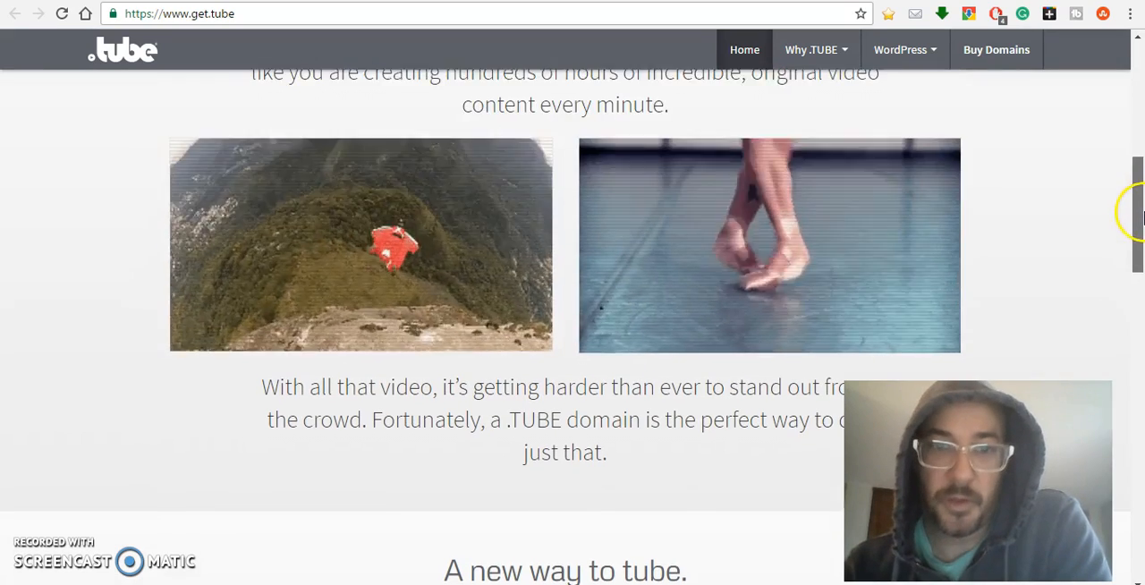
{"action": "scroll", "scroll_direction": "down", "scroll_amount": 3}
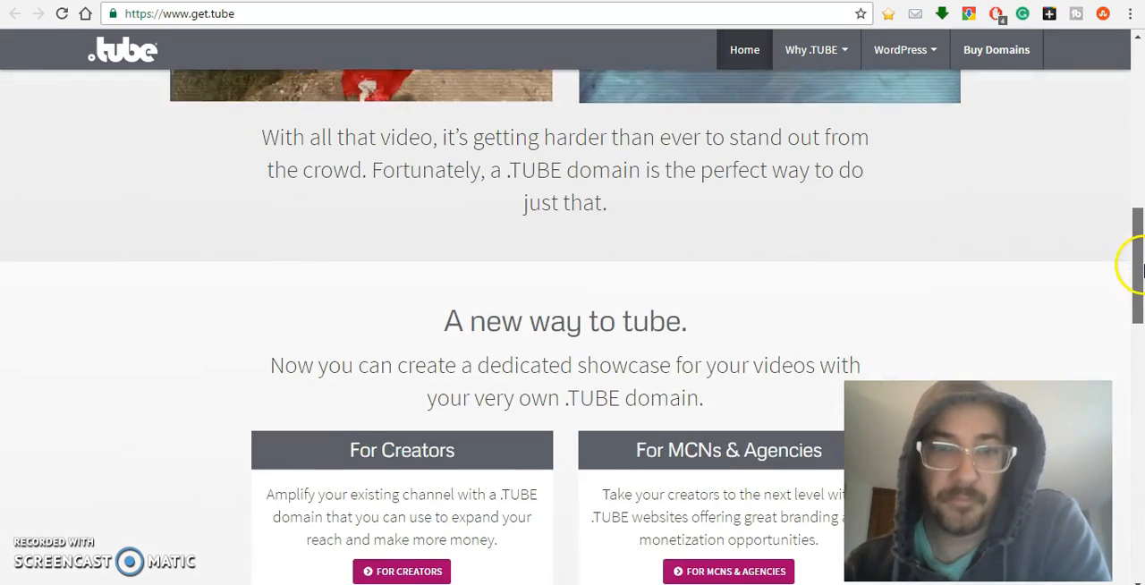
{"action": "scroll", "scroll_direction": "down", "scroll_amount": 3}
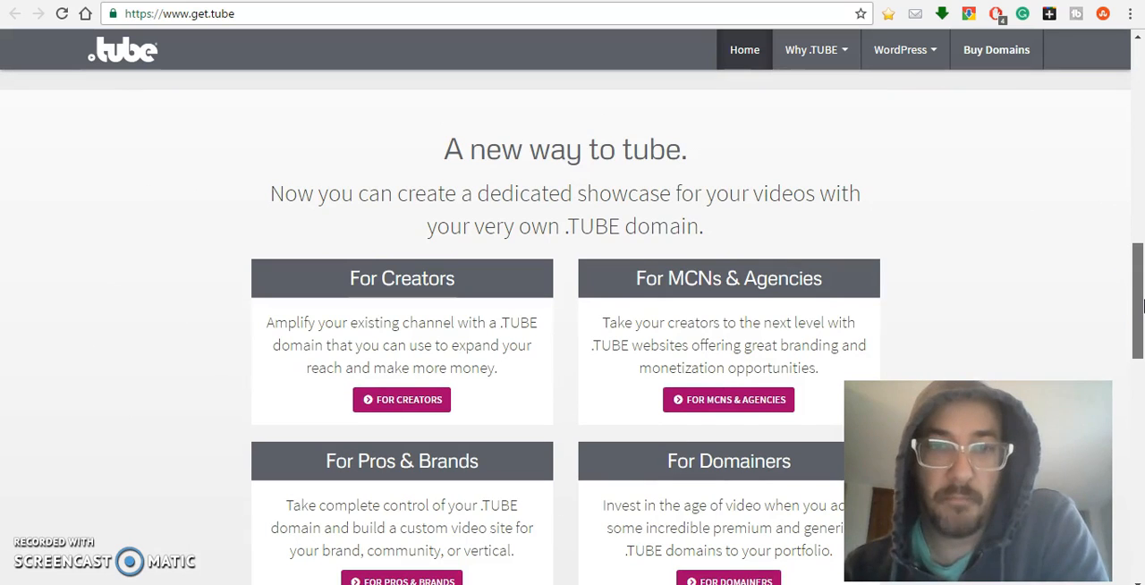
{"action": "scroll", "scroll_direction": "down", "scroll_amount": 3}
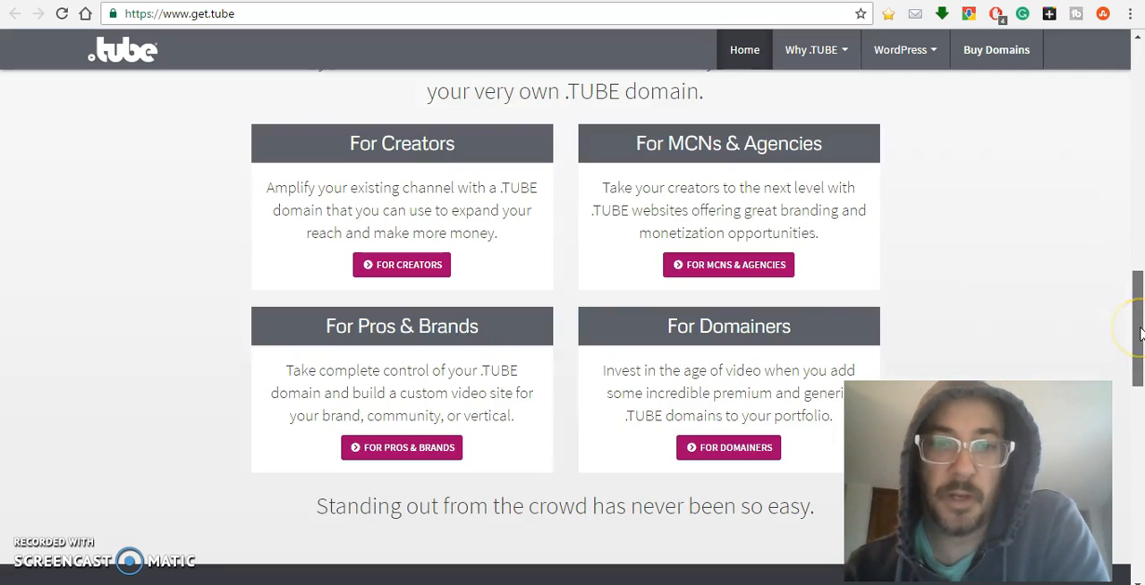
{"action": "scroll", "scroll_direction": "down", "scroll_amount": 3}
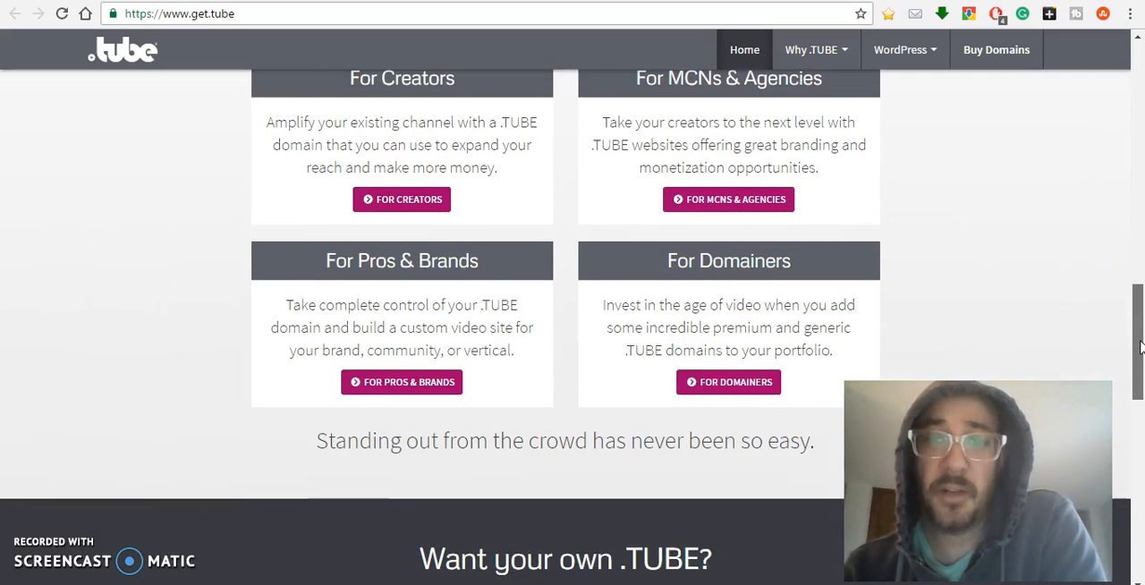
{"action": "scroll", "scroll_direction": "down", "scroll_amount": 3}
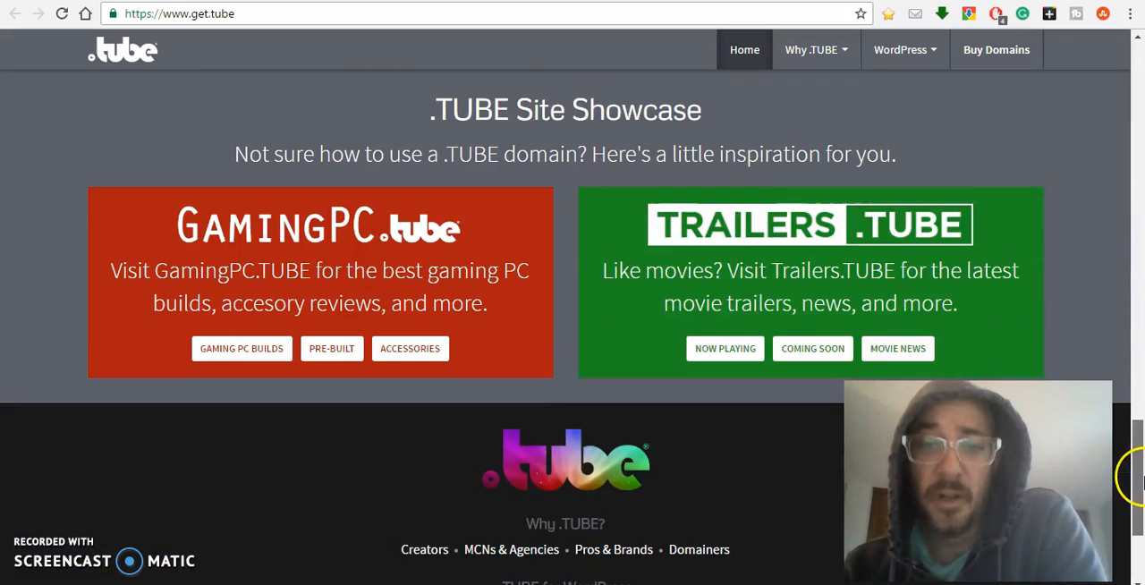
{"action": "mouse_move", "coordinate": [848, 347]}
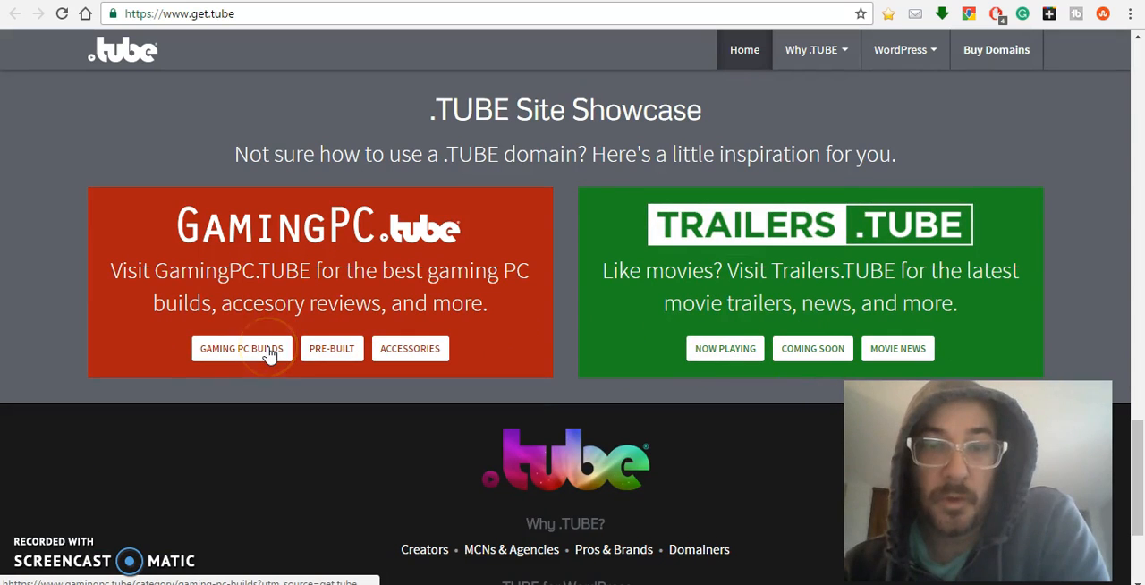
{"action": "mouse_move", "coordinate": [676, 350]}
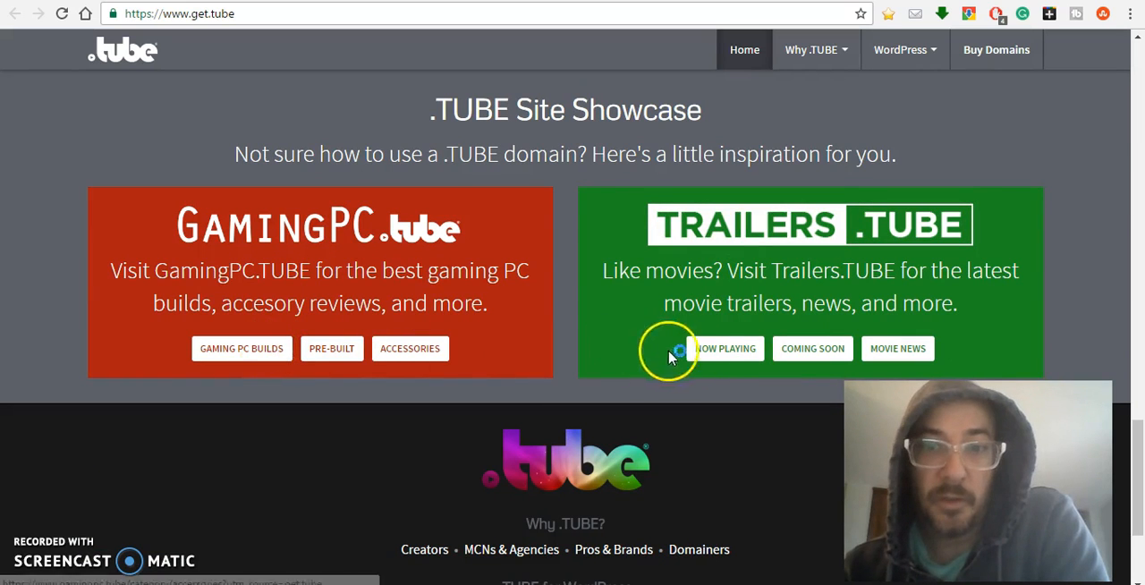
{"action": "scroll", "scroll_direction": "down", "scroll_amount": 3}
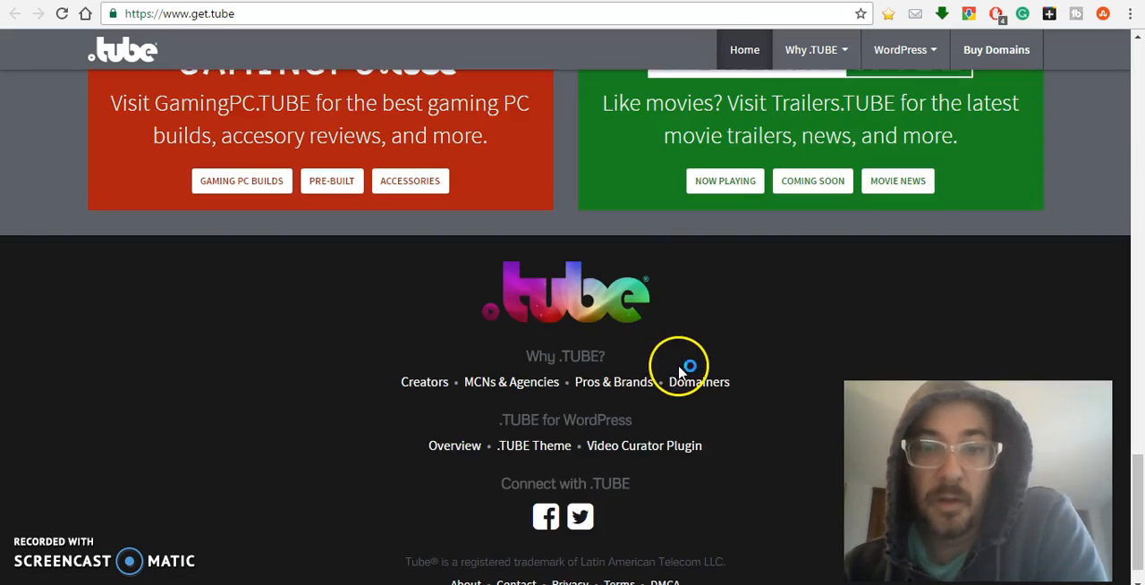
{"action": "scroll", "scroll_direction": "down", "scroll_amount": 3}
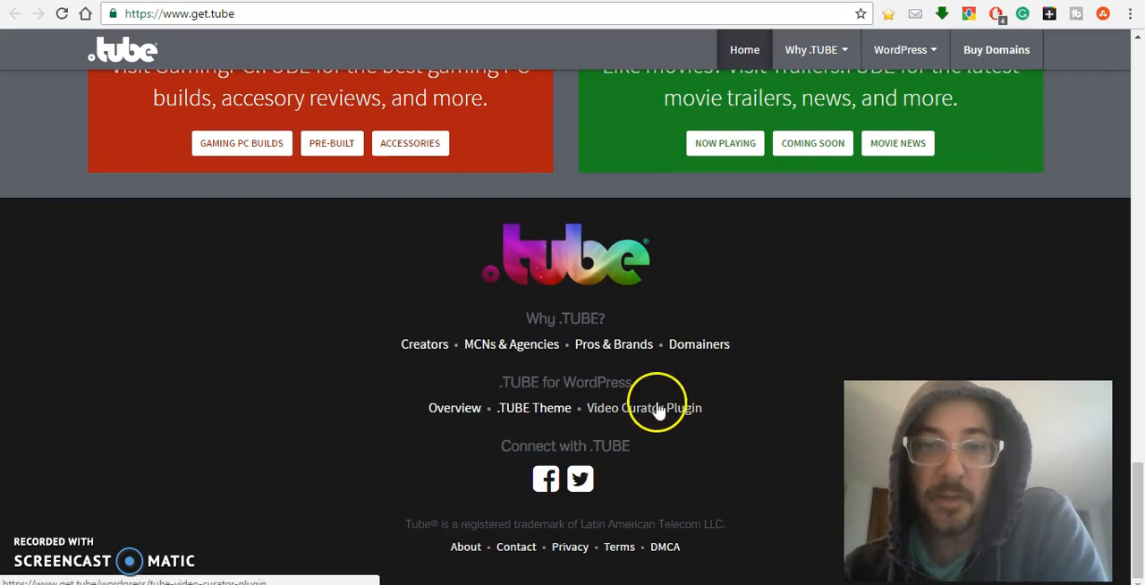
{"action": "mouse_move", "coordinate": [689, 465]}
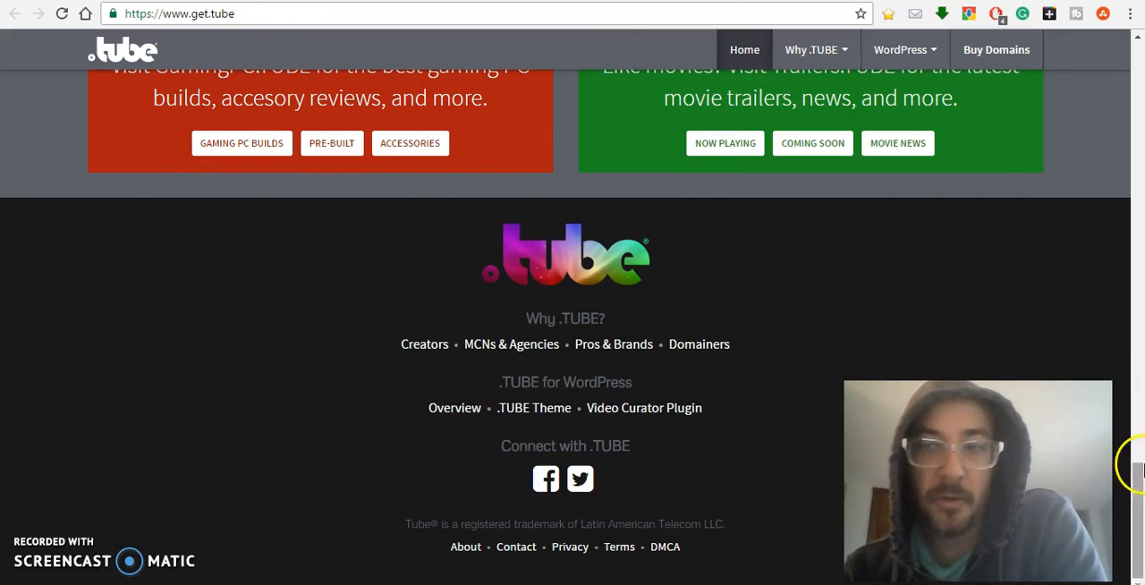
{"action": "scroll", "scroll_direction": "up", "scroll_amount": 3}
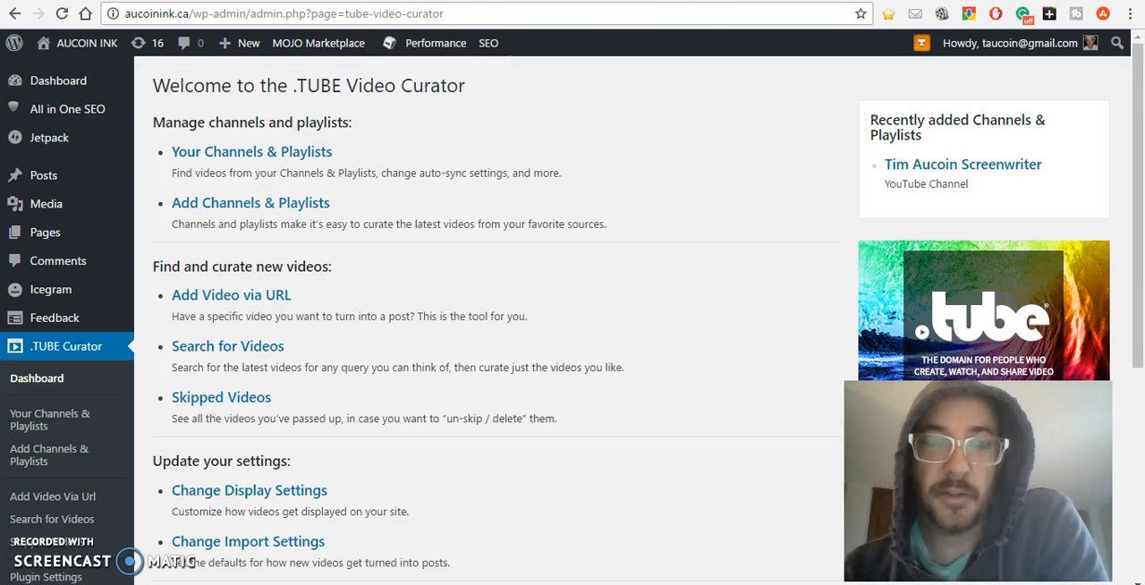
{"action": "mouse_move", "coordinate": [54, 318]}
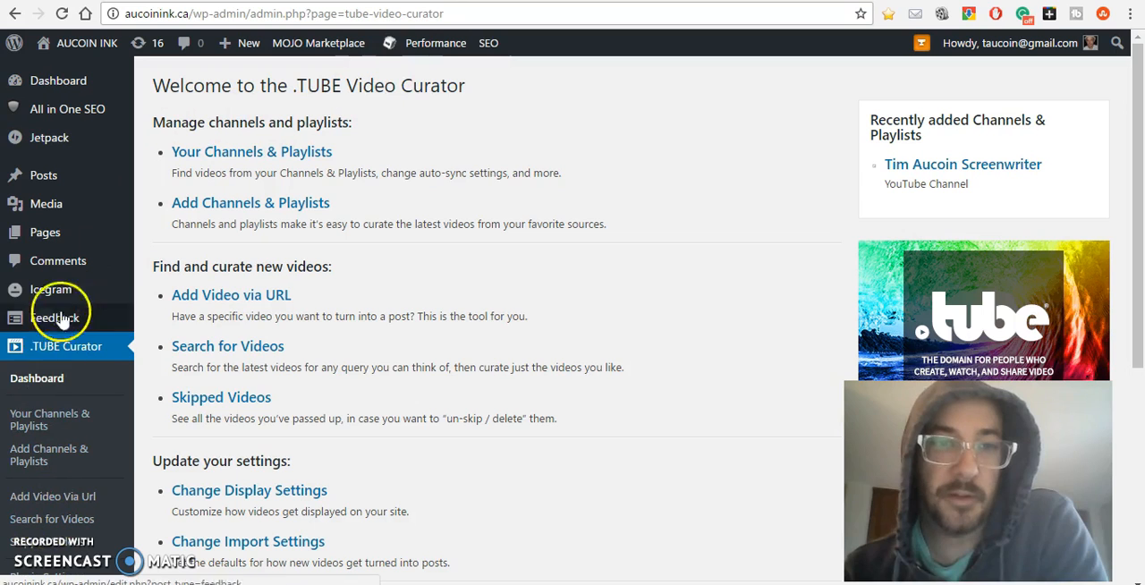
{"action": "mouse_move", "coordinate": [623, 220]}
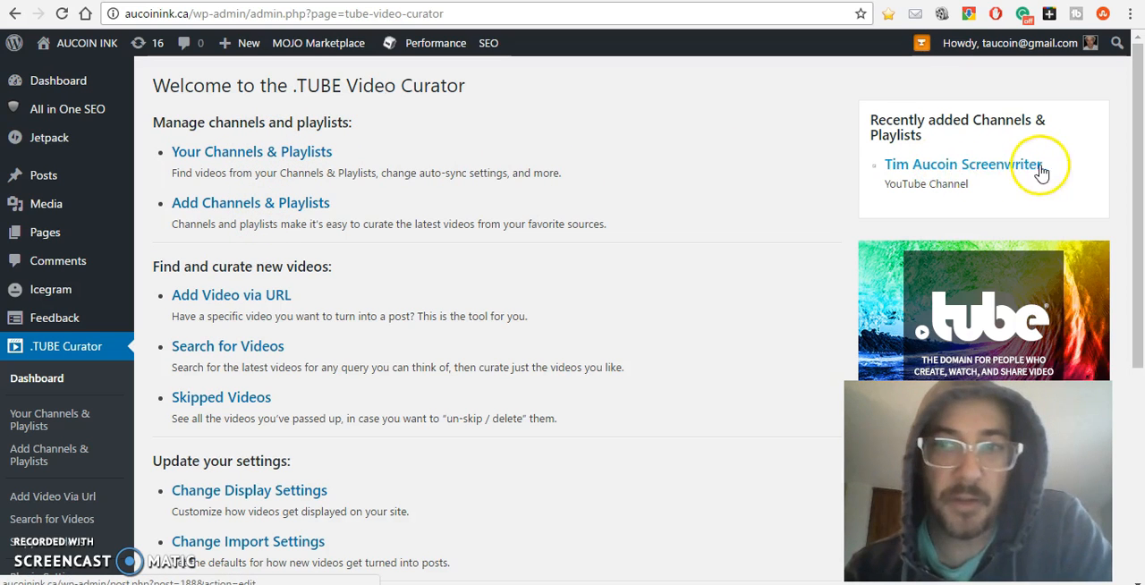
- Open the Tim Aucoin Screenwriter channel from Recently added Channels & Playlists
{"action": "left_click", "coordinate": [962, 165]}
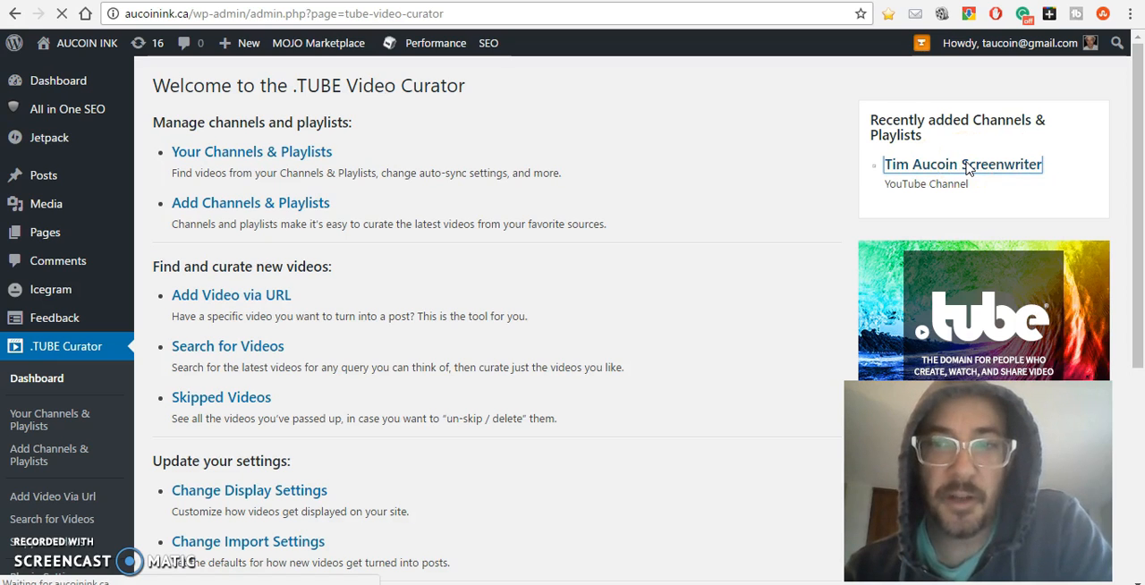
{"action": "mouse_move", "coordinate": [762, 222]}
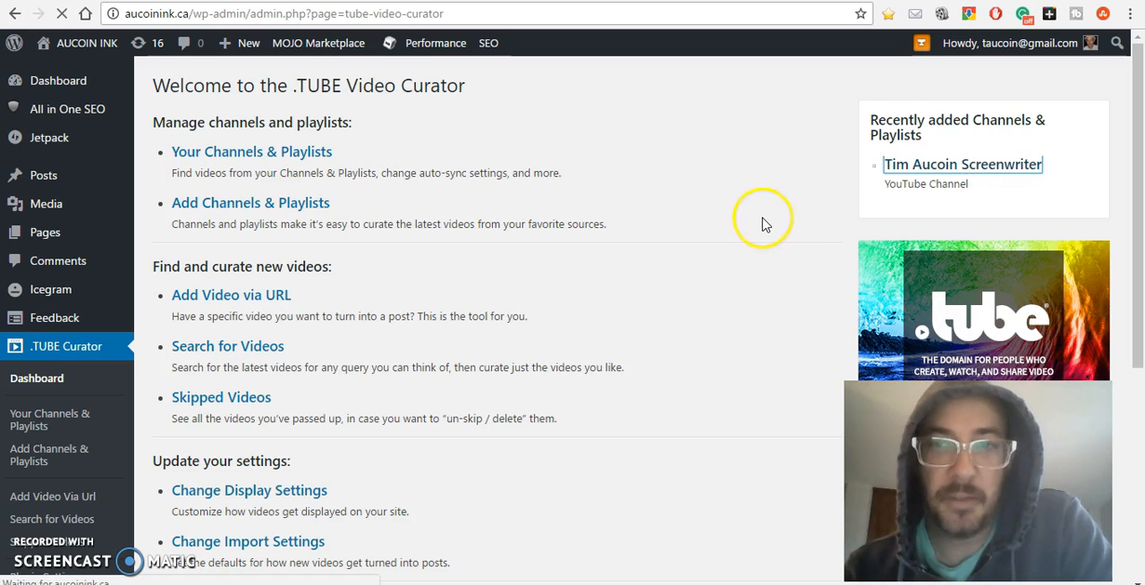
{"action": "left_click", "coordinate": [963, 165]}
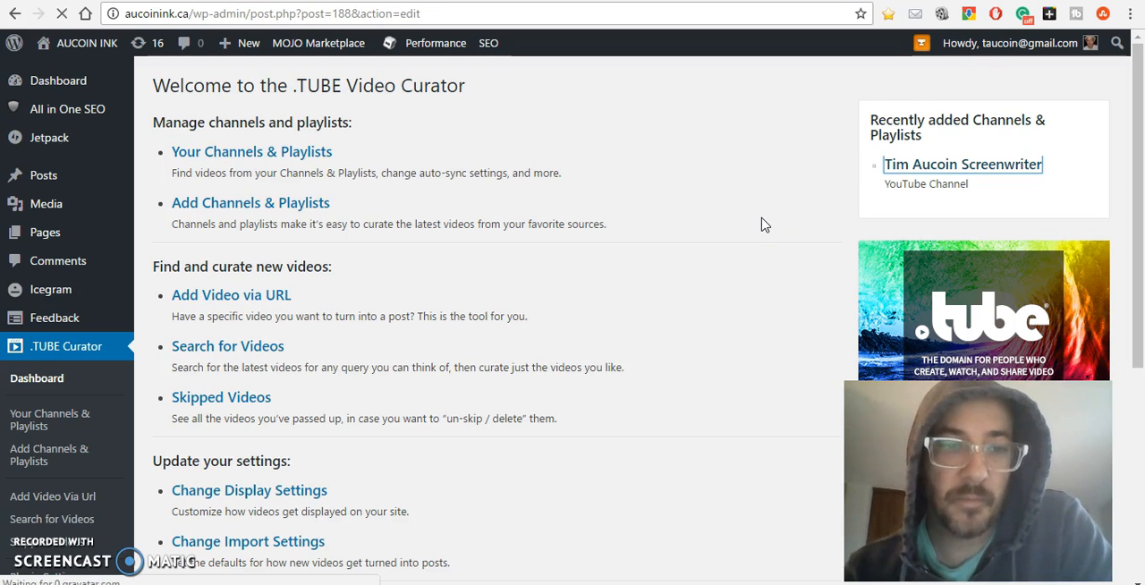
{"action": "left_click", "coordinate": [963, 164]}
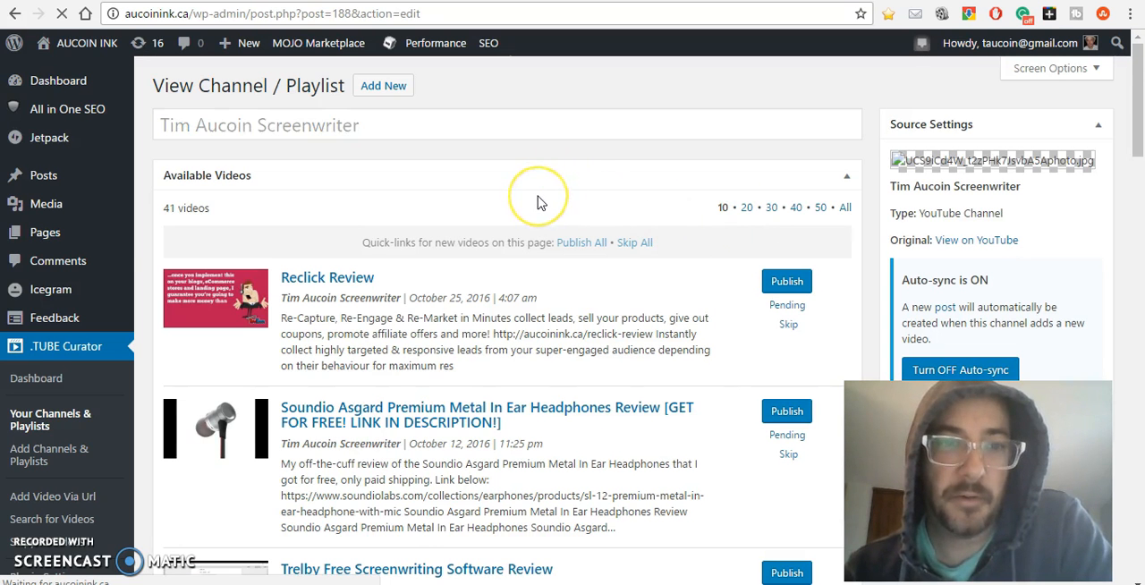
{"action": "scroll", "scroll_direction": "down", "scroll_amount": 3}
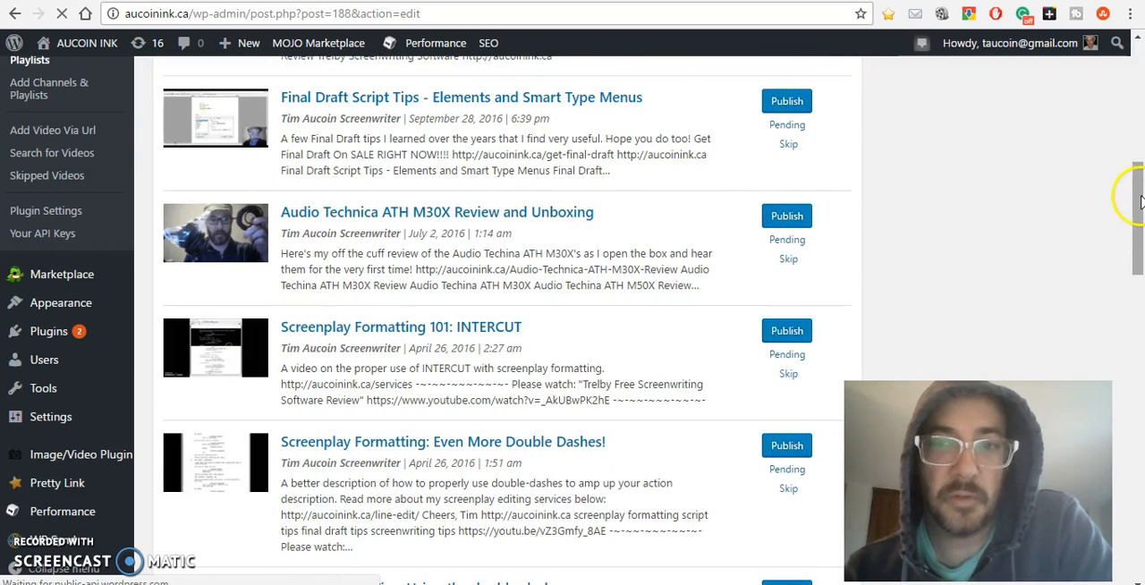
{"action": "scroll", "scroll_direction": "up", "scroll_amount": 3}
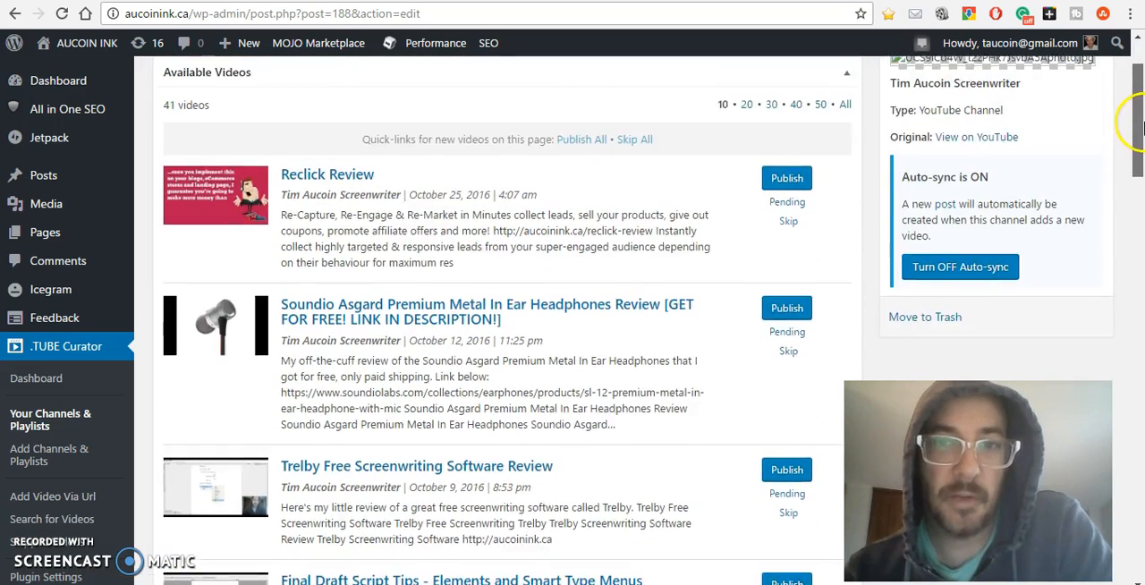
{"action": "scroll", "scroll_direction": "down", "scroll_amount": 3}
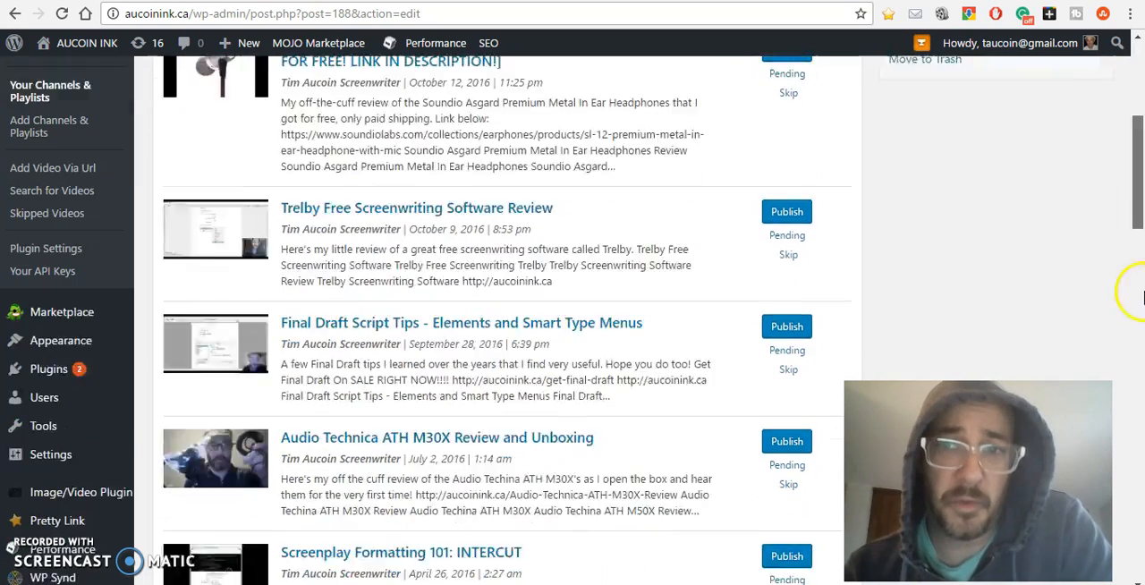
{"action": "scroll", "scroll_direction": "down", "scroll_amount": 3}
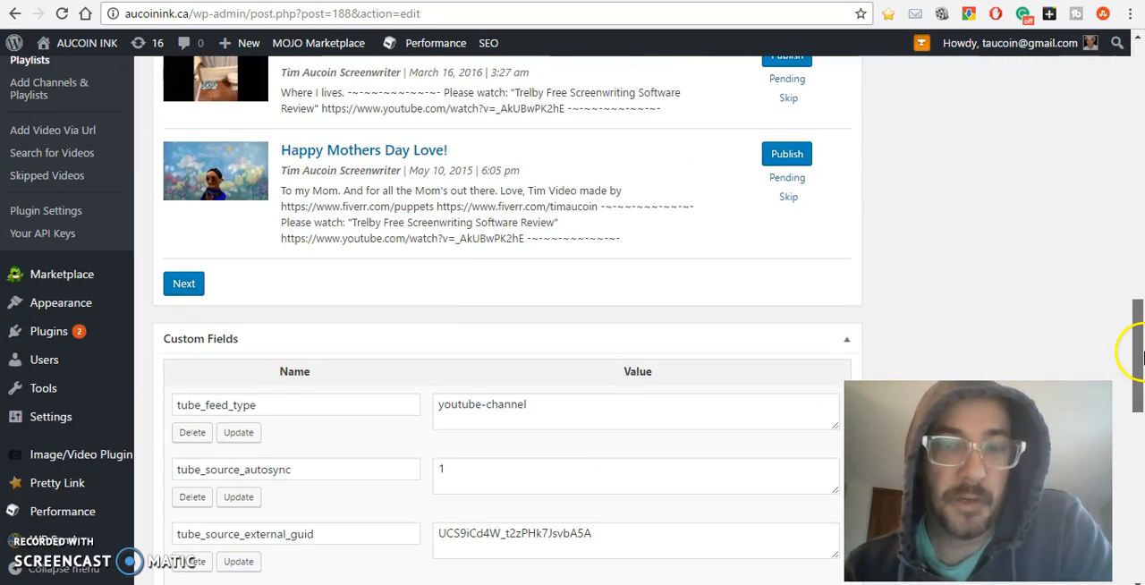
{"action": "scroll", "scroll_direction": "down", "scroll_amount": 3}
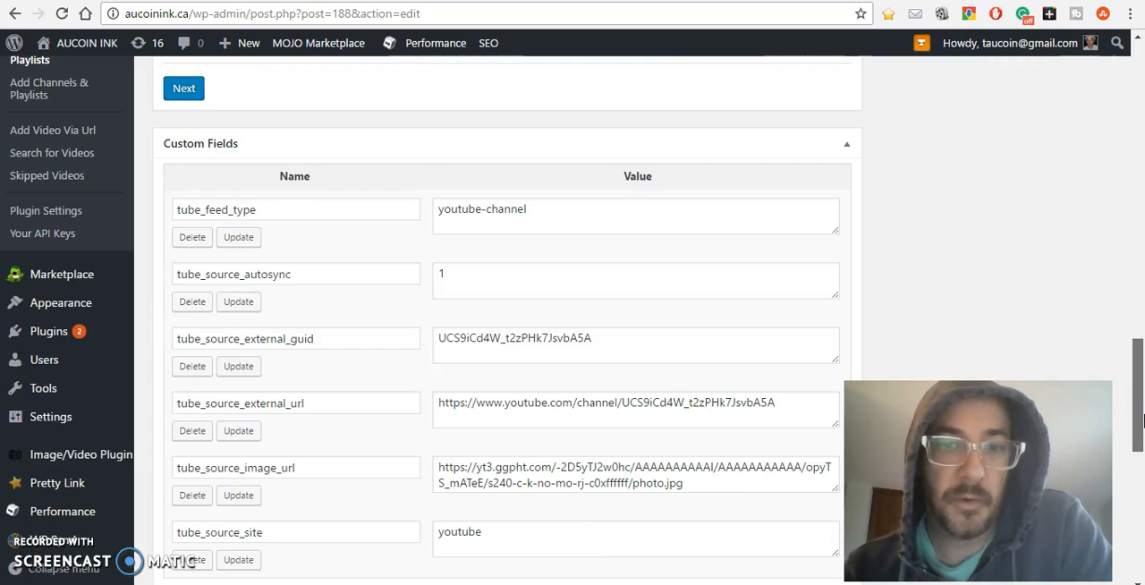
{"action": "scroll", "scroll_direction": "down", "scroll_amount": 3}
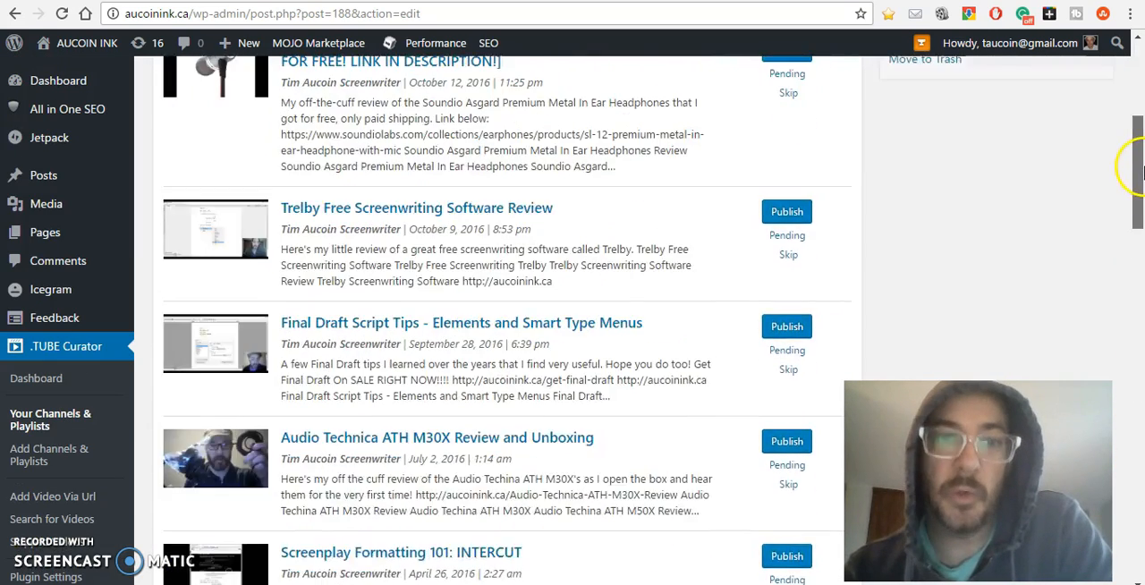
{"action": "scroll", "scroll_direction": "up", "scroll_amount": 3}
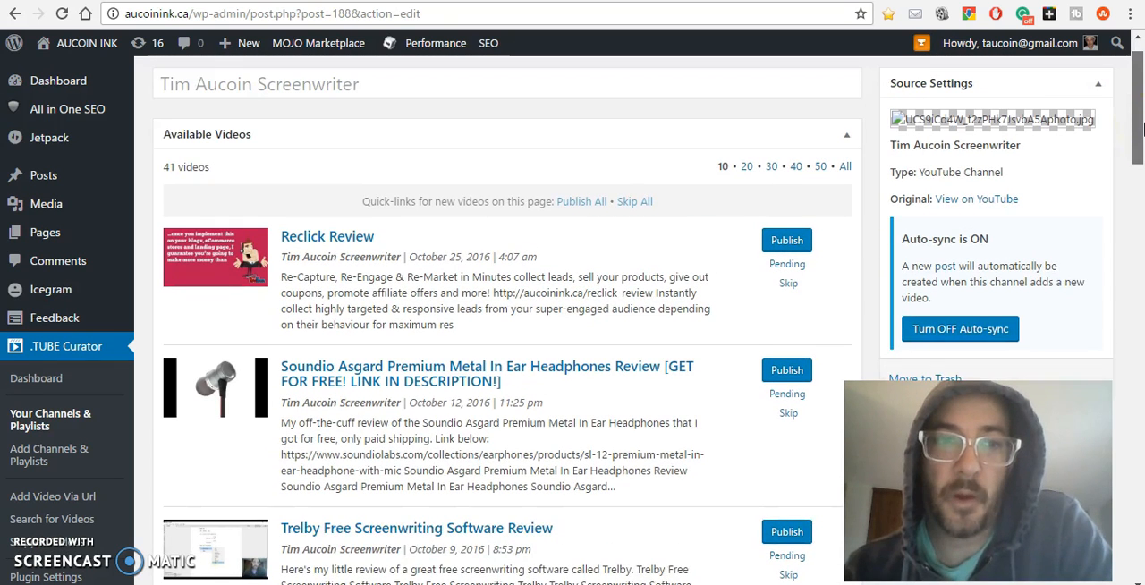
{"action": "scroll", "scroll_direction": "down", "scroll_amount": 3}
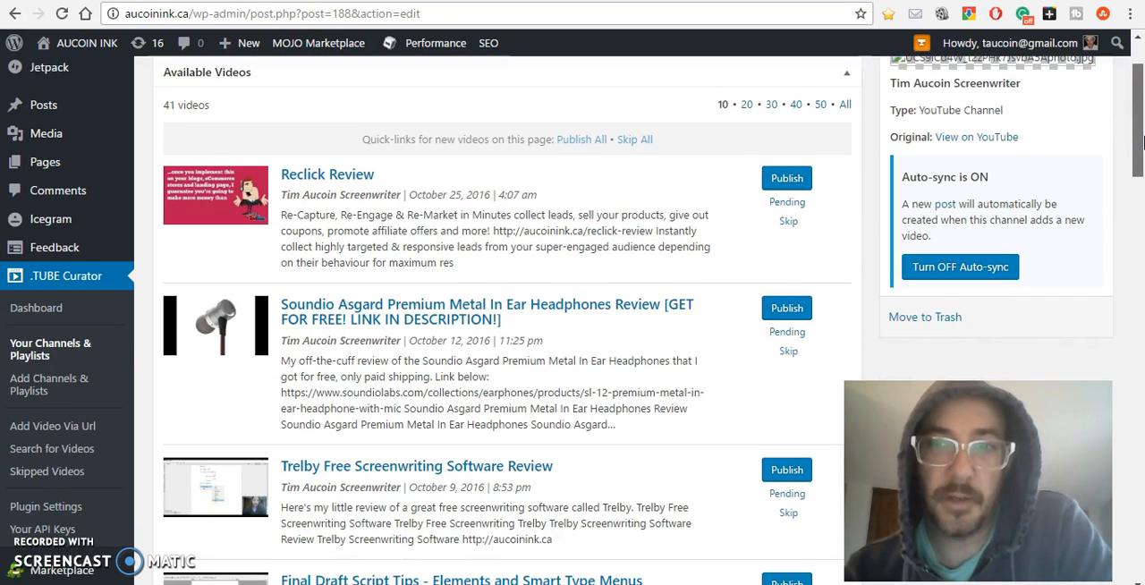
{"action": "mouse_move", "coordinate": [696, 168]}
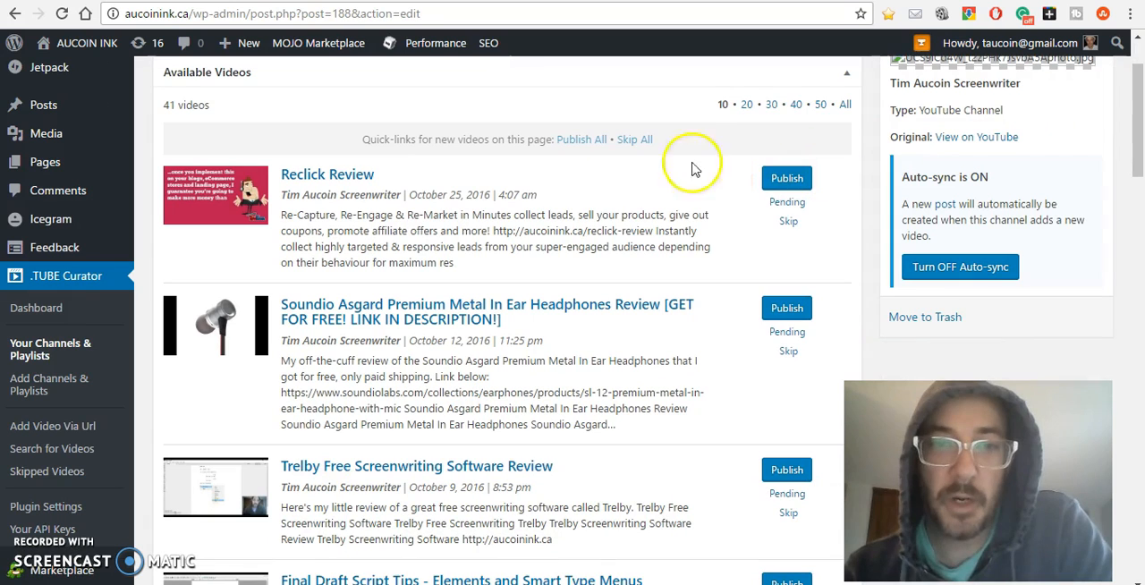
{"action": "scroll", "scroll_direction": "down", "scroll_amount": 3}
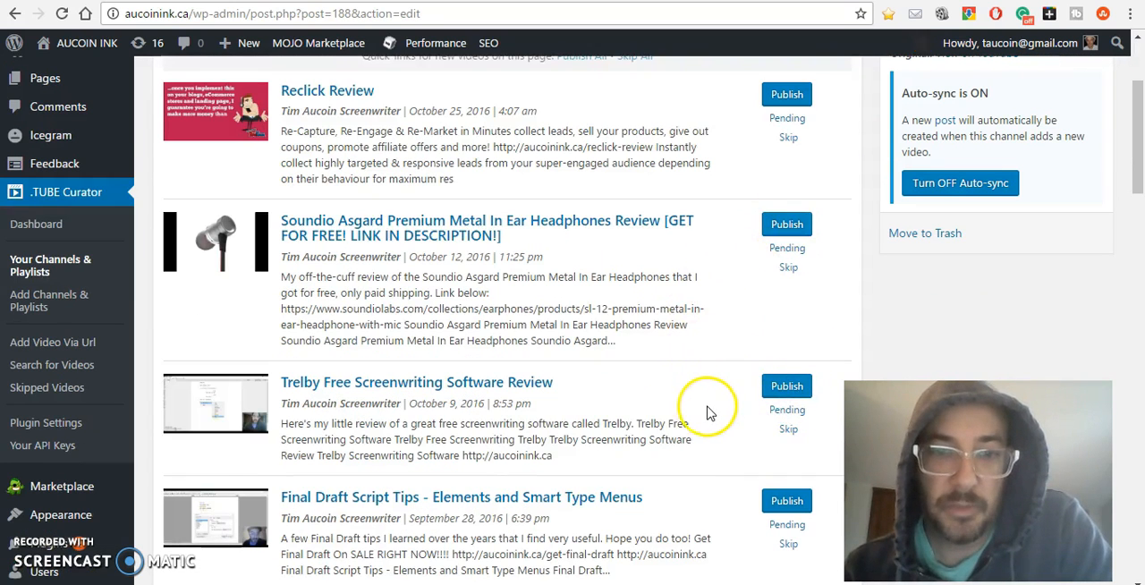
{"action": "scroll", "scroll_direction": "down", "scroll_amount": 3}
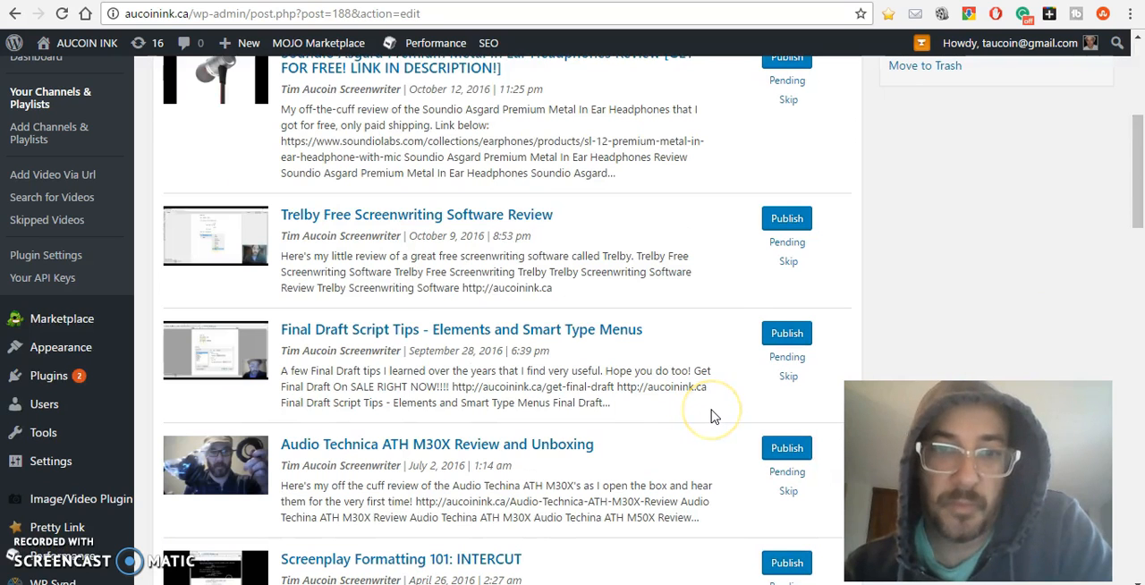
{"action": "scroll", "scroll_direction": "down", "scroll_amount": 3}
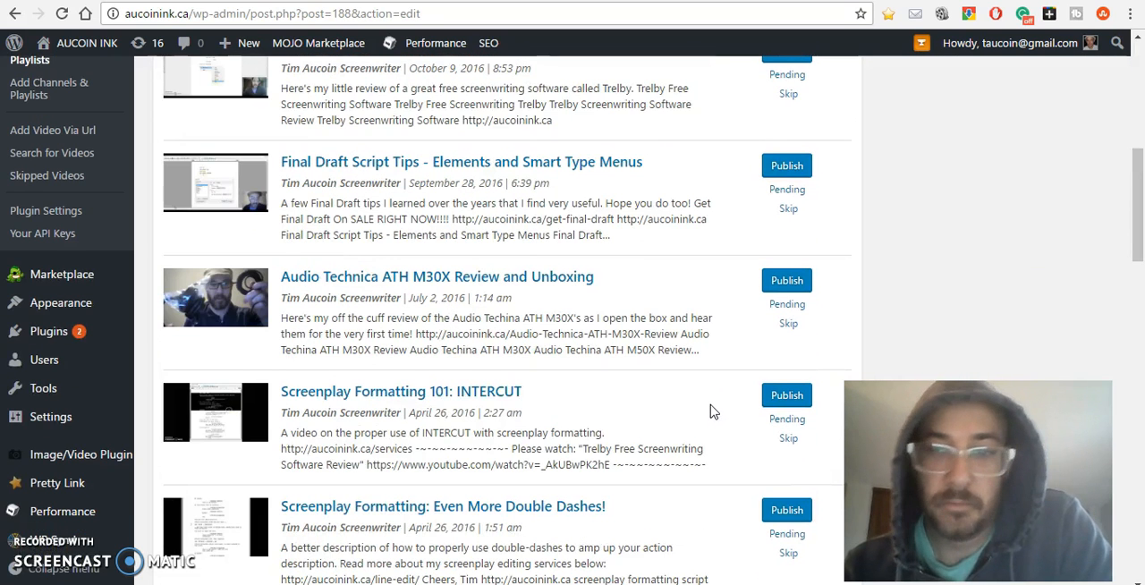
{"action": "scroll", "scroll_direction": "down", "scroll_amount": 3}
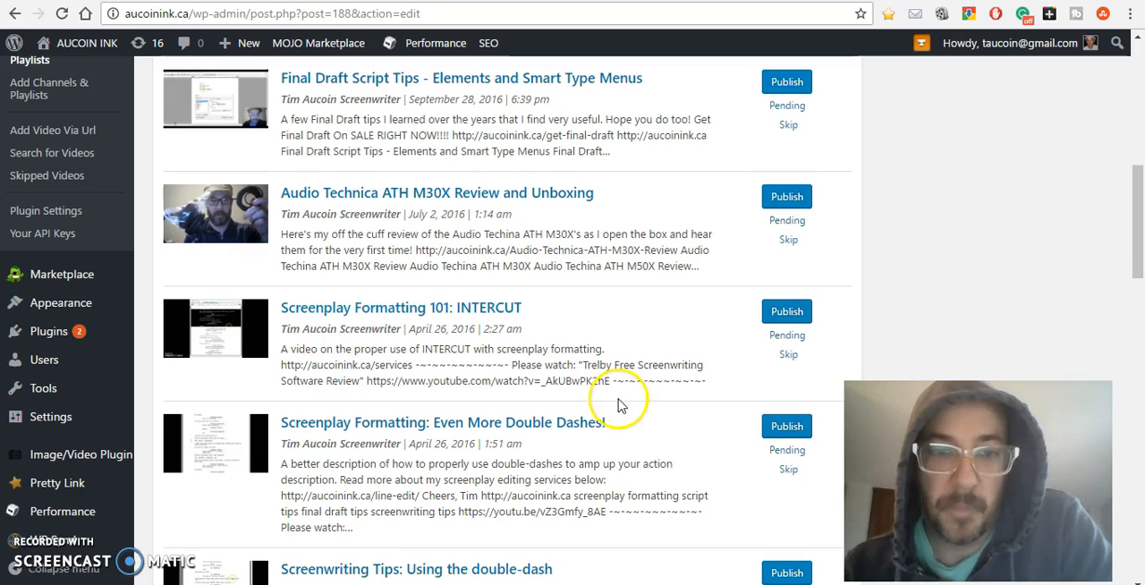
{"action": "scroll", "scroll_direction": "down", "scroll_amount": 3}
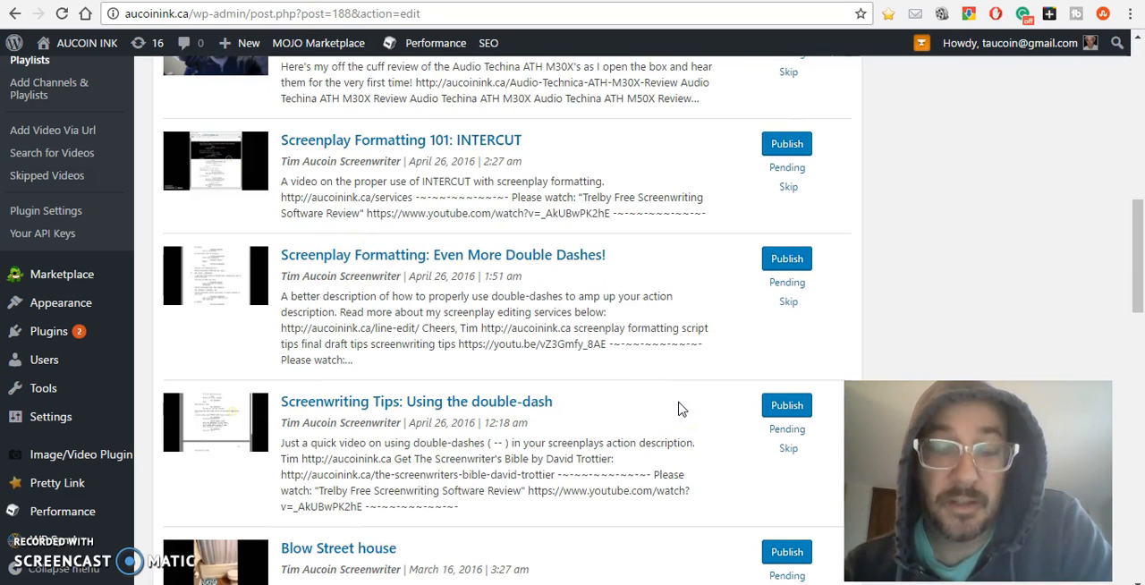
{"action": "scroll", "scroll_direction": "down", "scroll_amount": 3}
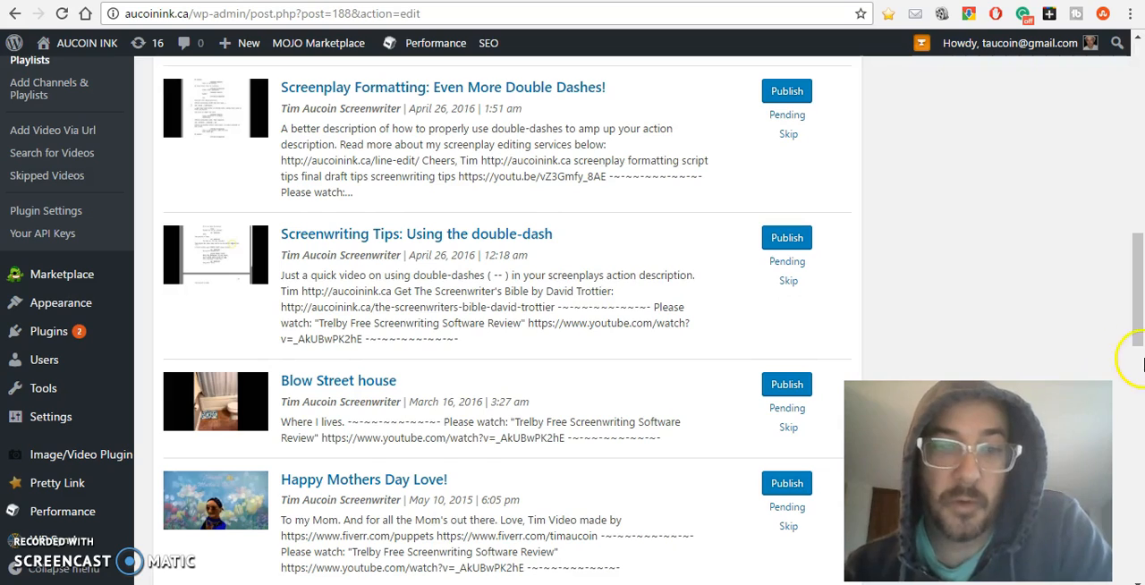
{"action": "scroll", "scroll_direction": "down", "scroll_amount": 3}
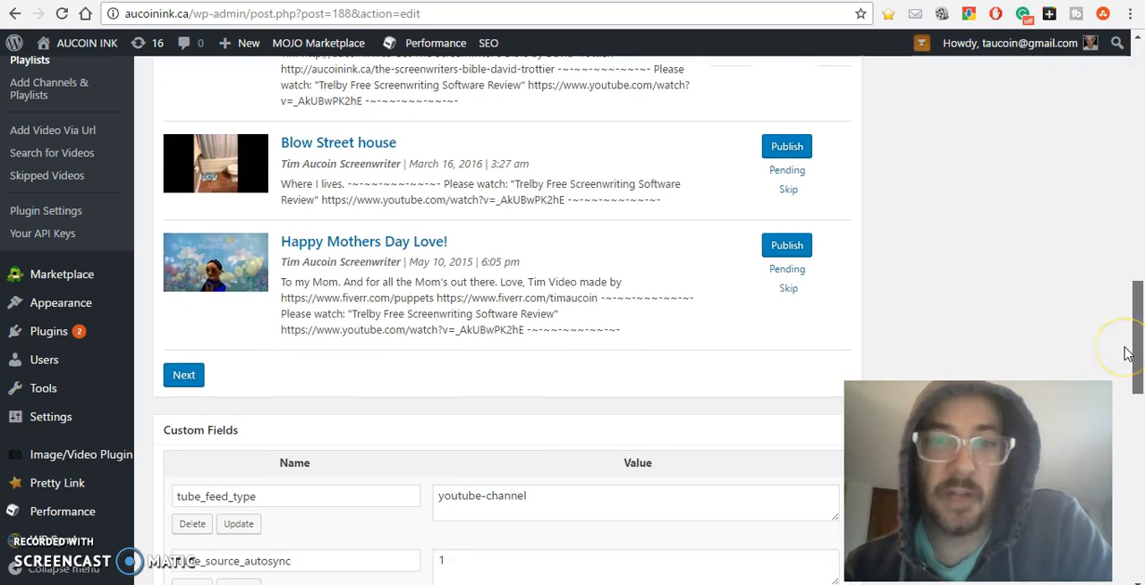
{"action": "scroll", "scroll_direction": "up", "scroll_amount": 3}
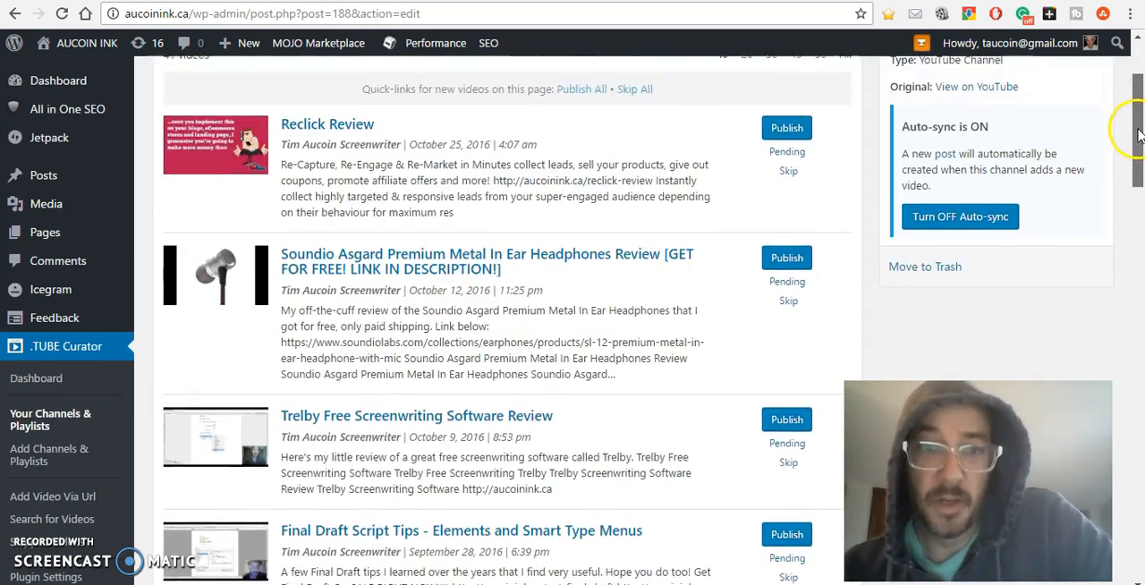
{"action": "scroll", "scroll_direction": "up", "scroll_amount": 3}
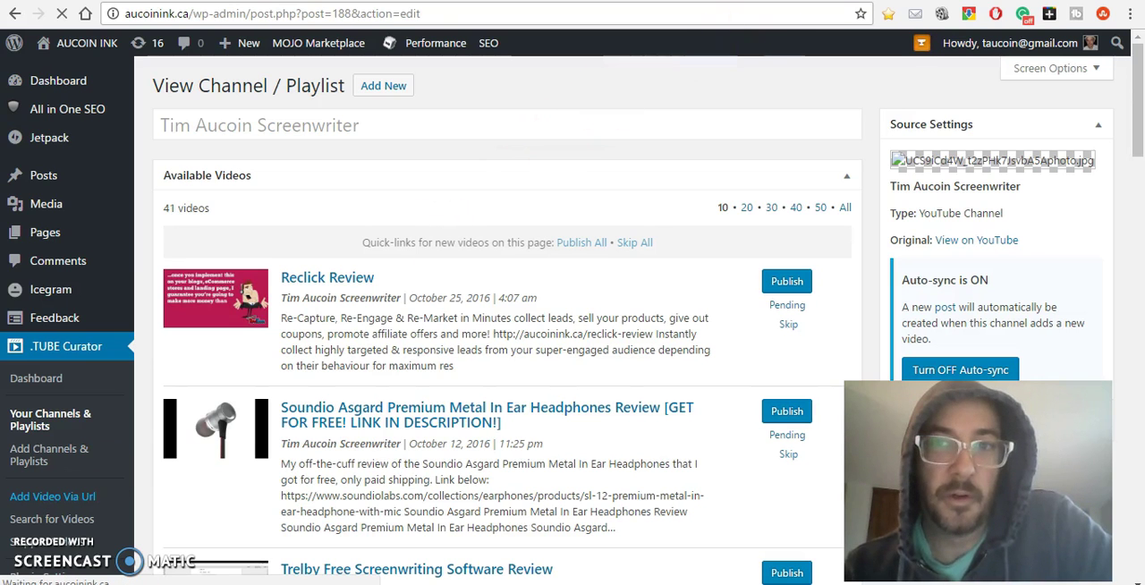
- On the channel's Videos tab, bring up link options for the Audio Technica ATH M30X video
{"action": "left_click", "coordinate": [977, 239]}
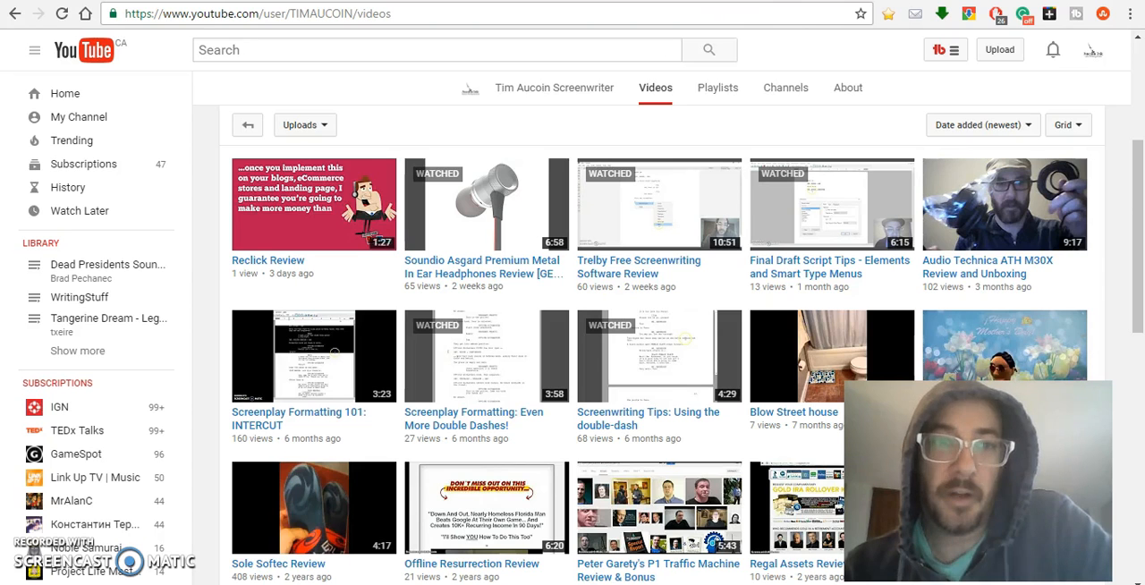
{"action": "mouse_move", "coordinate": [705, 293]}
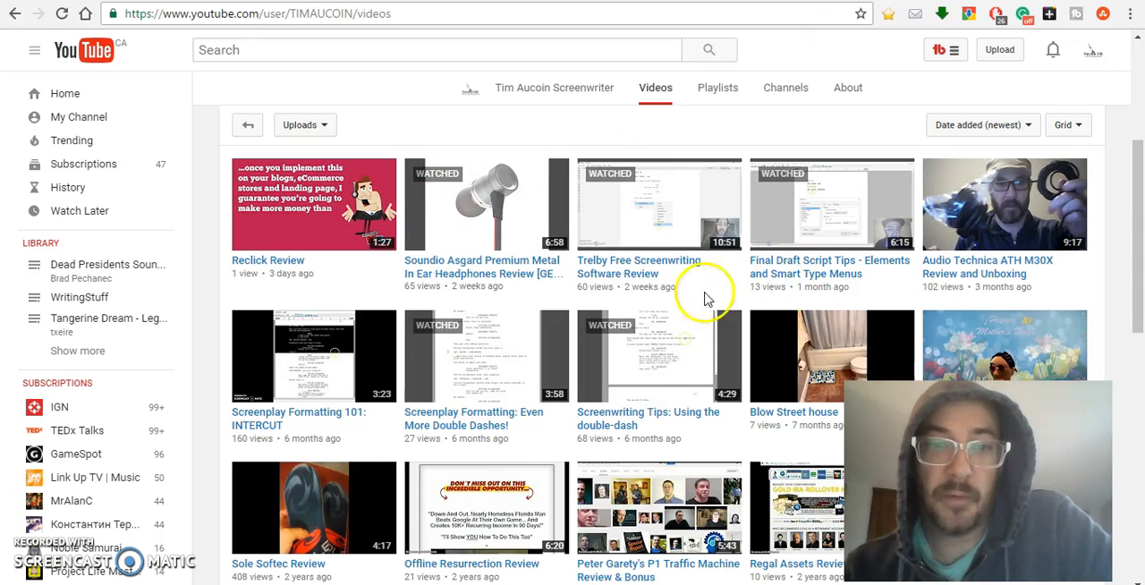
{"action": "mouse_move", "coordinate": [1000, 283]}
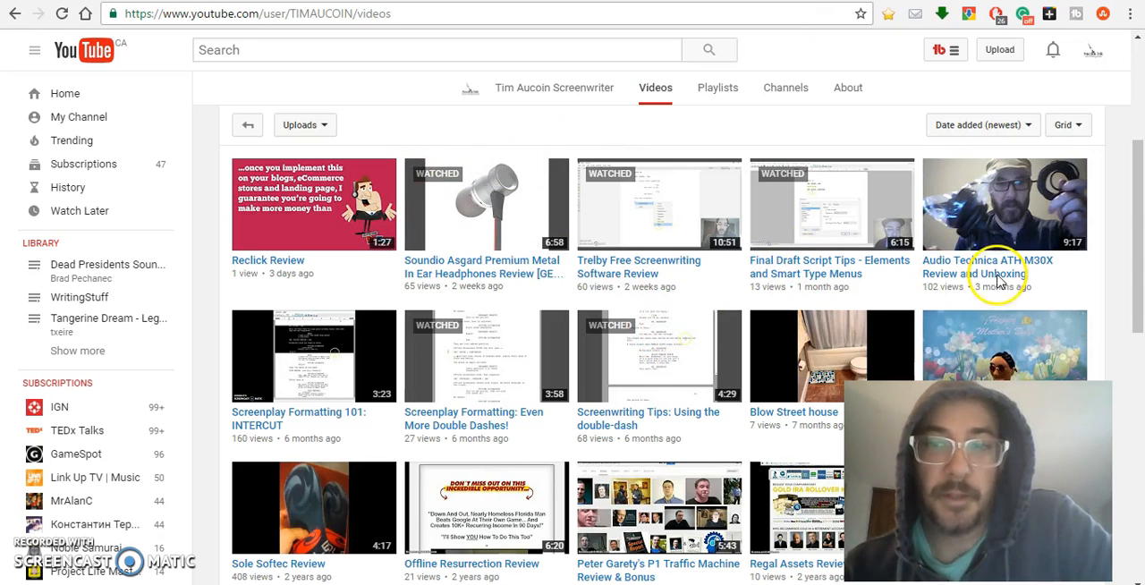
{"action": "right_click", "coordinate": [987, 261]}
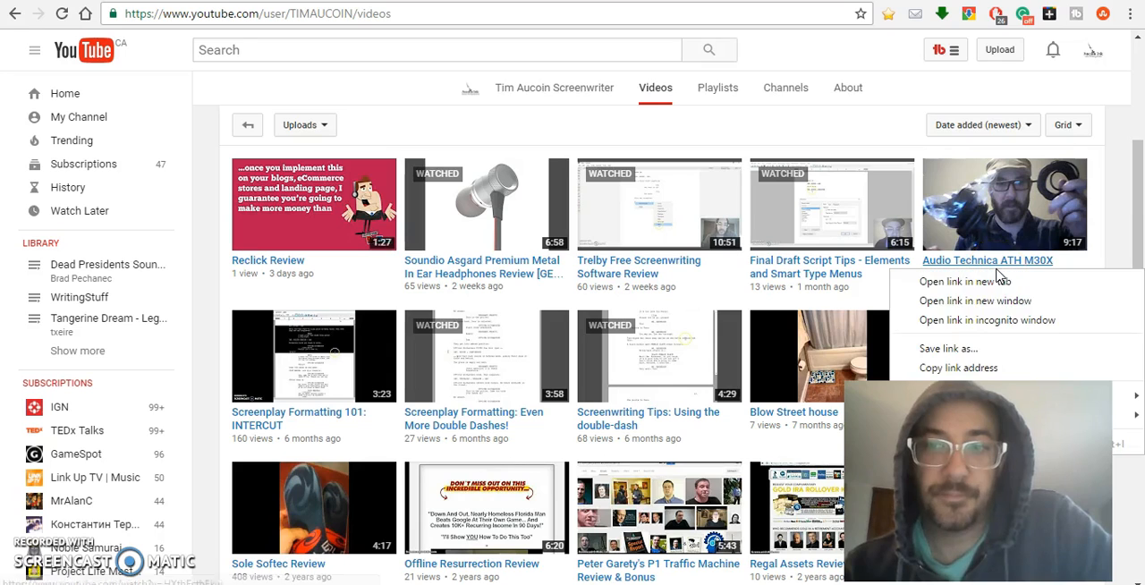
{"action": "mouse_move", "coordinate": [959, 368]}
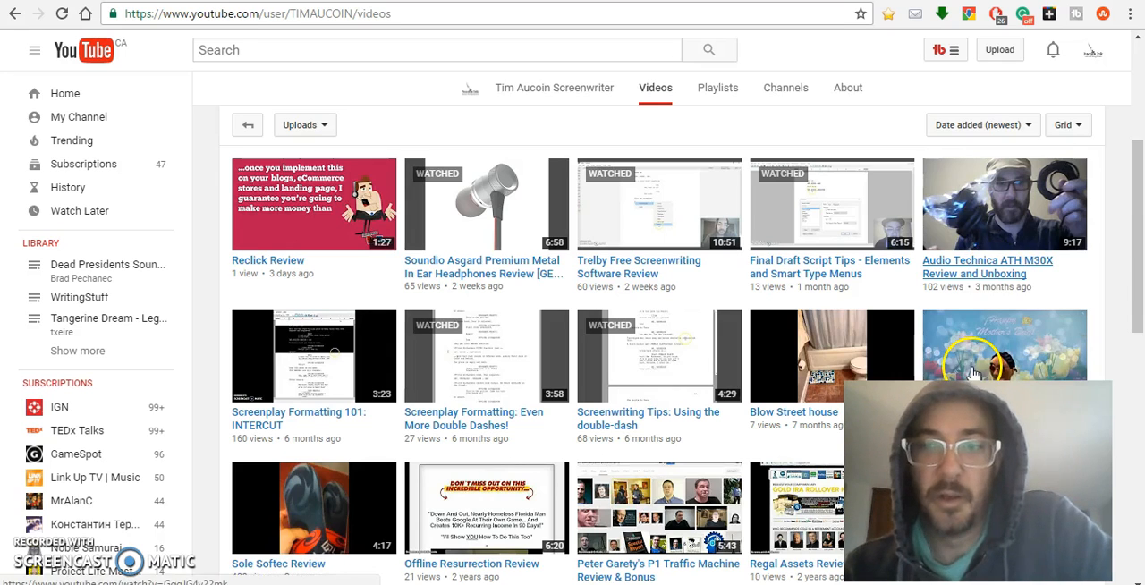
{"action": "mouse_move", "coordinate": [1106, 278]}
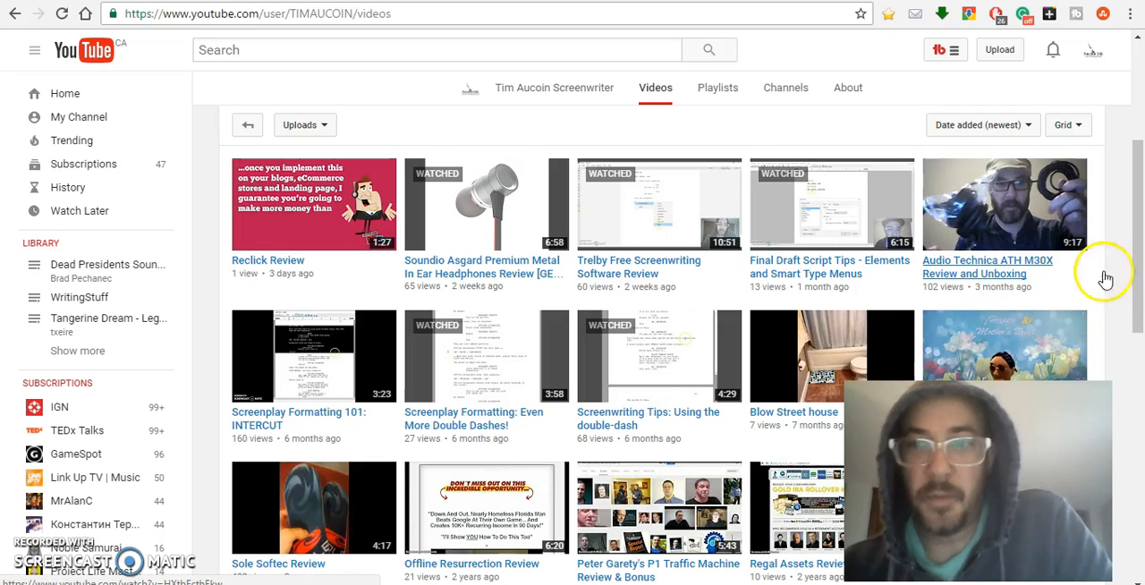
{"action": "mouse_move", "coordinate": [796, 150]}
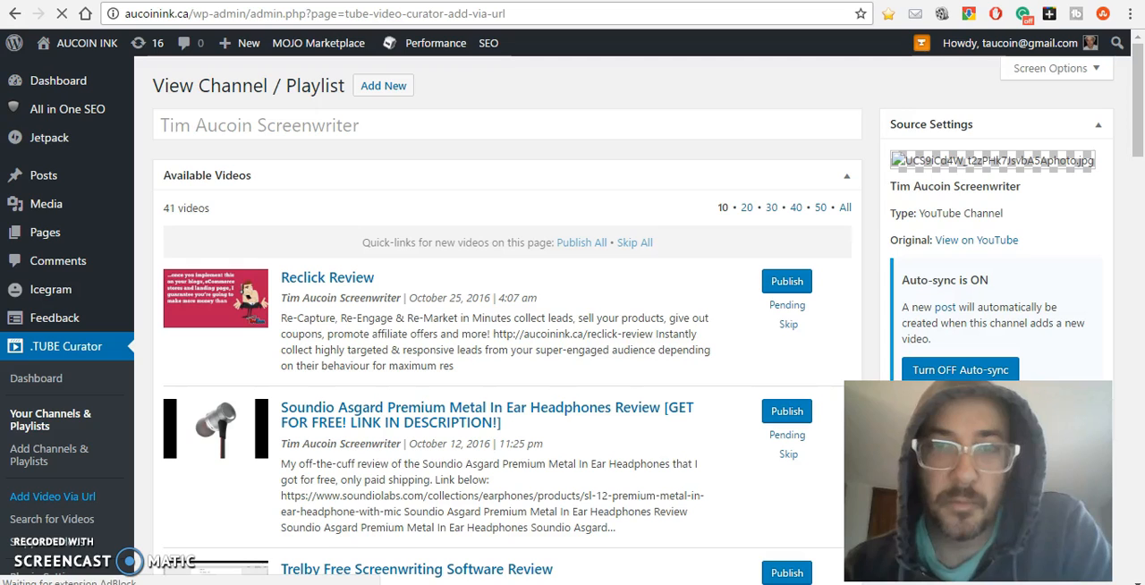
- Paste the copied YouTube link into Add Video Via Url with Site YouTube and submit Find Video
{"action": "left_click", "coordinate": [52, 497]}
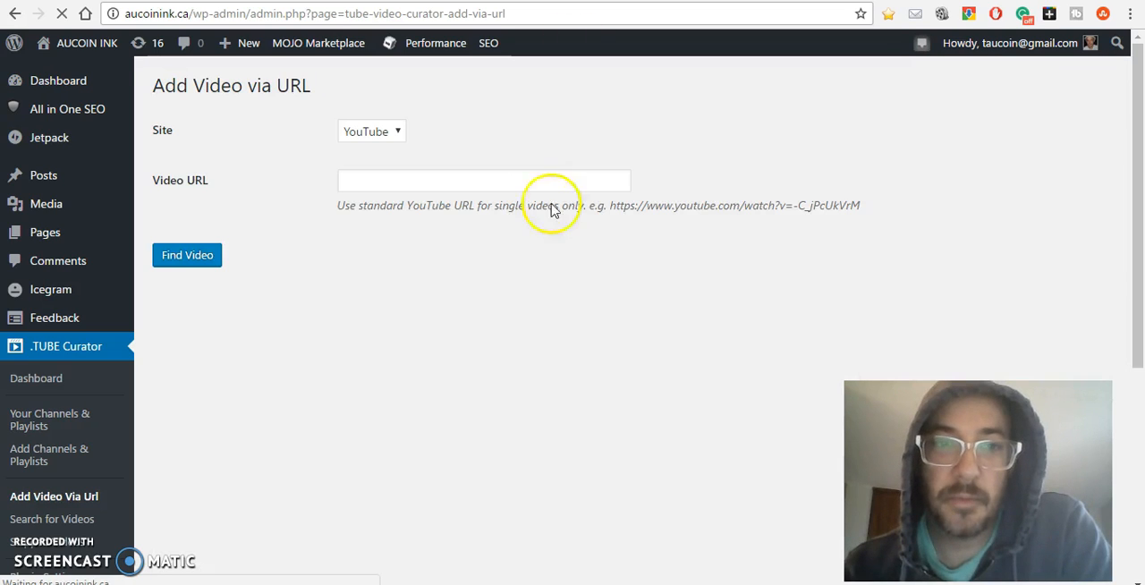
{"action": "left_click", "coordinate": [372, 133]}
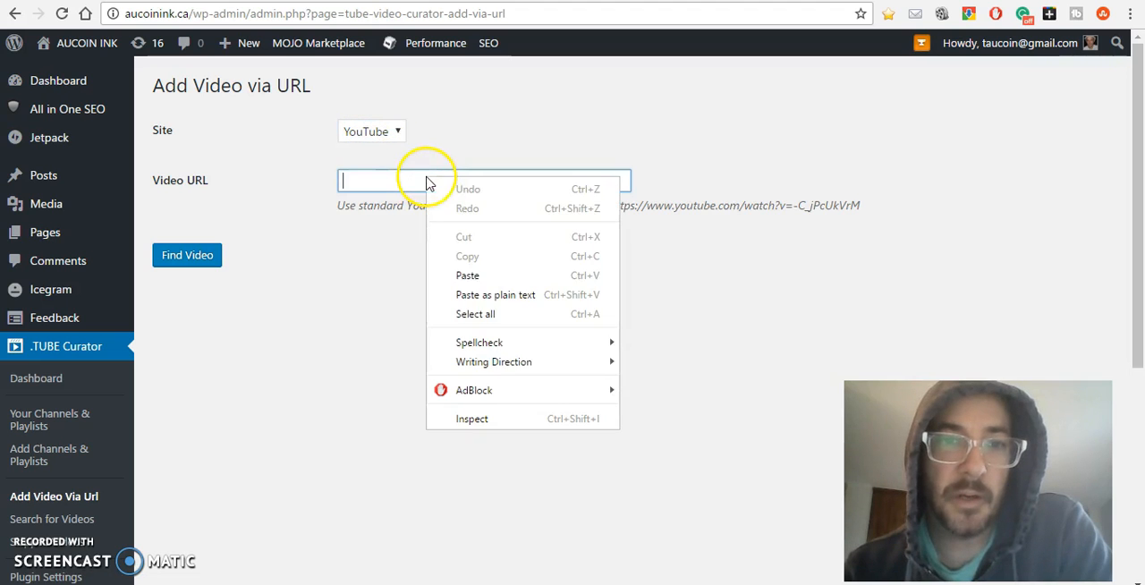
{"action": "left_click", "coordinate": [467, 276]}
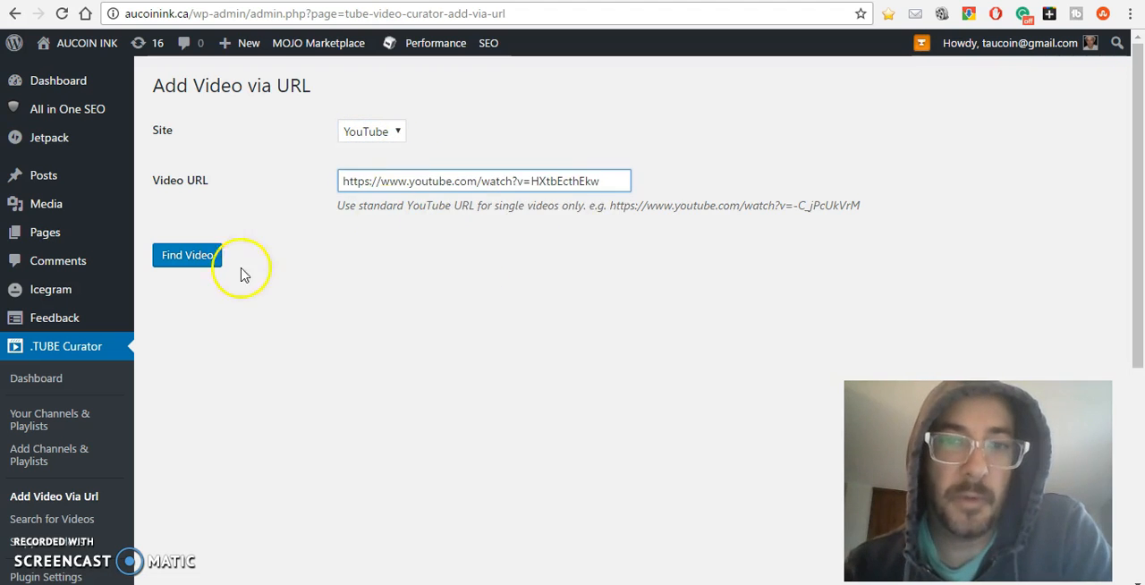
{"action": "left_click", "coordinate": [186, 254]}
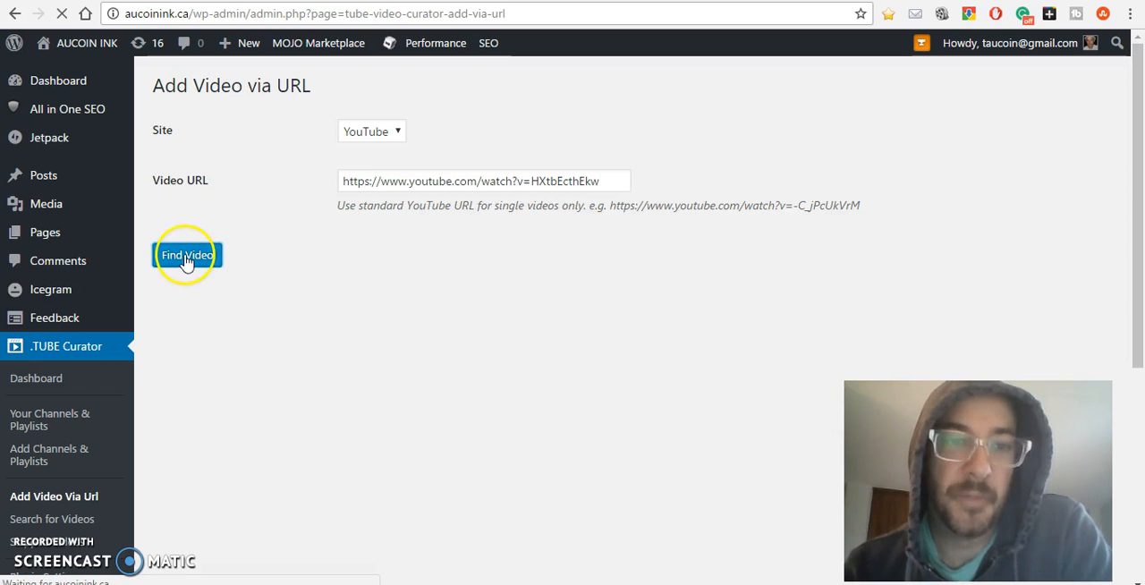
{"action": "left_click", "coordinate": [186, 254]}
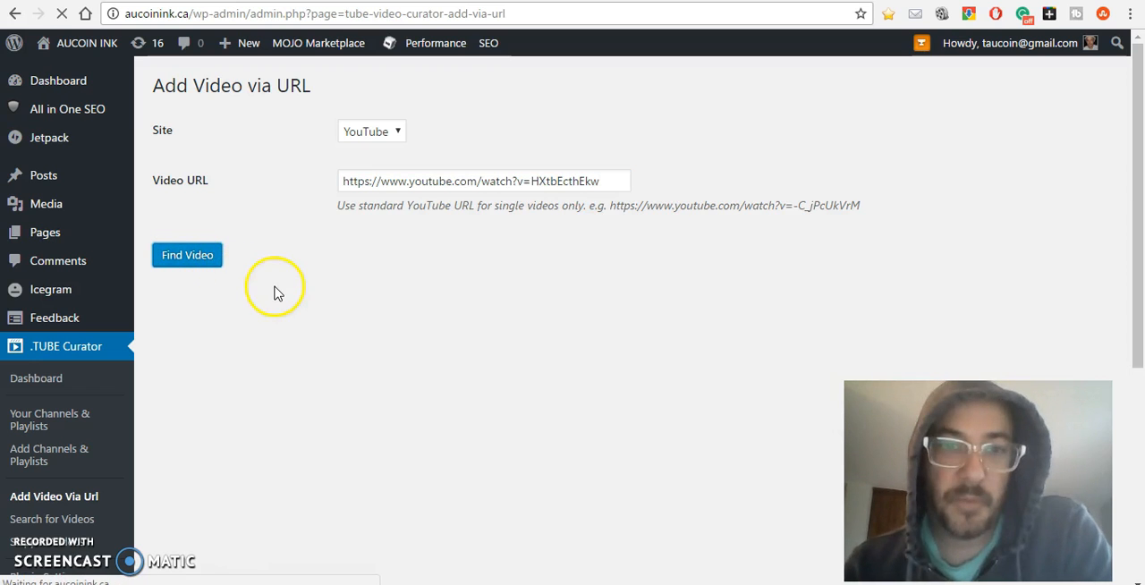
{"action": "mouse_move", "coordinate": [411, 265]}
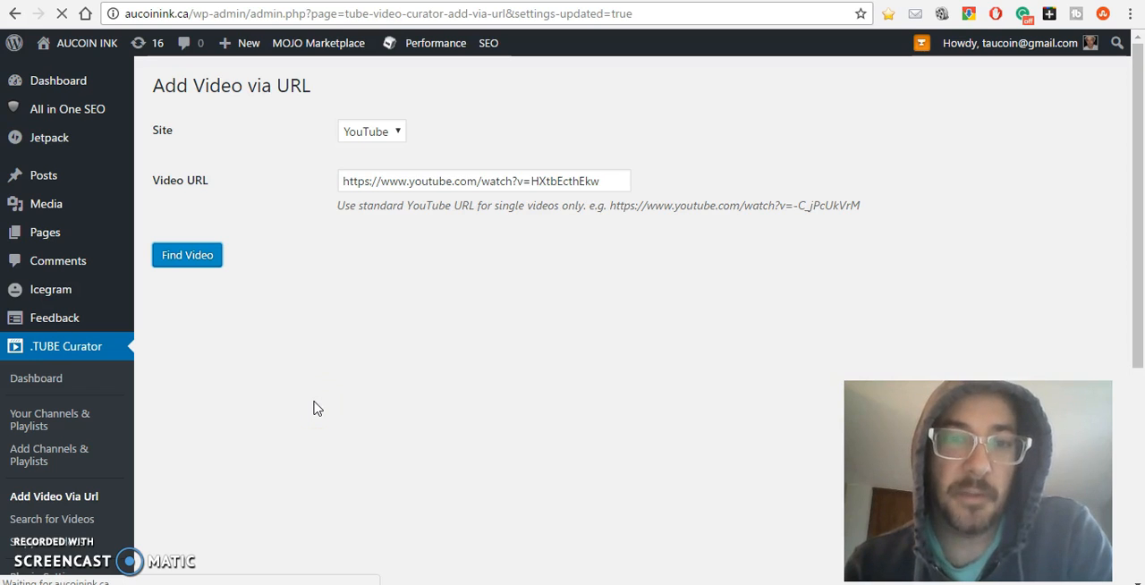
{"action": "mouse_move", "coordinate": [313, 408]}
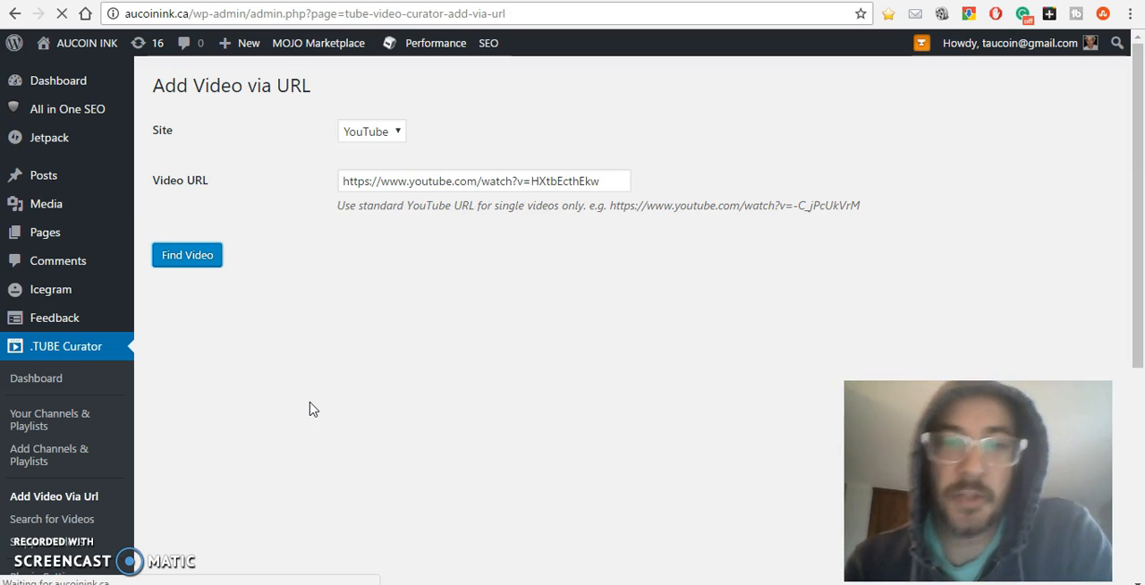
- Find the Audio Technica ATH M30X Review and Unboxing video and review the Selected Video result
{"action": "left_click", "coordinate": [186, 254]}
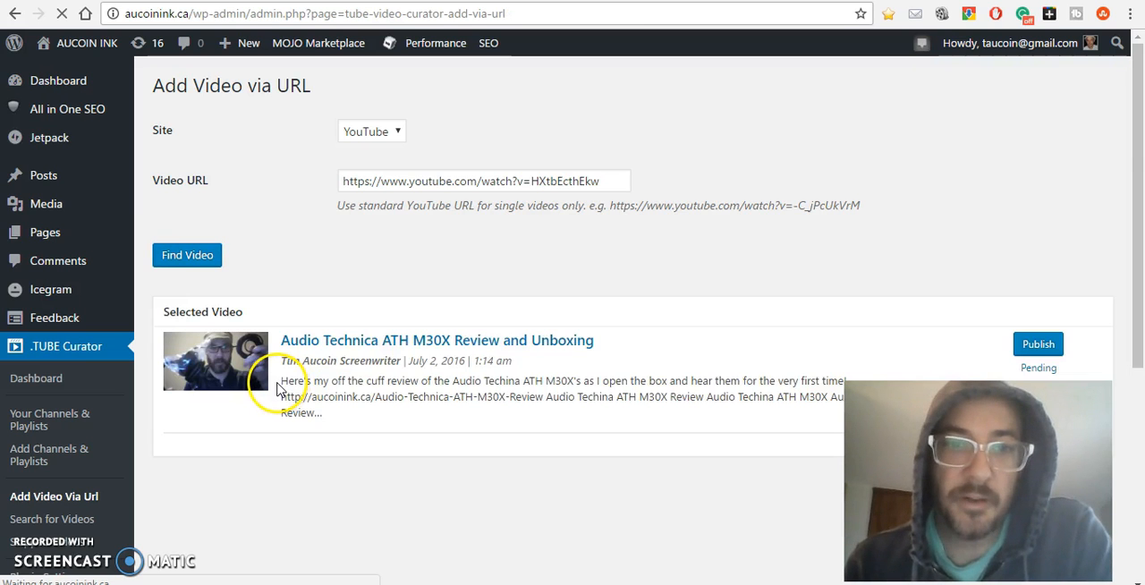
{"action": "scroll", "scroll_direction": "down", "scroll_amount": 3}
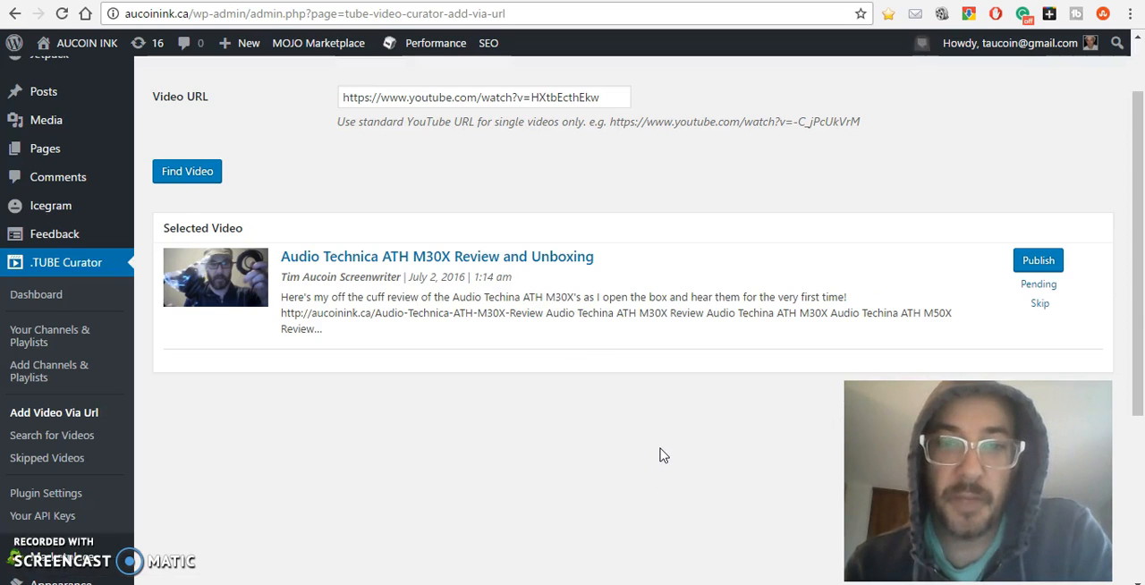
{"action": "mouse_move", "coordinate": [660, 458]}
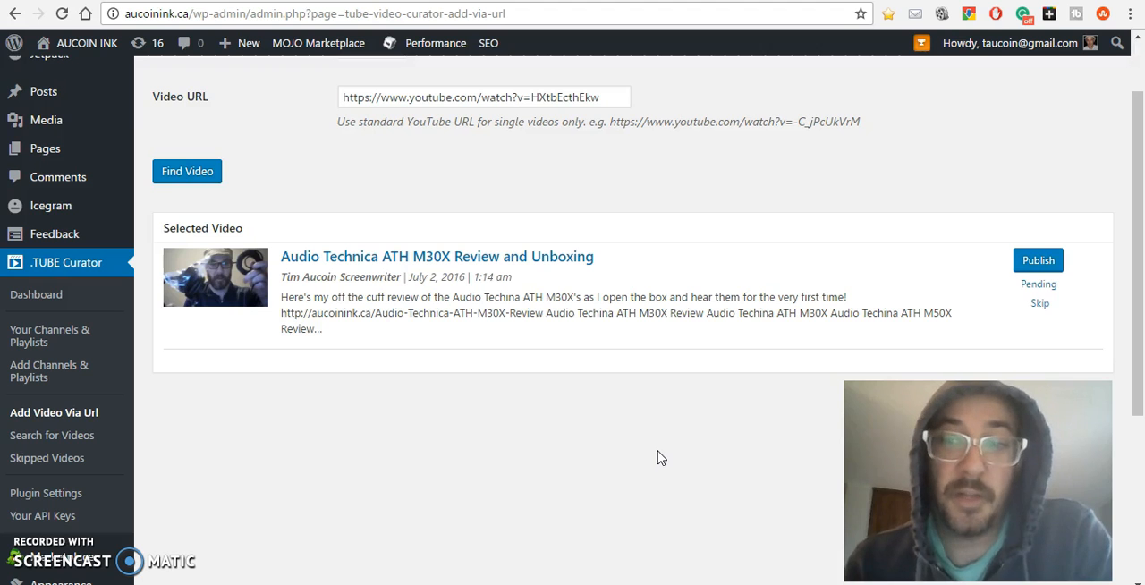
{"action": "mouse_move", "coordinate": [1134, 324]}
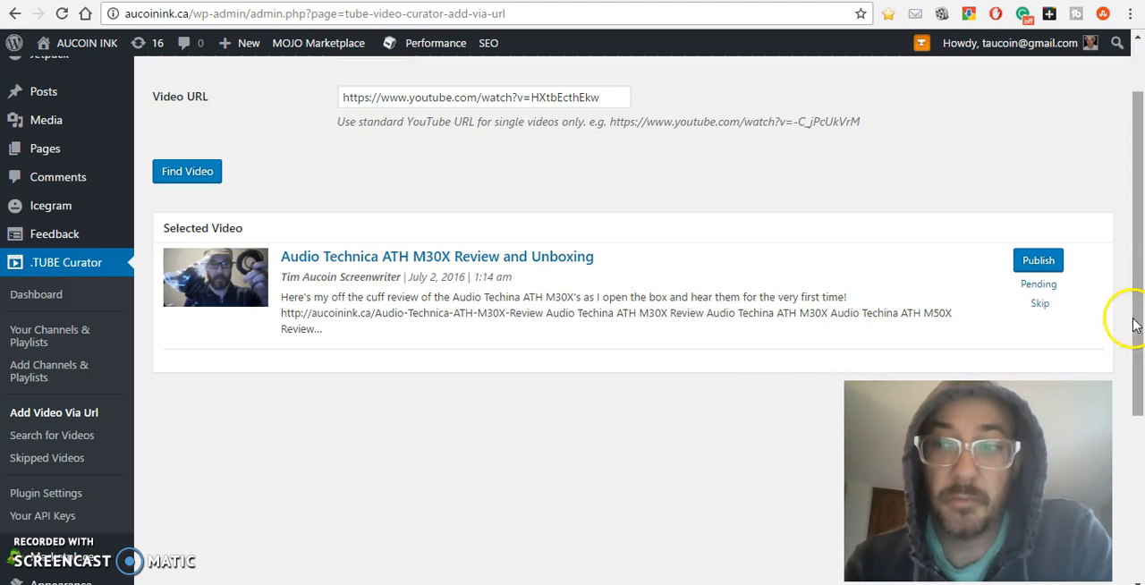
{"action": "scroll", "scroll_direction": "up", "scroll_amount": 3}
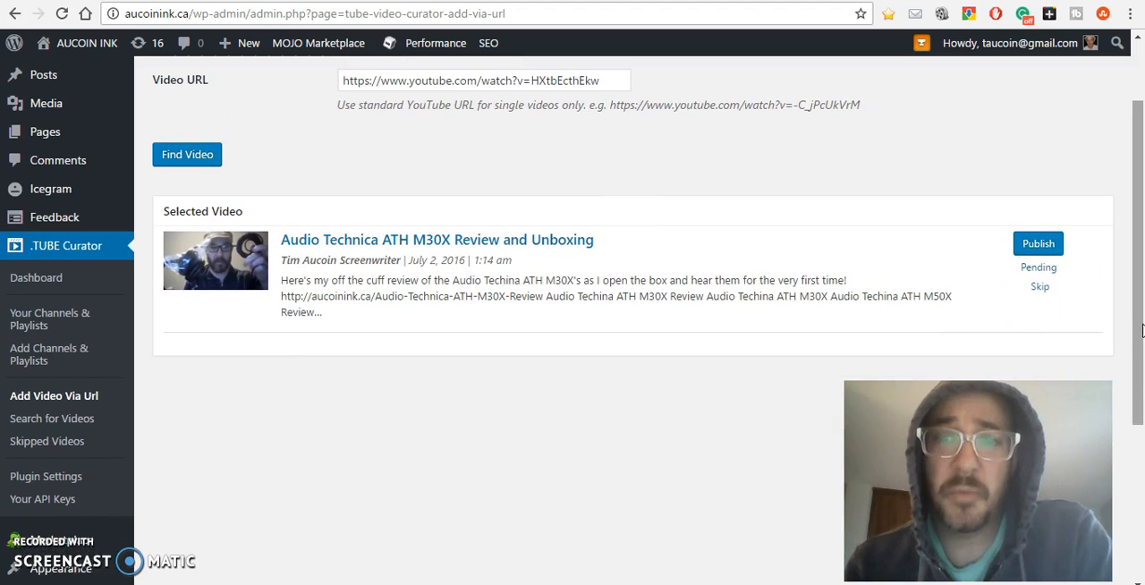
{"action": "mouse_move", "coordinate": [465, 254]}
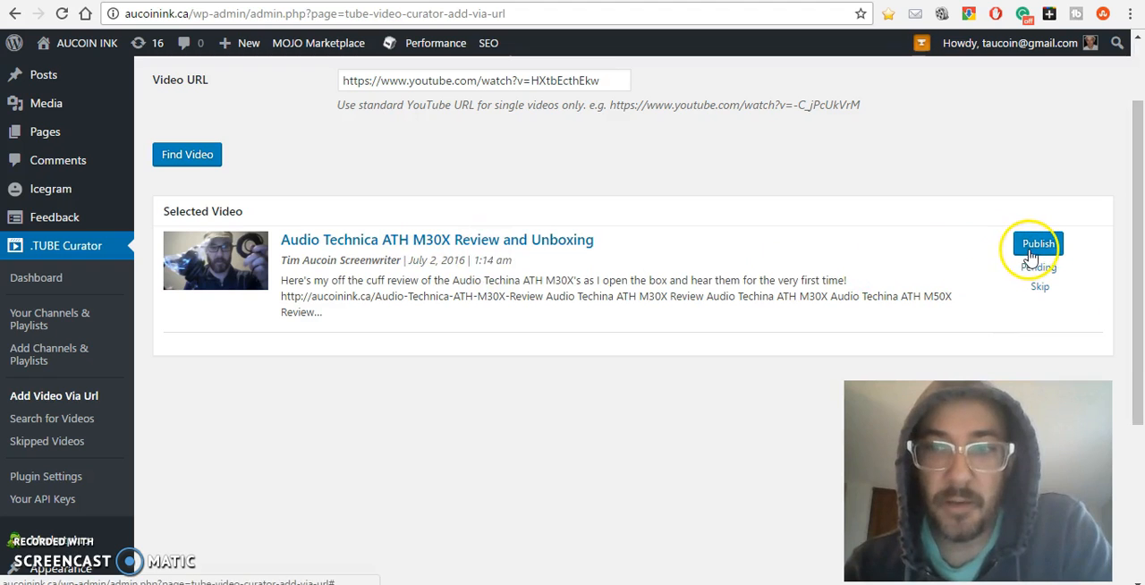
{"action": "mouse_move", "coordinate": [458, 247]}
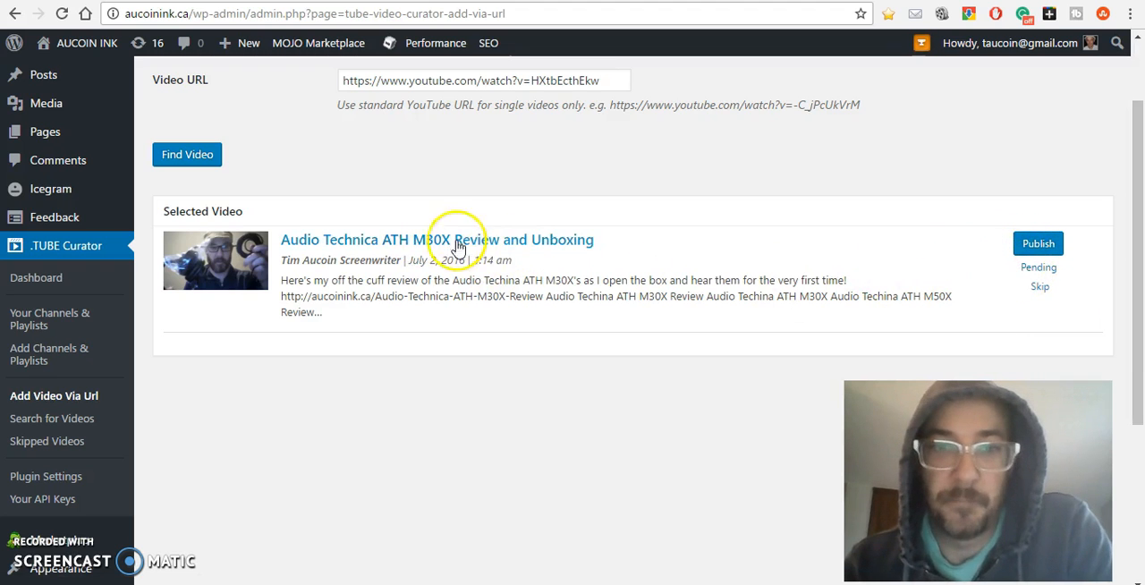
{"action": "mouse_move", "coordinate": [551, 240]}
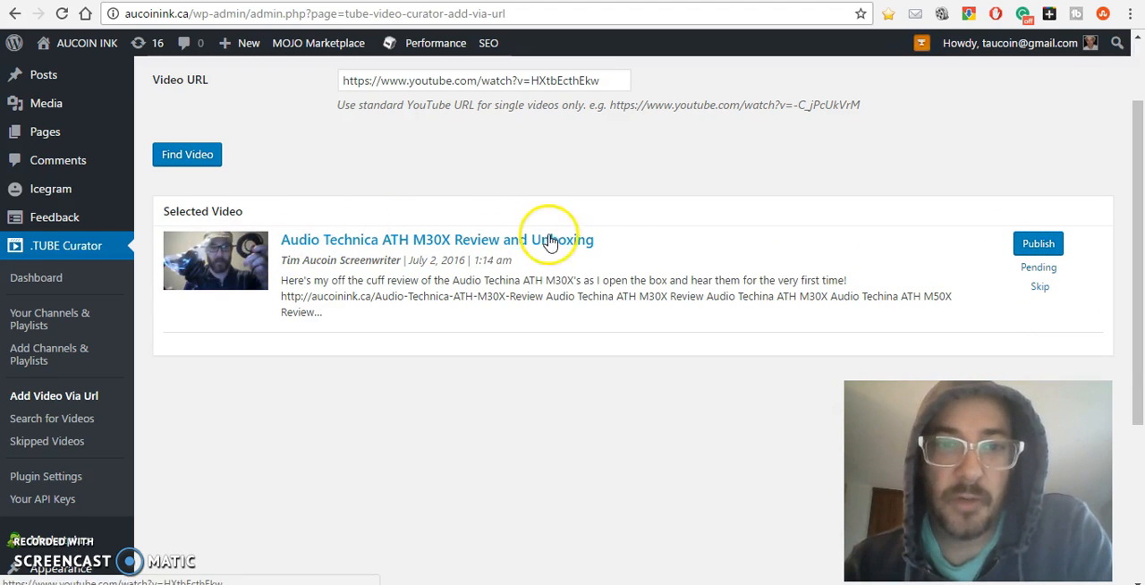
{"action": "mouse_move", "coordinate": [451, 348]}
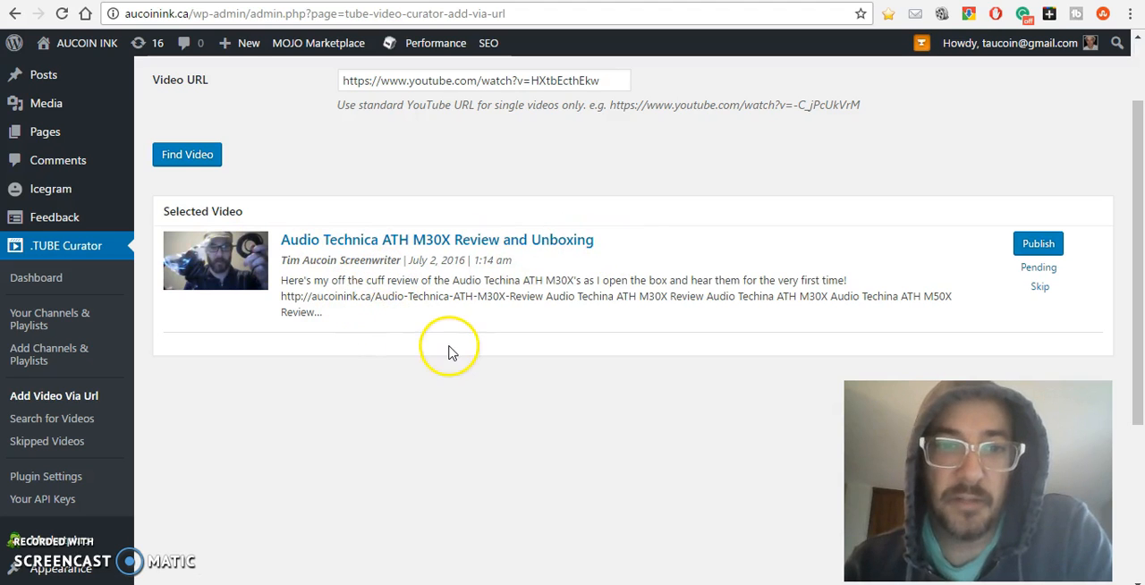
{"action": "mouse_move", "coordinate": [546, 295]}
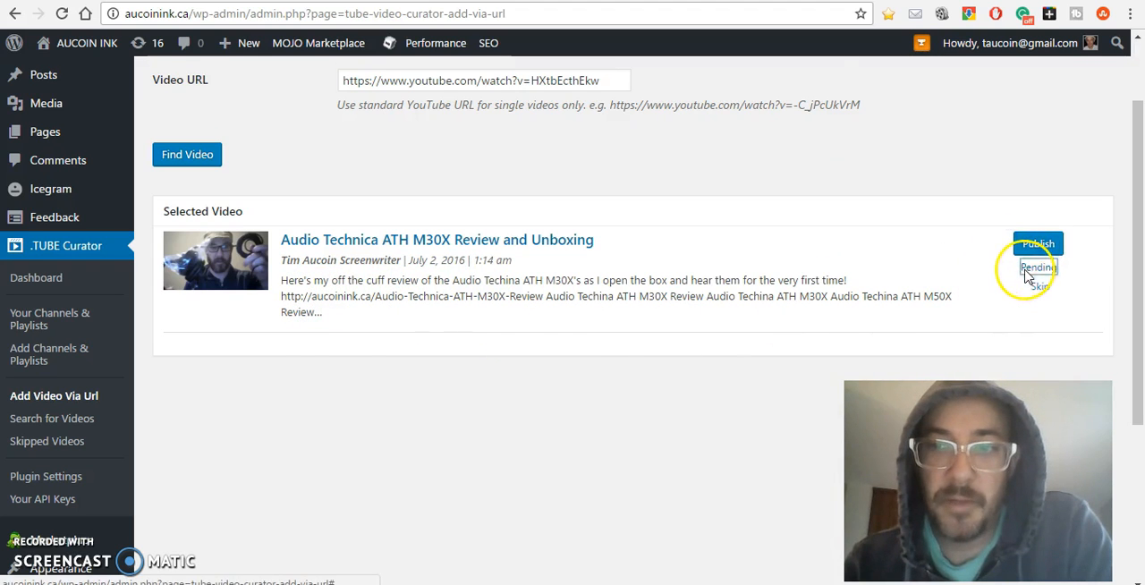
{"action": "scroll", "scroll_direction": "up", "scroll_amount": 3}
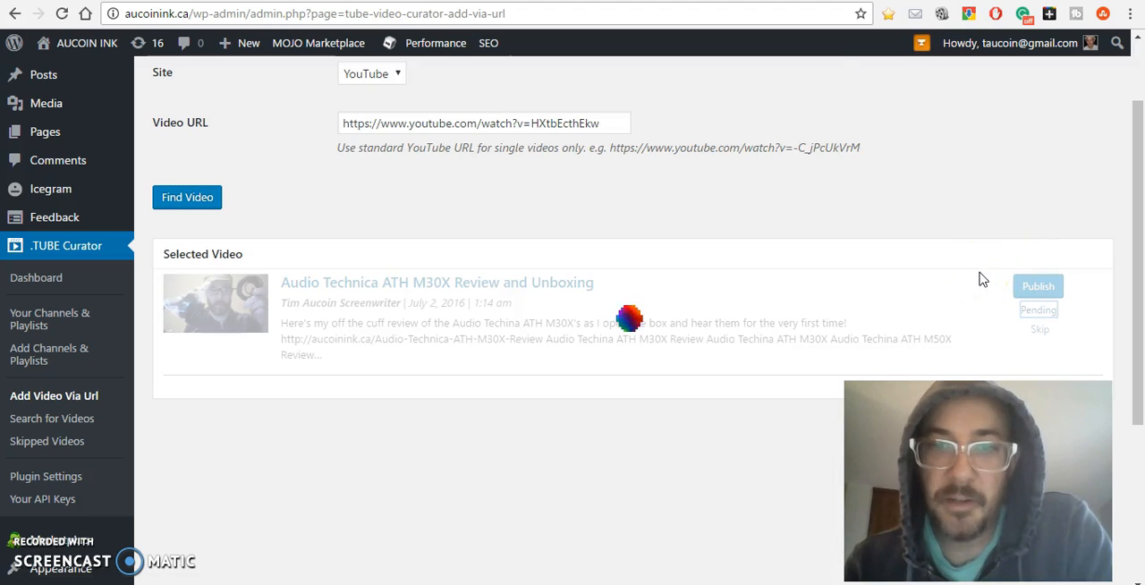
{"action": "mouse_move", "coordinate": [820, 229]}
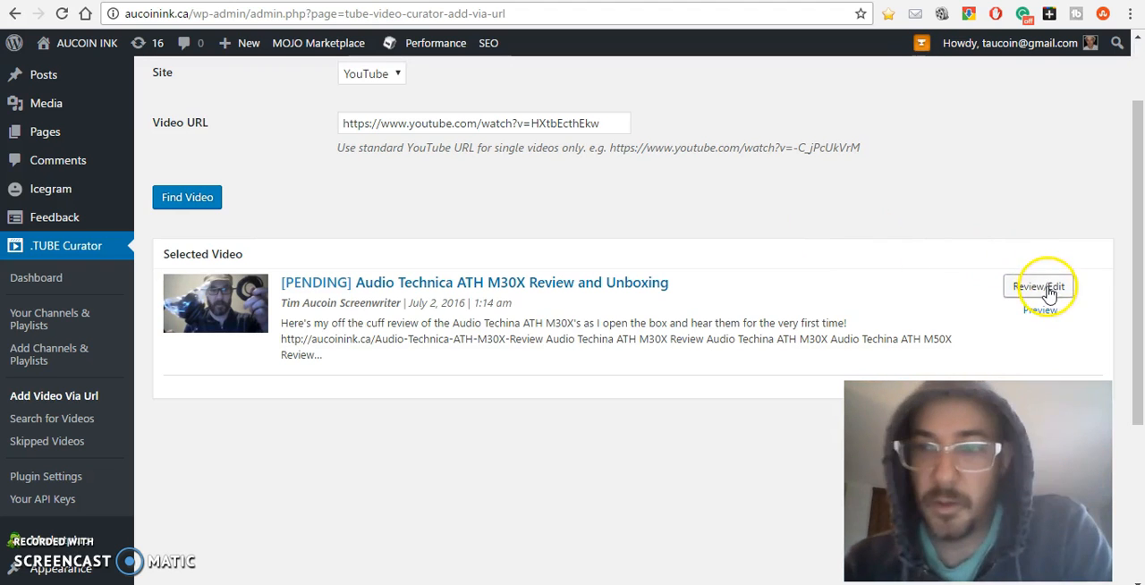
- Open the [PENDING] Audio Technica video post via Review/Edit
{"action": "left_click", "coordinate": [1038, 286]}
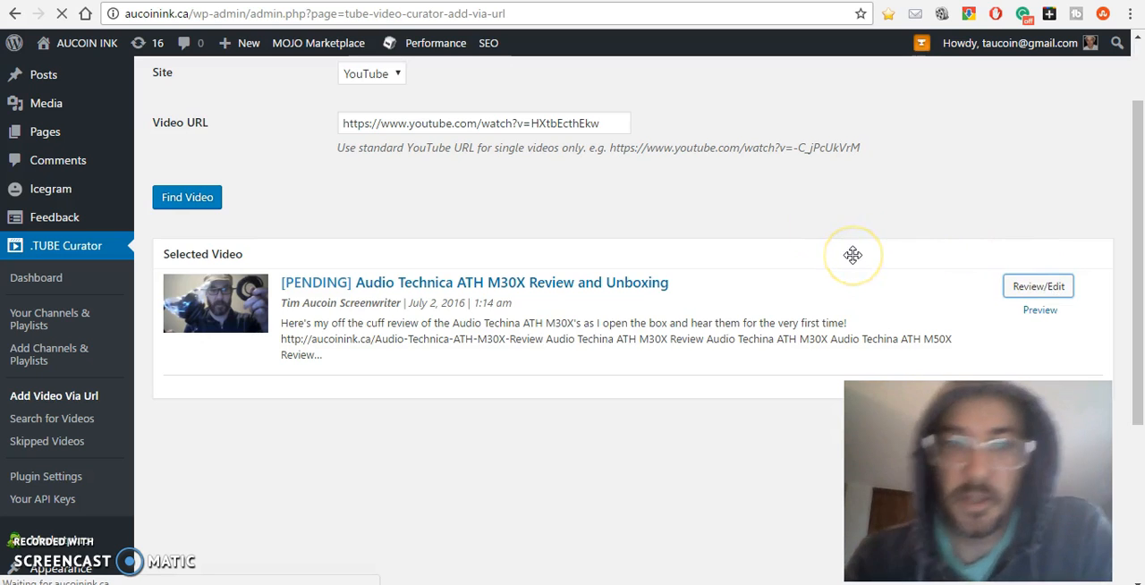
{"action": "mouse_move", "coordinate": [851, 254]}
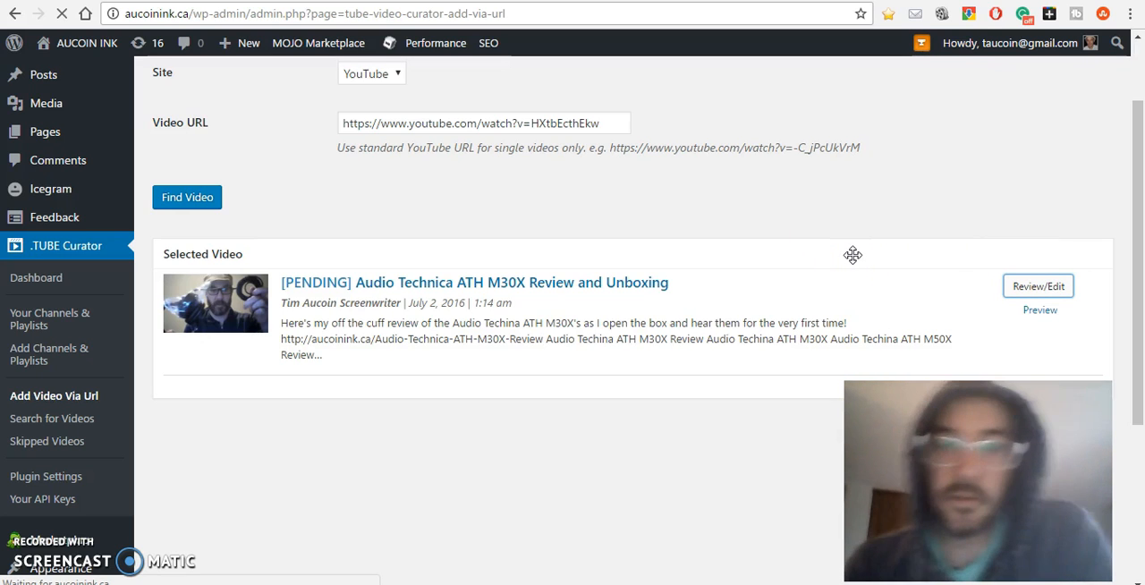
{"action": "left_click", "coordinate": [1037, 286]}
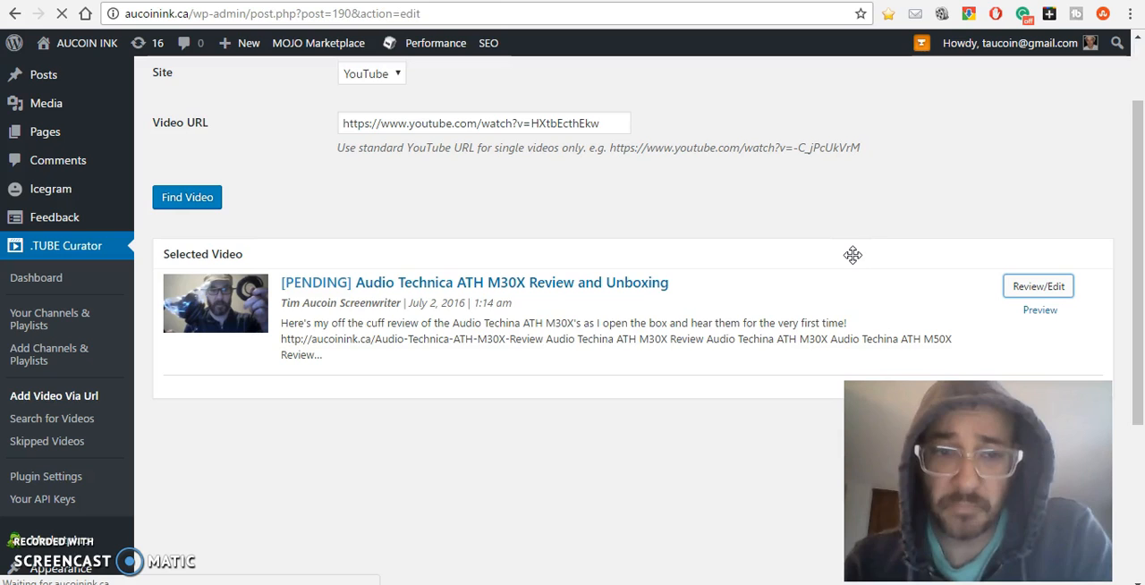
{"action": "mouse_move", "coordinate": [623, 253]}
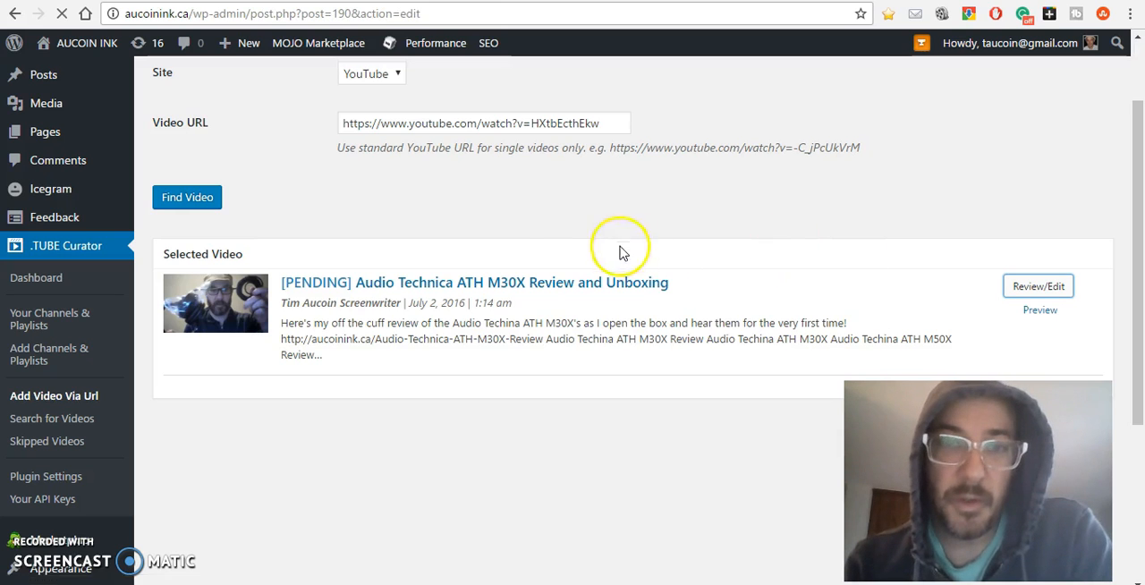
{"action": "mouse_move", "coordinate": [540, 258]}
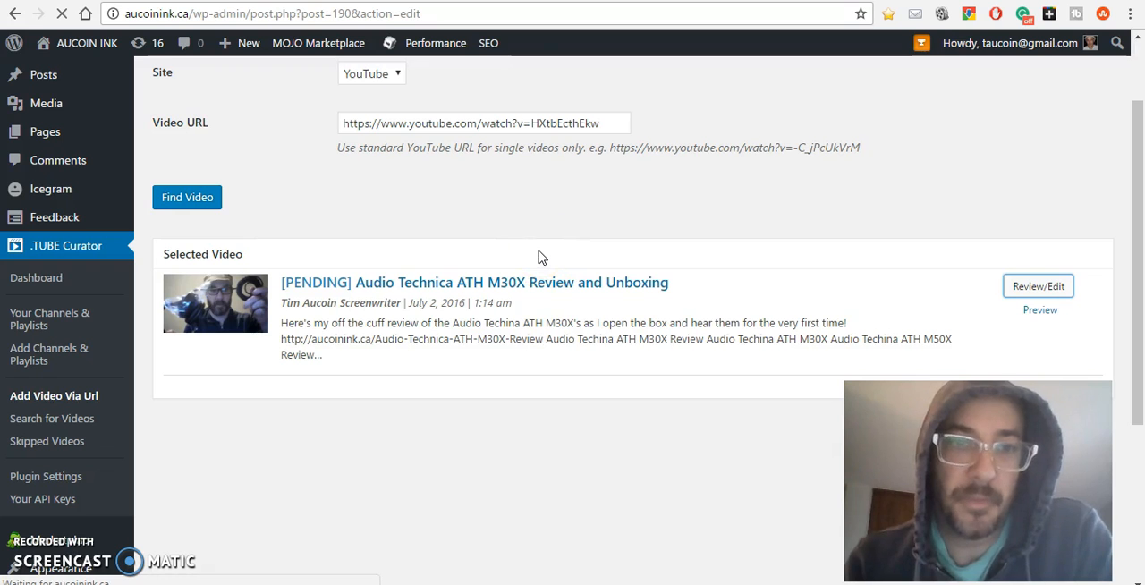
- Review the pending Audio Technica ATH M30X post's HTML text, links, featured image and SEO snippet
{"action": "left_click", "coordinate": [1038, 287]}
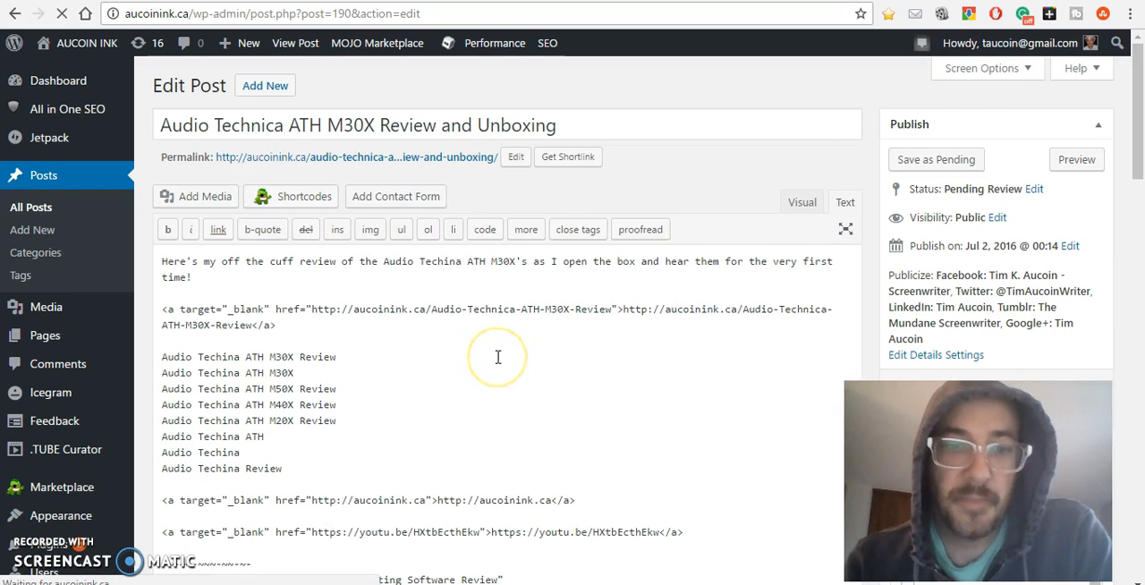
{"action": "scroll", "scroll_direction": "down", "scroll_amount": 3}
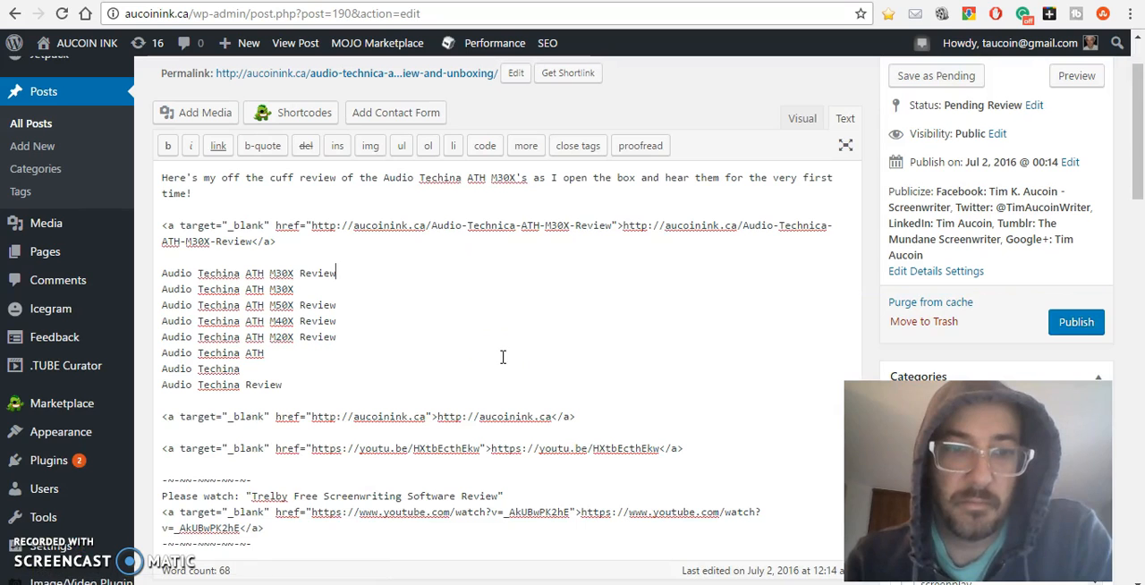
{"action": "scroll", "scroll_direction": "up", "scroll_amount": 3}
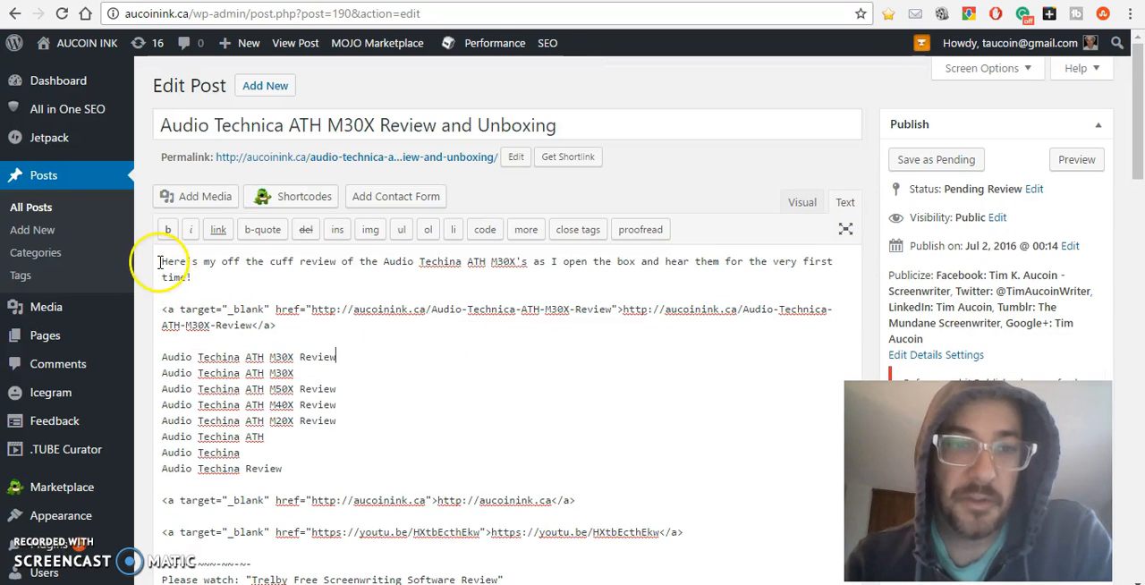
{"action": "mouse_move", "coordinate": [743, 454]}
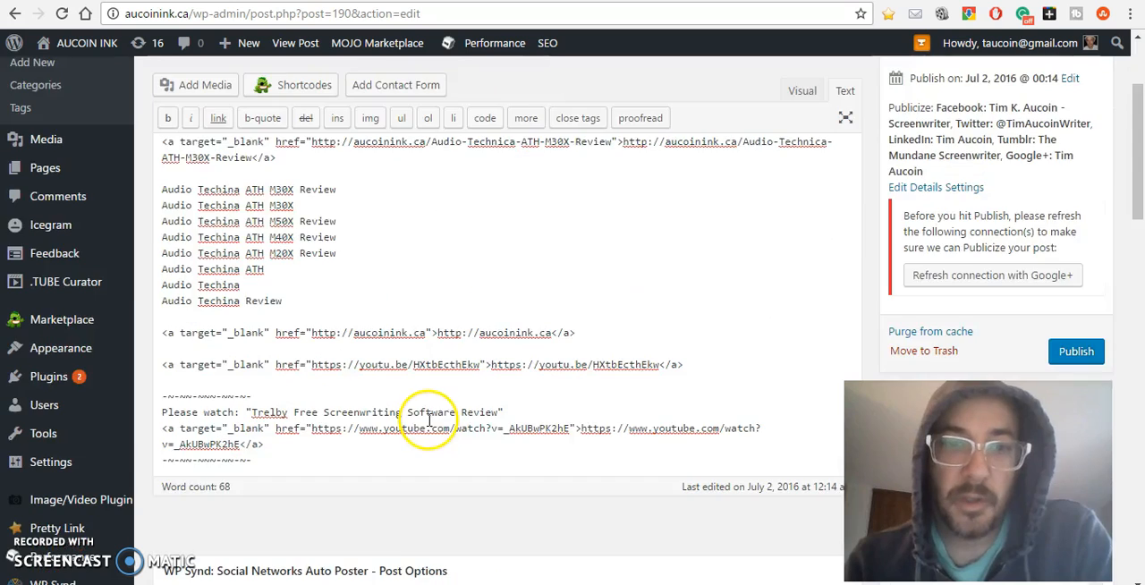
{"action": "scroll", "scroll_direction": "down", "scroll_amount": 3}
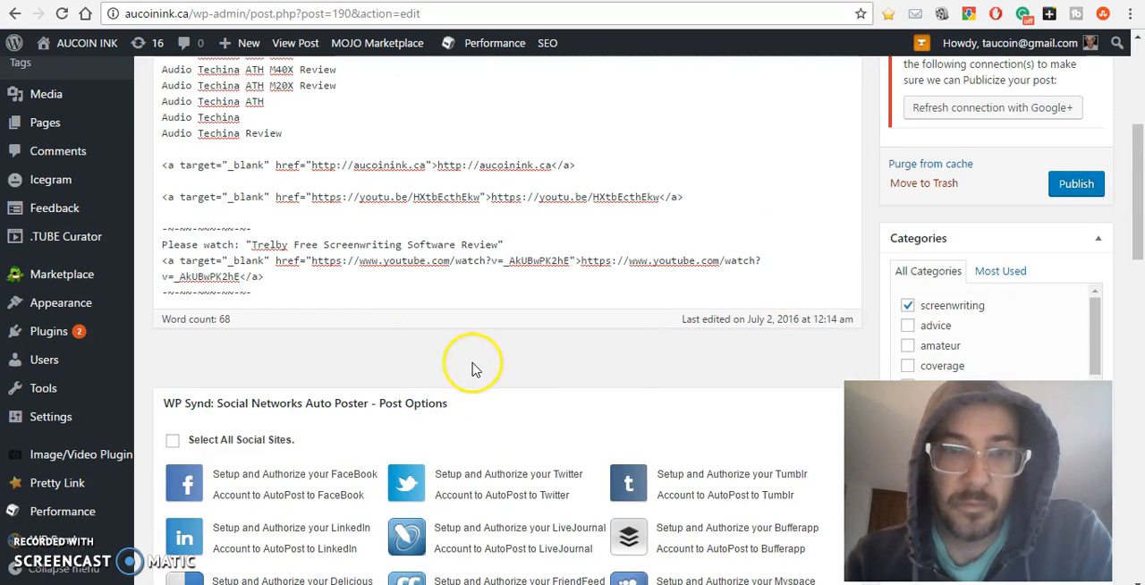
{"action": "scroll", "scroll_direction": "down", "scroll_amount": 3}
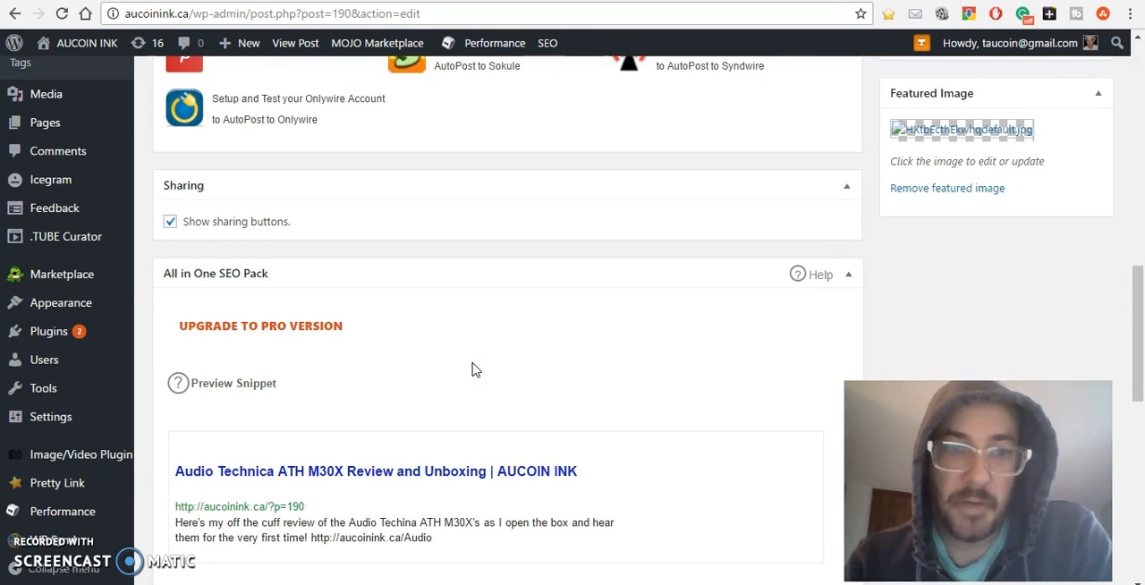
{"action": "scroll", "scroll_direction": "down", "scroll_amount": 3}
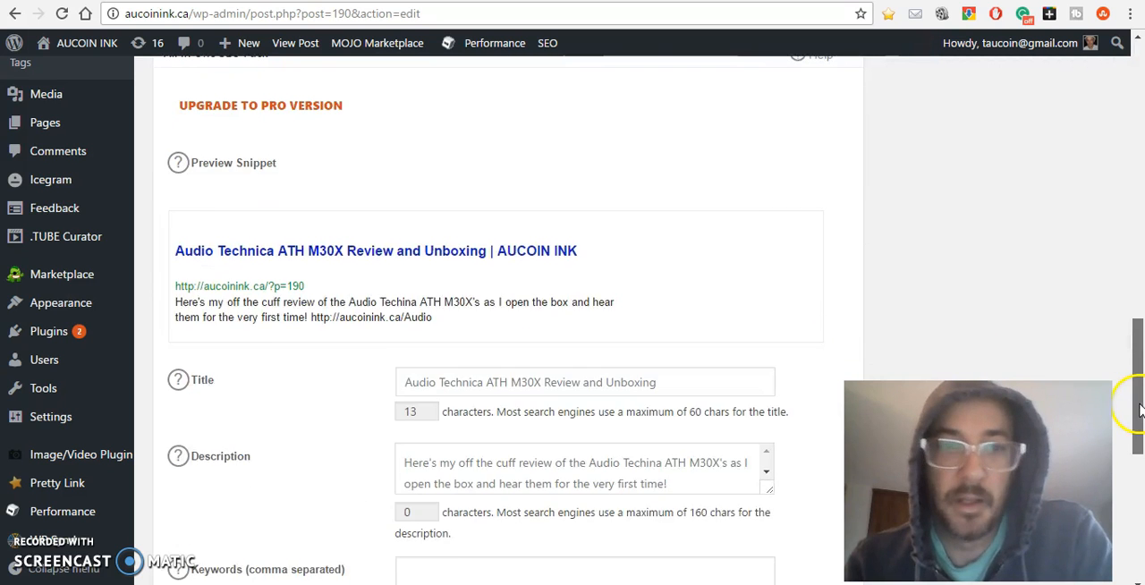
{"action": "scroll", "scroll_direction": "up", "scroll_amount": 3}
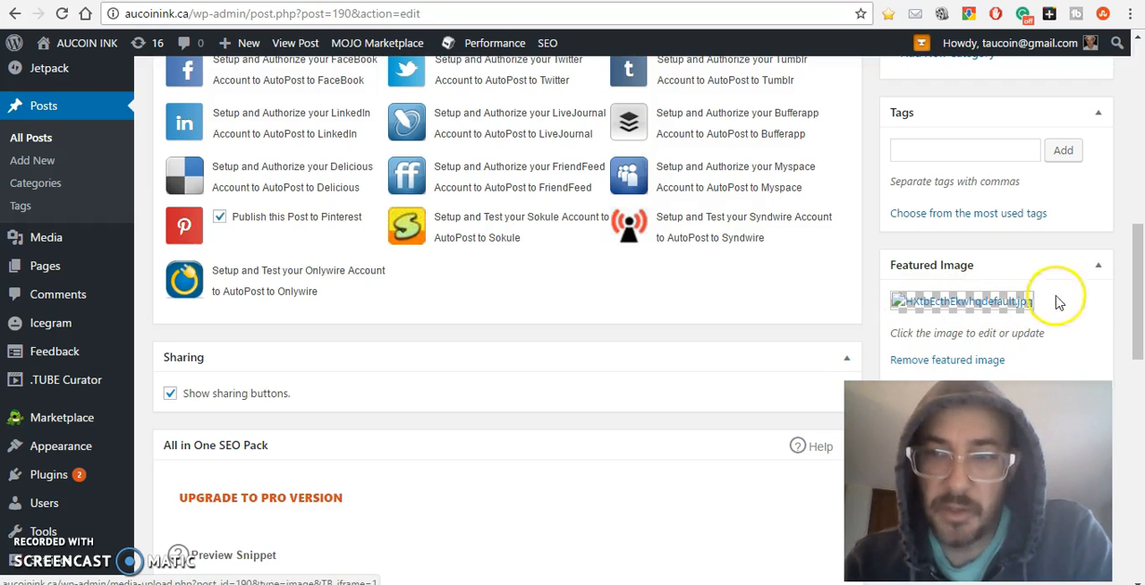
{"action": "mouse_move", "coordinate": [1138, 272]}
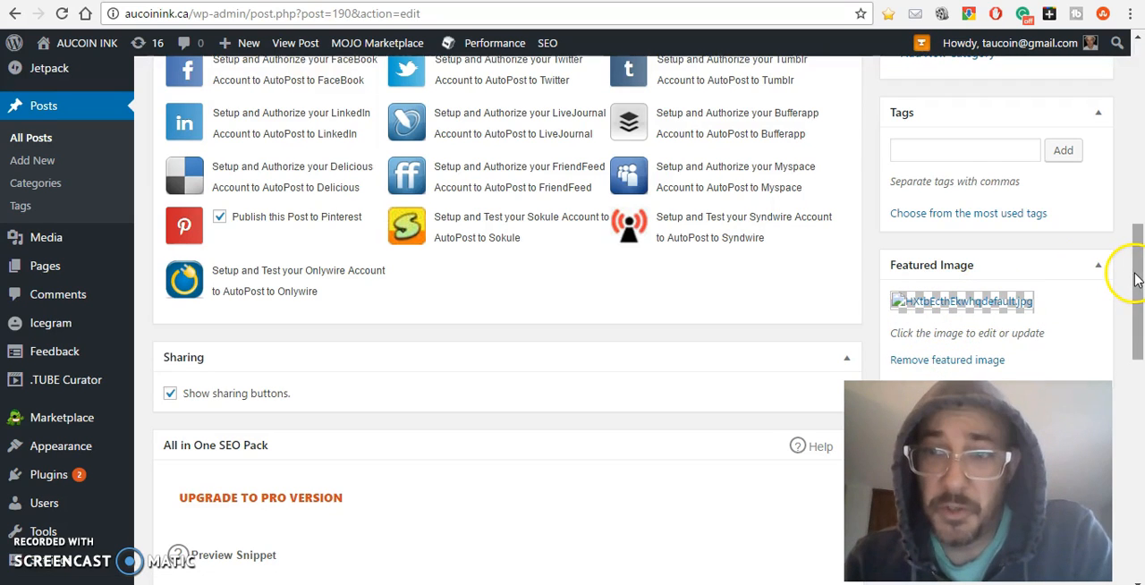
{"action": "scroll", "scroll_direction": "up", "scroll_amount": 3}
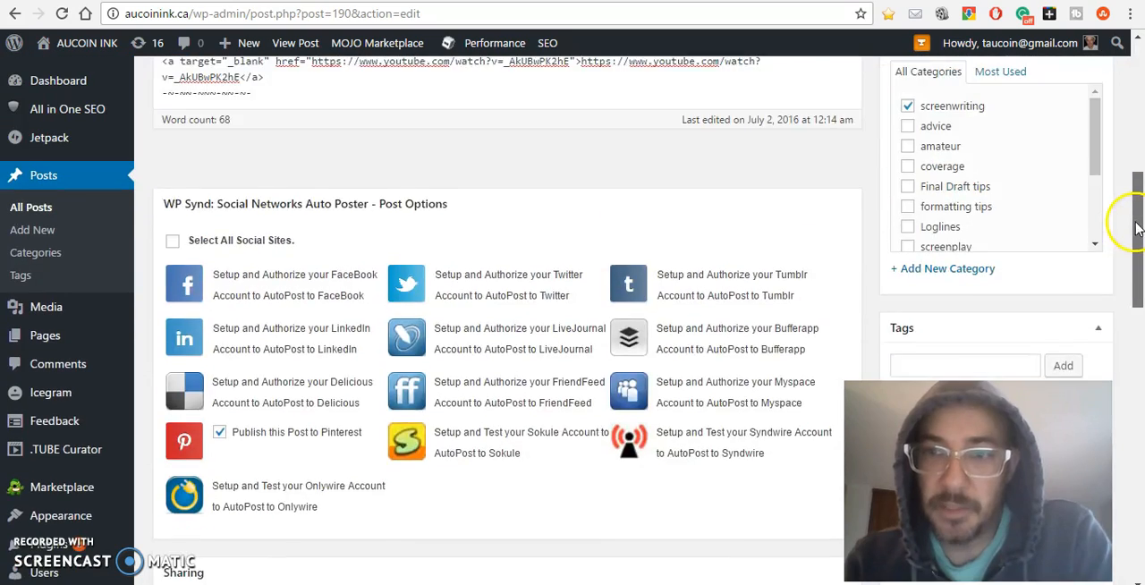
{"action": "scroll", "scroll_direction": "up", "scroll_amount": 3}
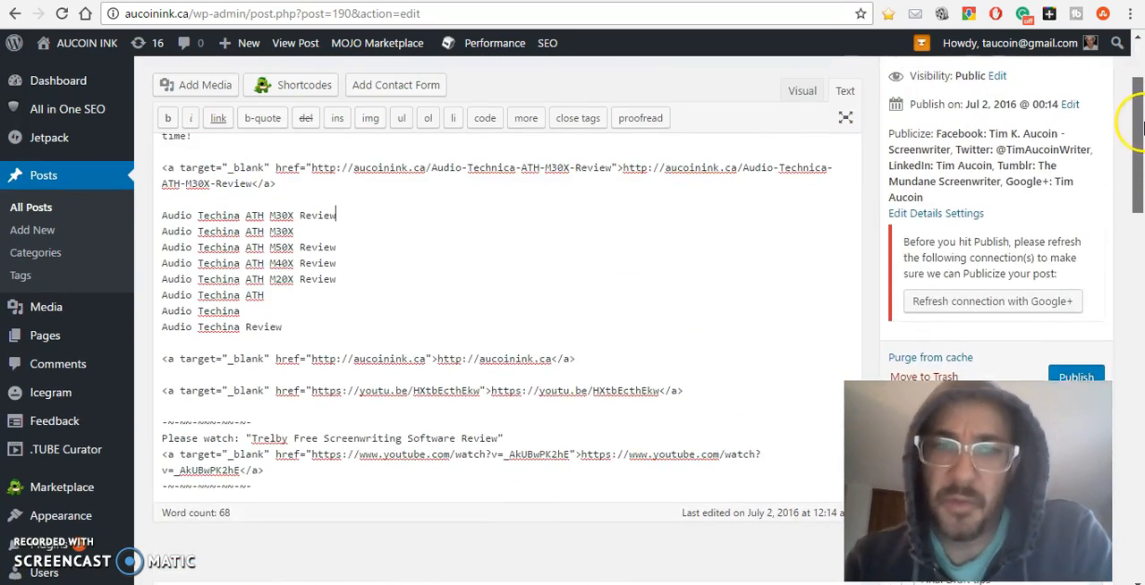
{"action": "scroll", "scroll_direction": "up", "scroll_amount": 3}
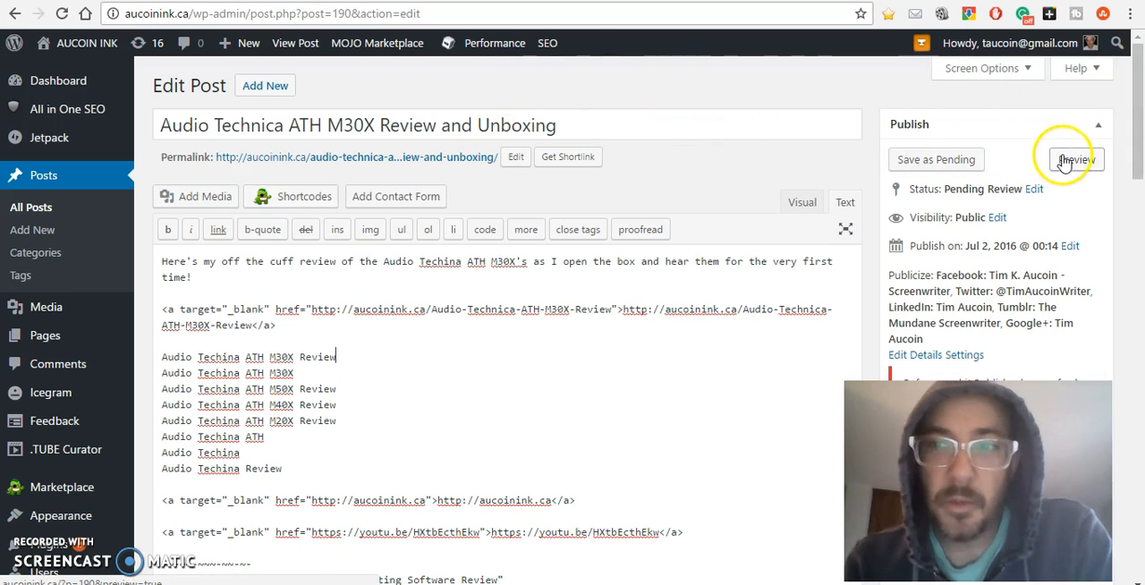
{"action": "mouse_move", "coordinate": [565, 157]}
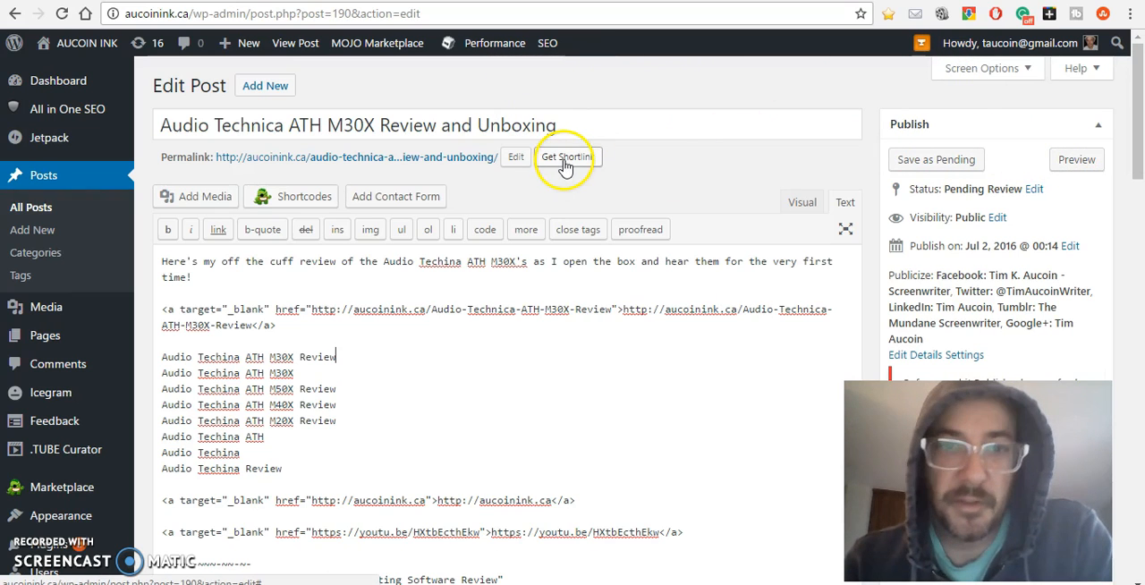
{"action": "mouse_move", "coordinate": [1077, 160]}
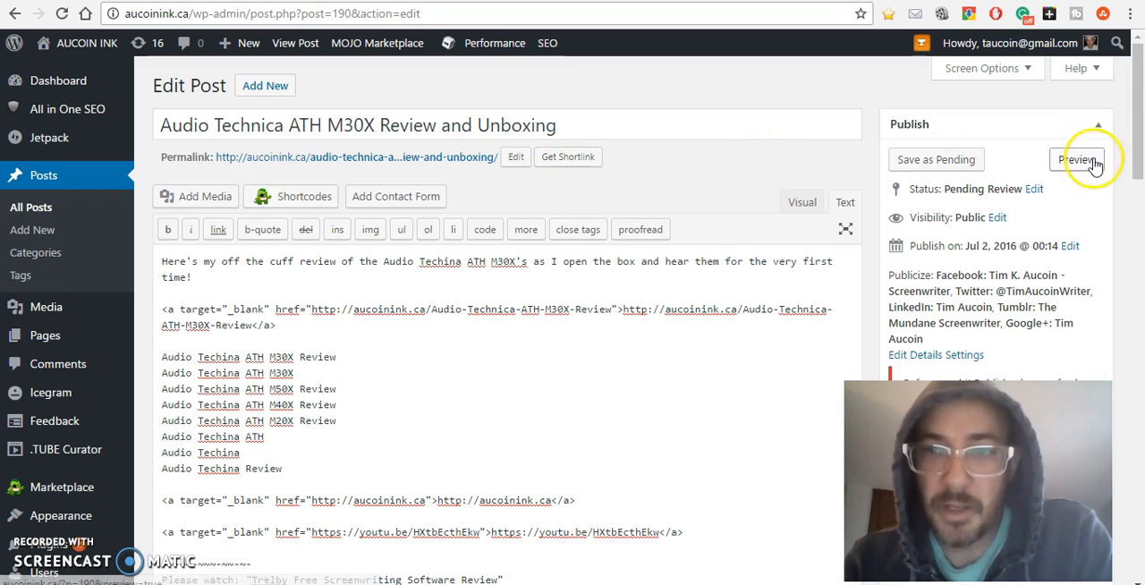
{"action": "left_click", "coordinate": [1079, 159]}
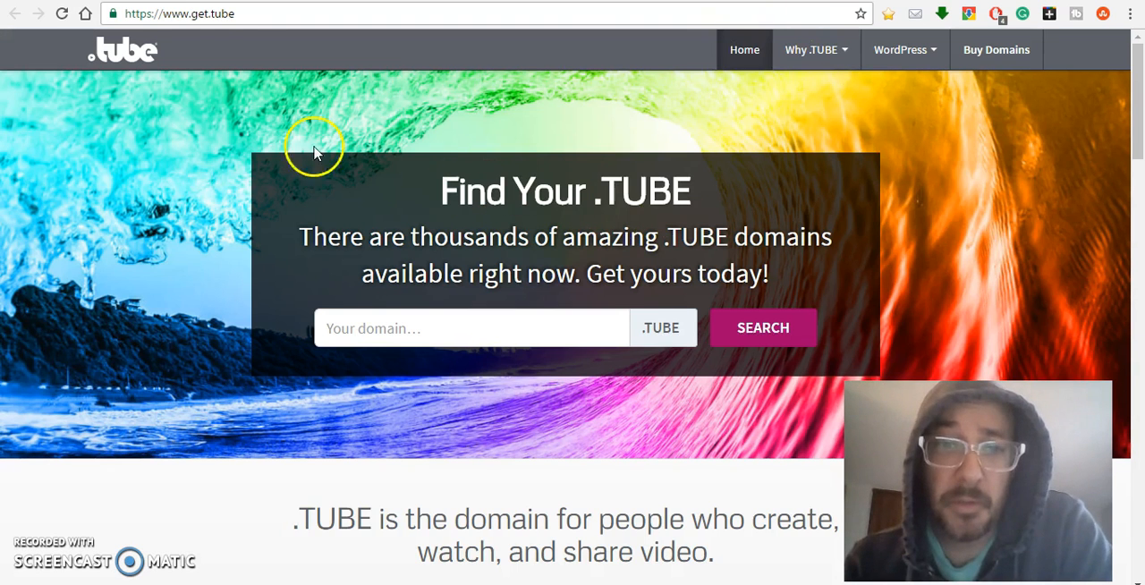
{"action": "mouse_move", "coordinate": [519, 13]}
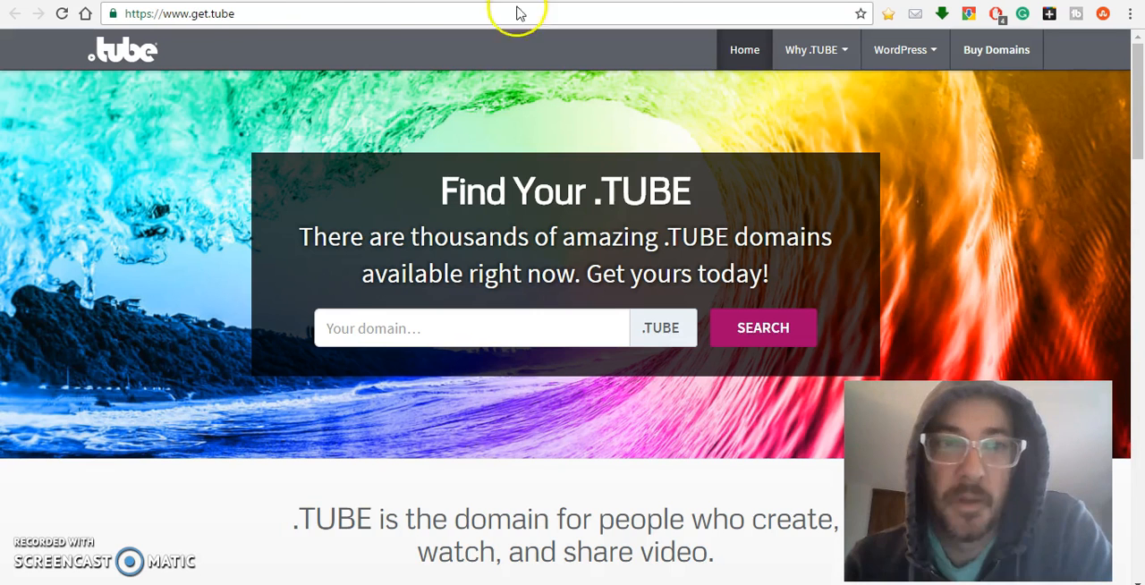
{"action": "left_click", "coordinate": [178, 14]}
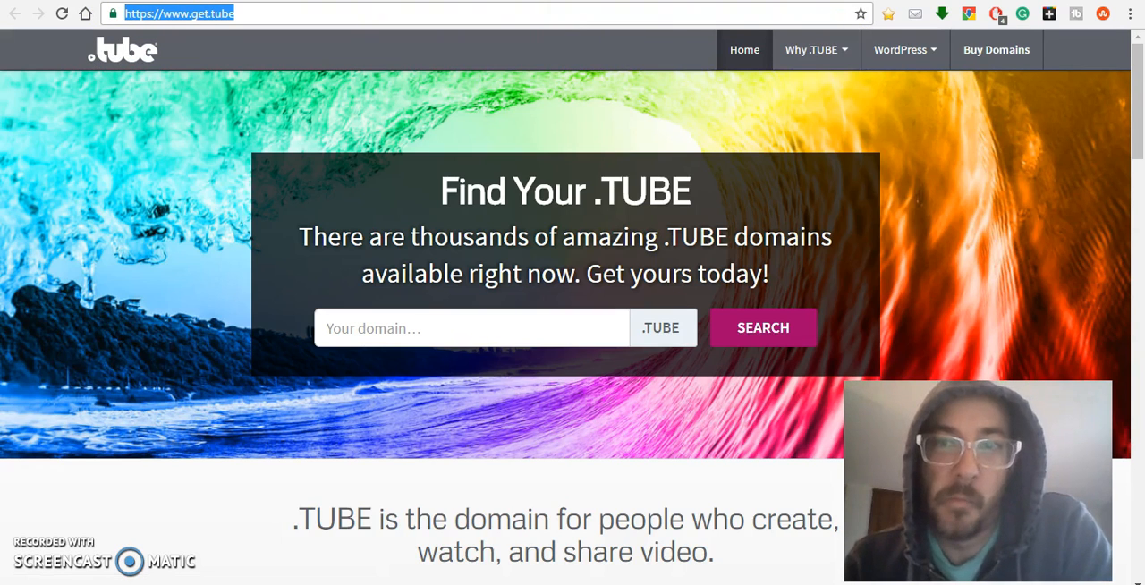
{"action": "mouse_move", "coordinate": [1127, 85]}
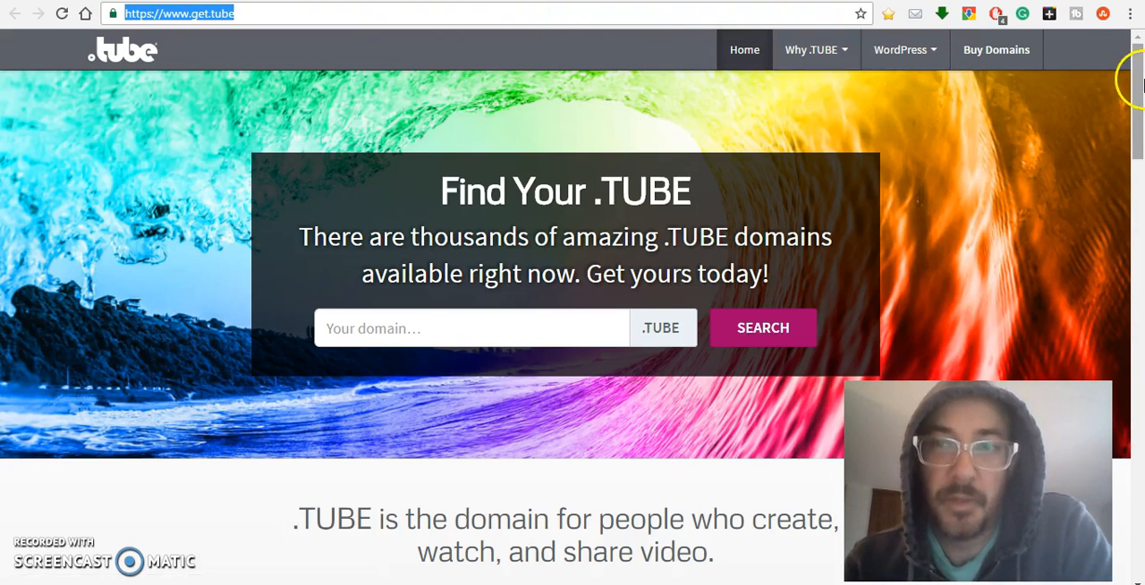
{"action": "scroll", "scroll_direction": "down", "scroll_amount": 3}
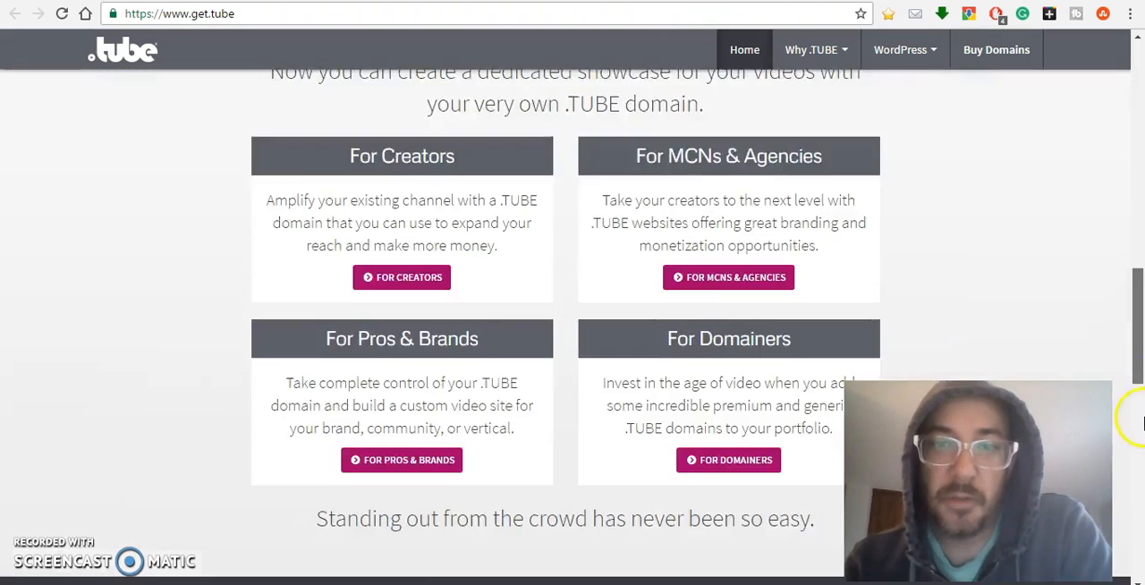
{"action": "scroll", "scroll_direction": "down", "scroll_amount": 3}
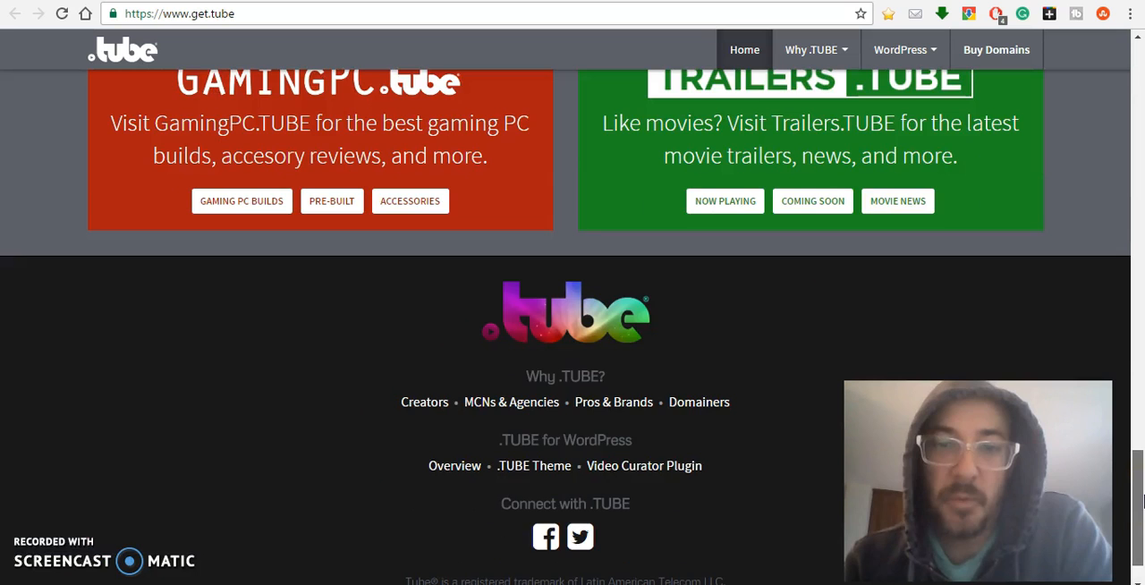
{"action": "scroll", "scroll_direction": "down", "scroll_amount": 3}
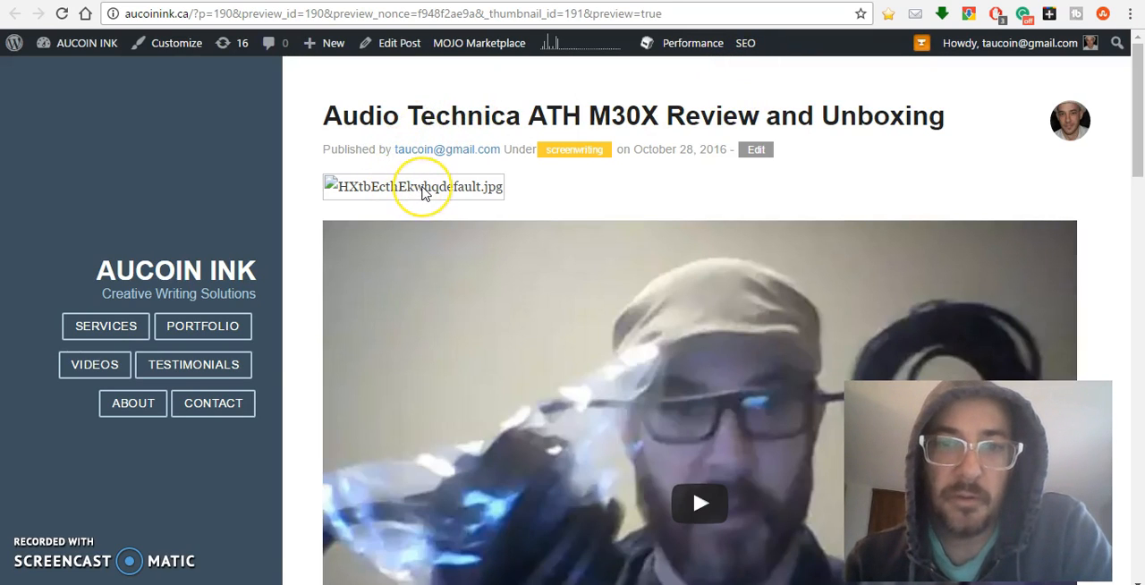
{"action": "mouse_move", "coordinate": [629, 198]}
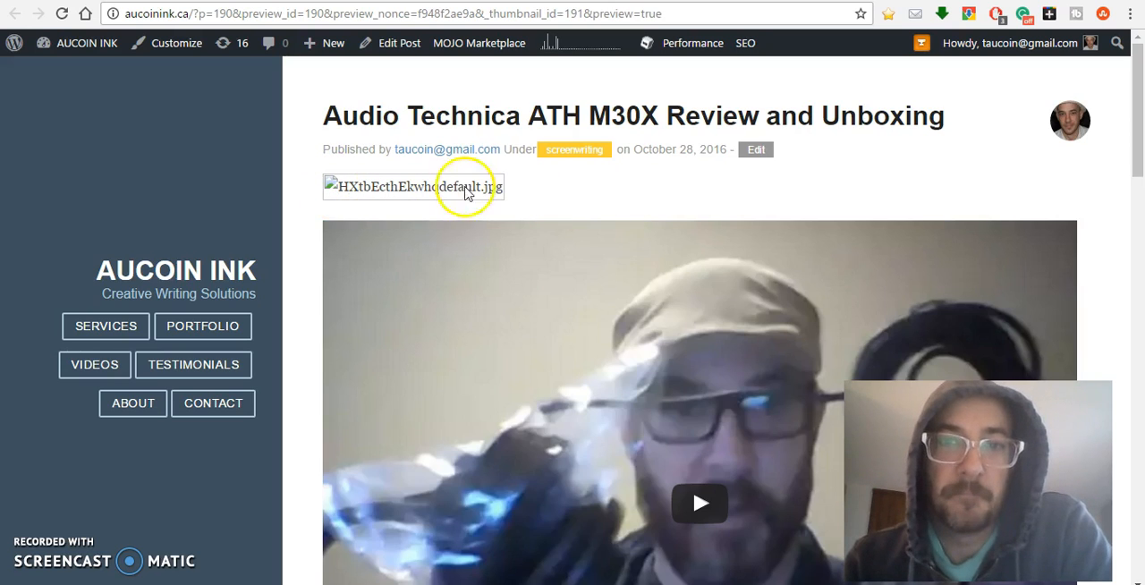
- Scroll through the preview's embedded video, description, related posts and comments
{"action": "scroll", "scroll_direction": "down", "scroll_amount": 3}
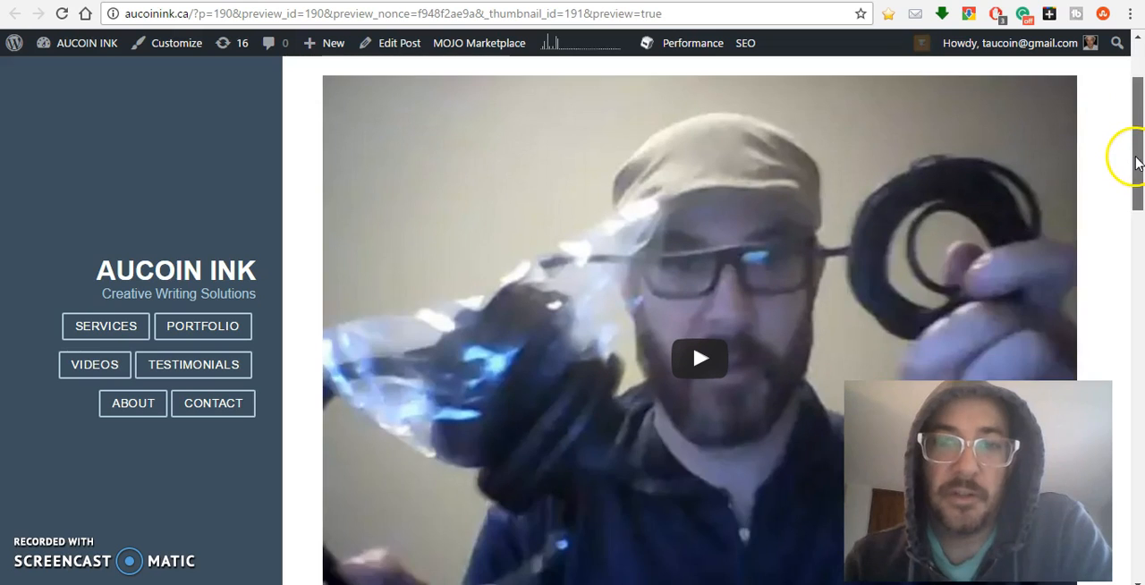
{"action": "scroll", "scroll_direction": "down", "scroll_amount": 3}
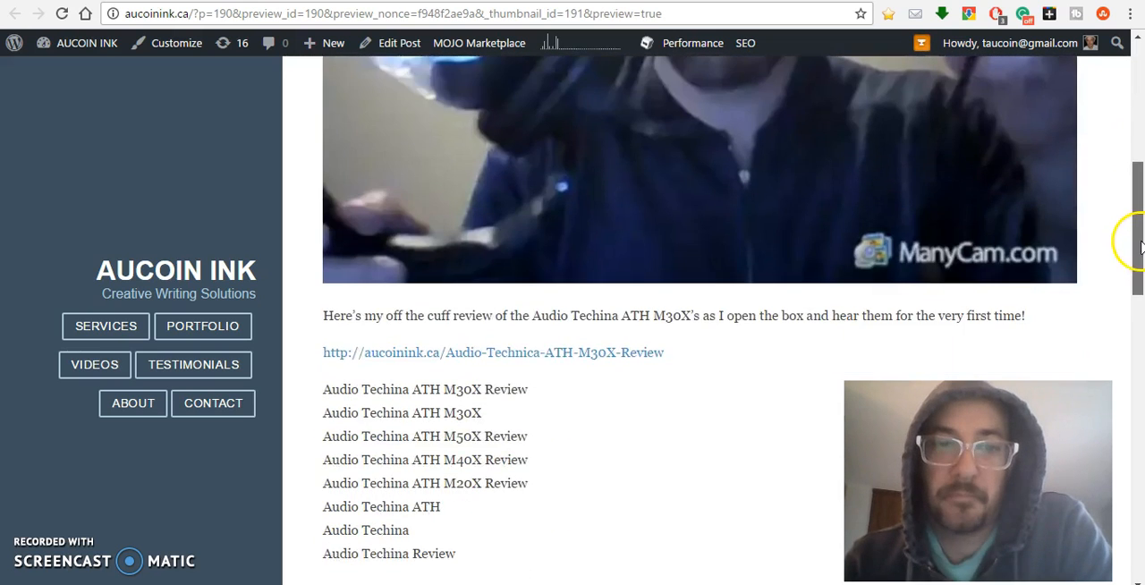
{"action": "scroll", "scroll_direction": "up", "scroll_amount": 3}
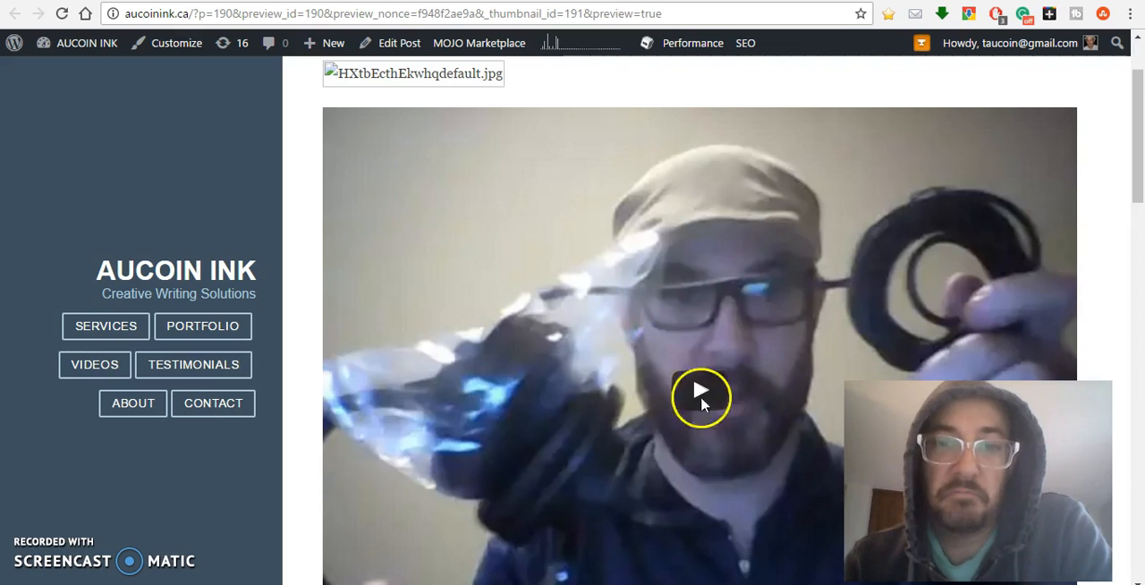
{"action": "mouse_move", "coordinate": [683, 358]}
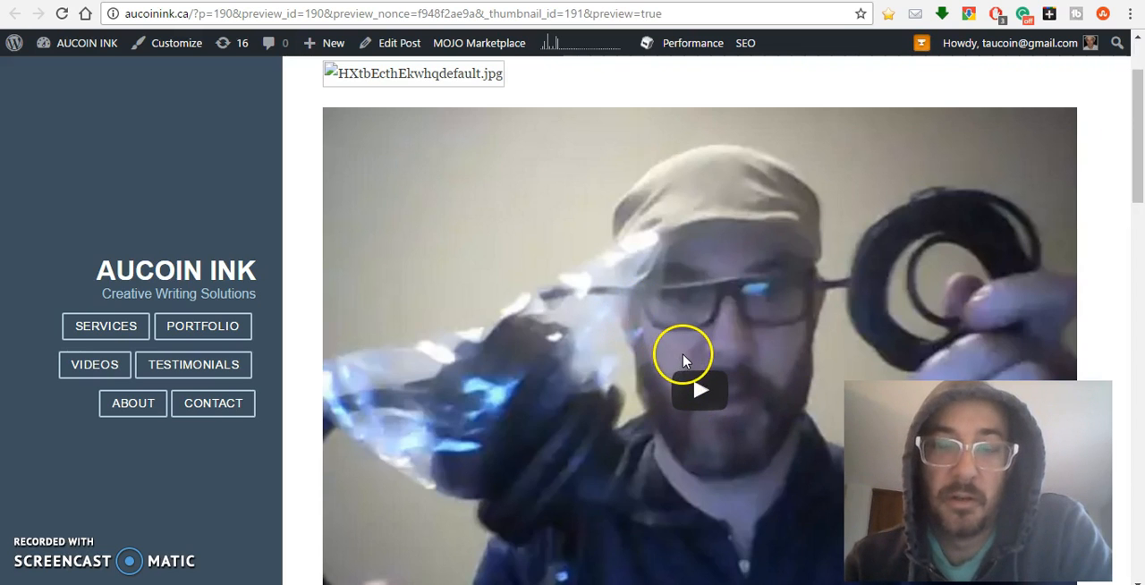
{"action": "scroll", "scroll_direction": "down", "scroll_amount": 3}
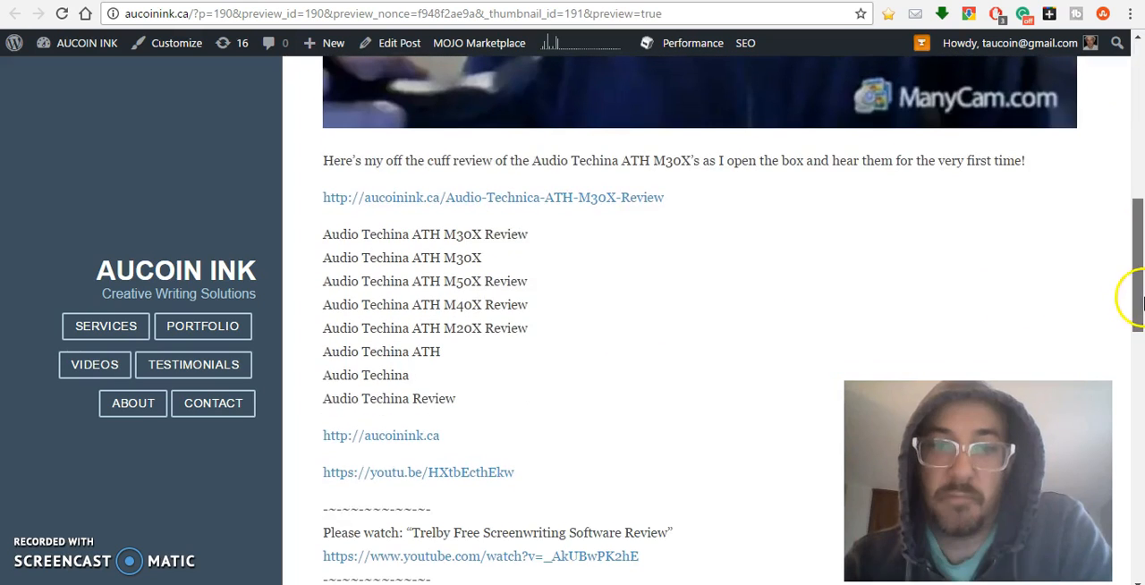
{"action": "mouse_move", "coordinate": [648, 425]}
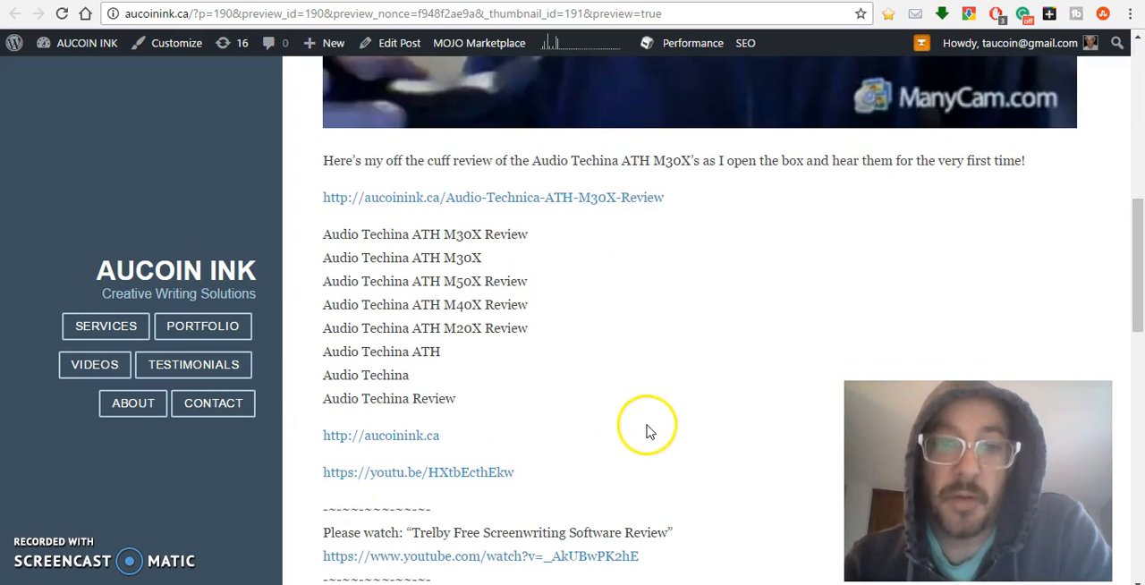
{"action": "scroll", "scroll_direction": "down", "scroll_amount": 3}
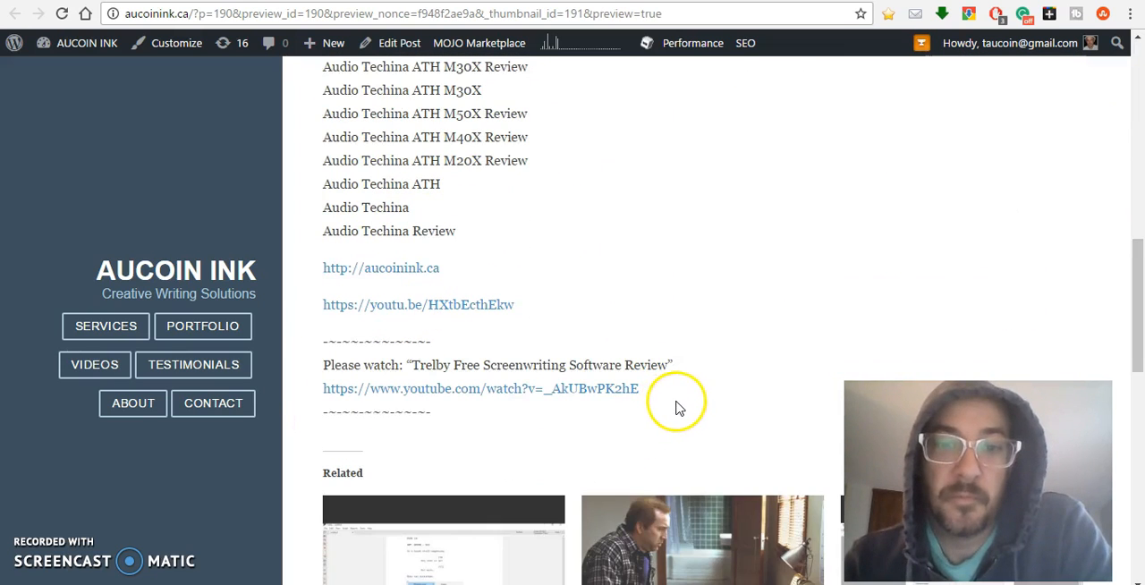
{"action": "scroll", "scroll_direction": "down", "scroll_amount": 3}
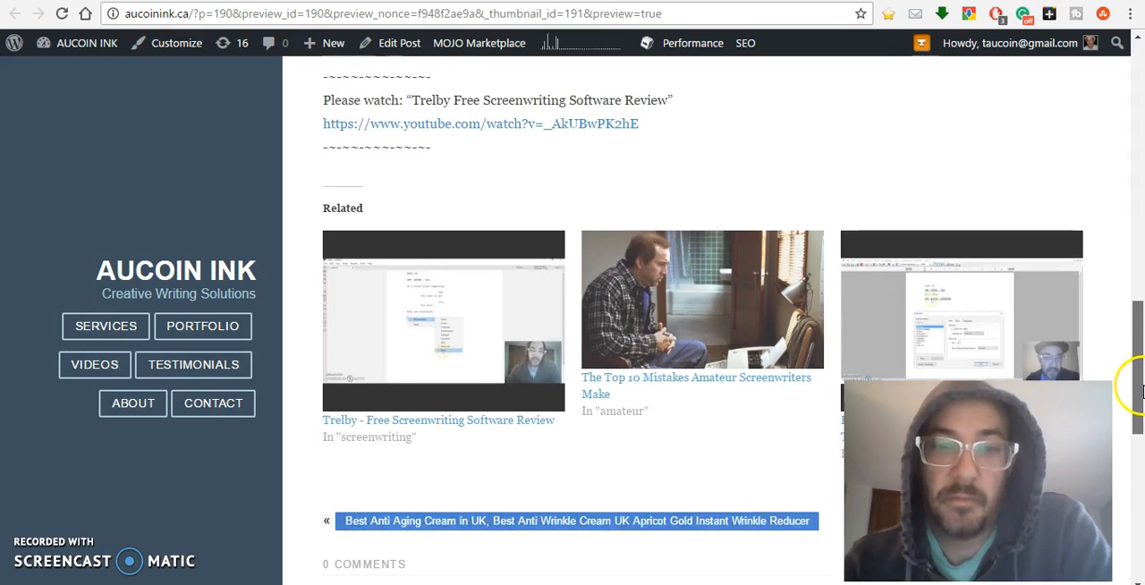
{"action": "scroll", "scroll_direction": "down", "scroll_amount": 3}
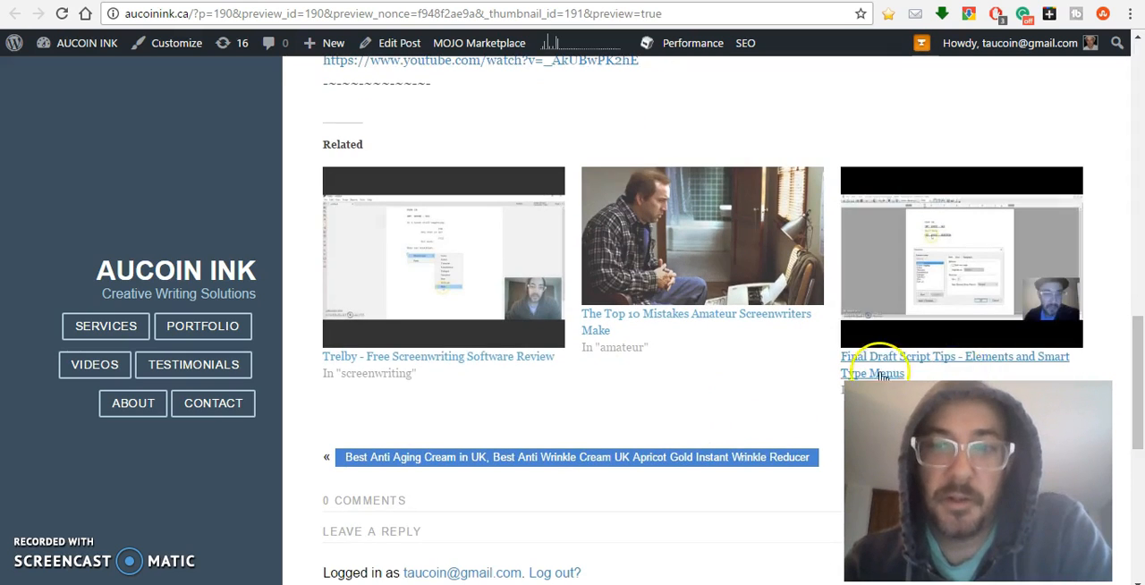
{"action": "mouse_move", "coordinate": [1113, 376]}
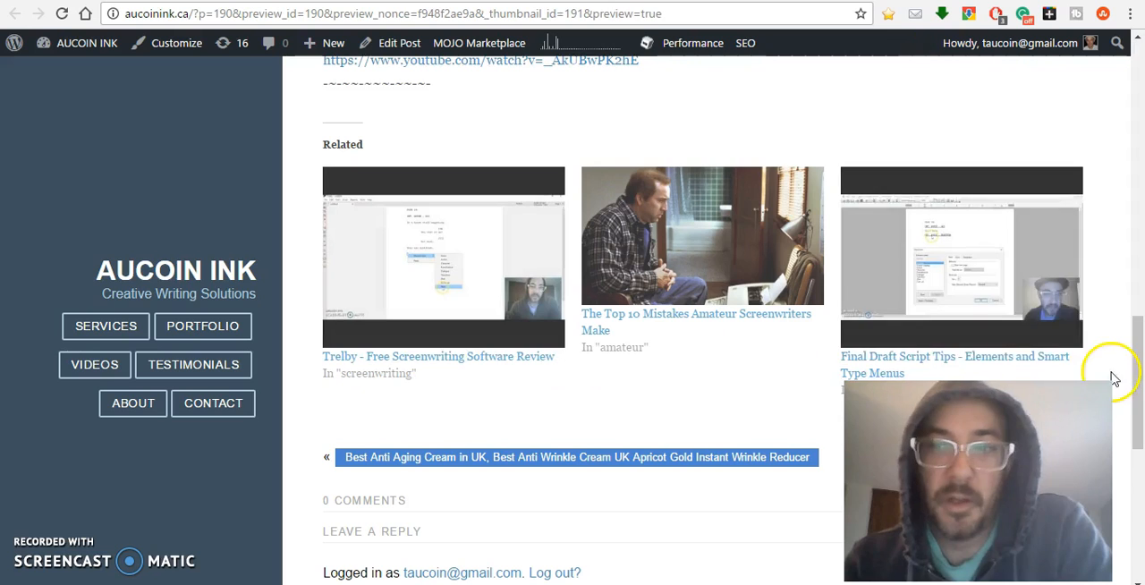
- Open the related 'Trelby - Free Screenwriting Software Review' post
{"action": "left_click", "coordinate": [439, 356]}
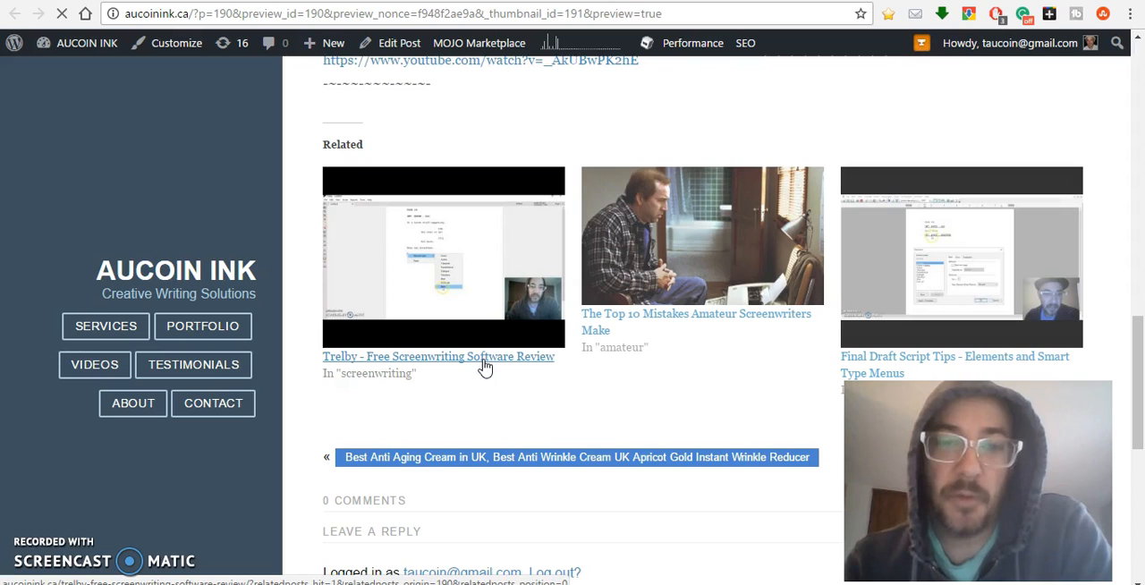
{"action": "left_click", "coordinate": [438, 356]}
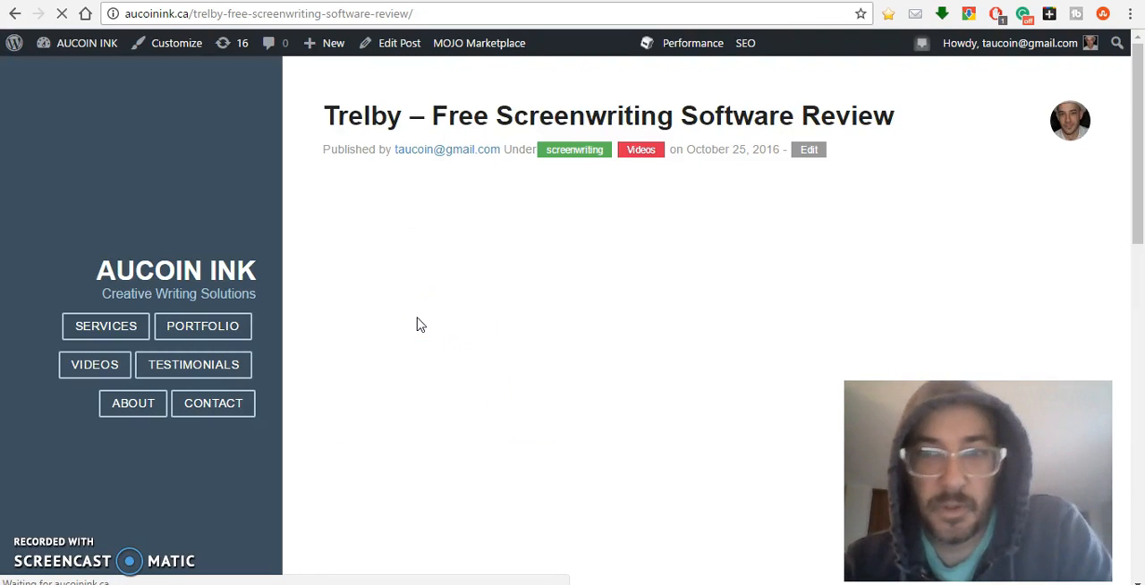
{"action": "mouse_move", "coordinate": [308, 200]}
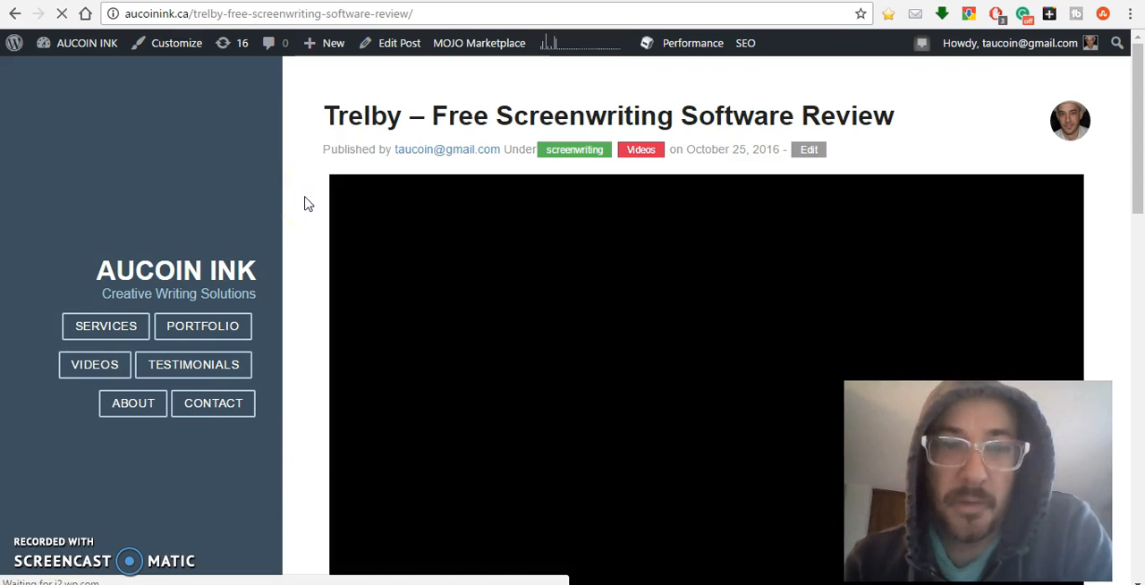
- Scroll through the Trelby review post's embedded video and related posts
{"action": "scroll", "scroll_direction": "down", "scroll_amount": 3}
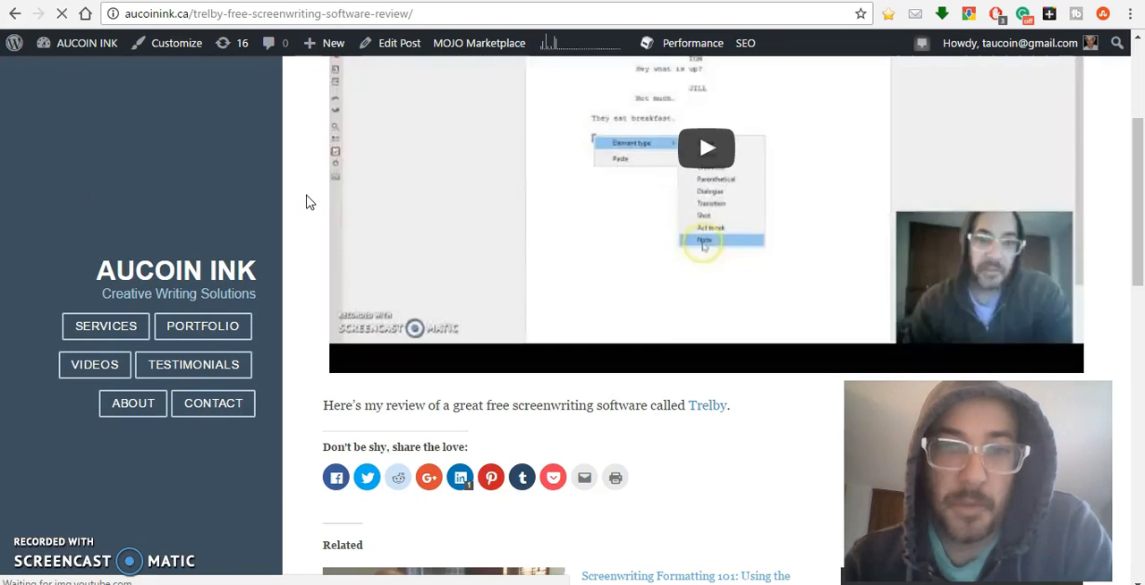
{"action": "scroll", "scroll_direction": "down", "scroll_amount": 3}
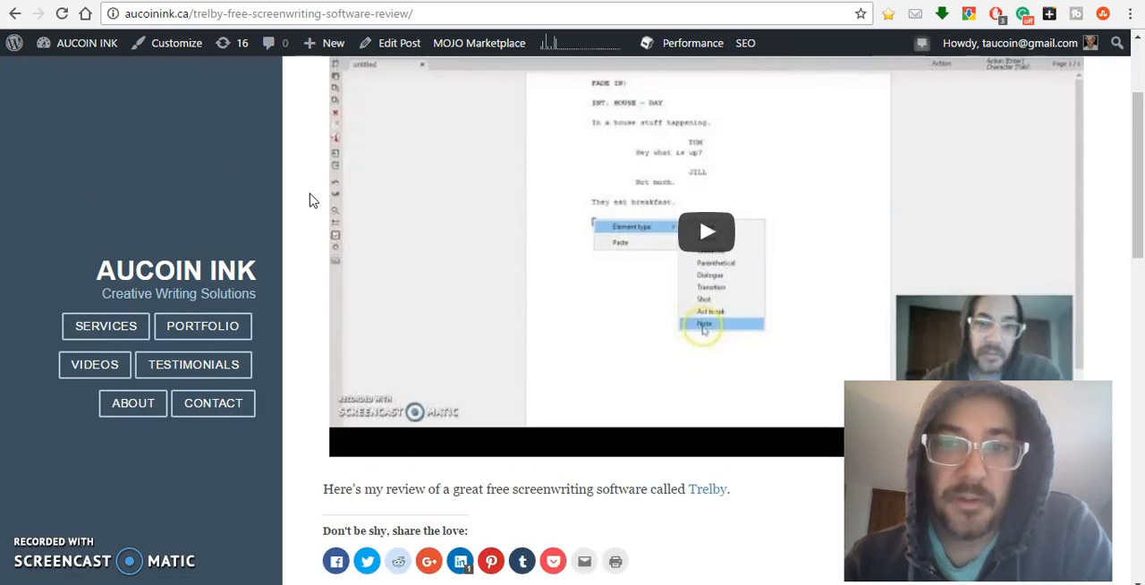
{"action": "scroll", "scroll_direction": "down", "scroll_amount": 3}
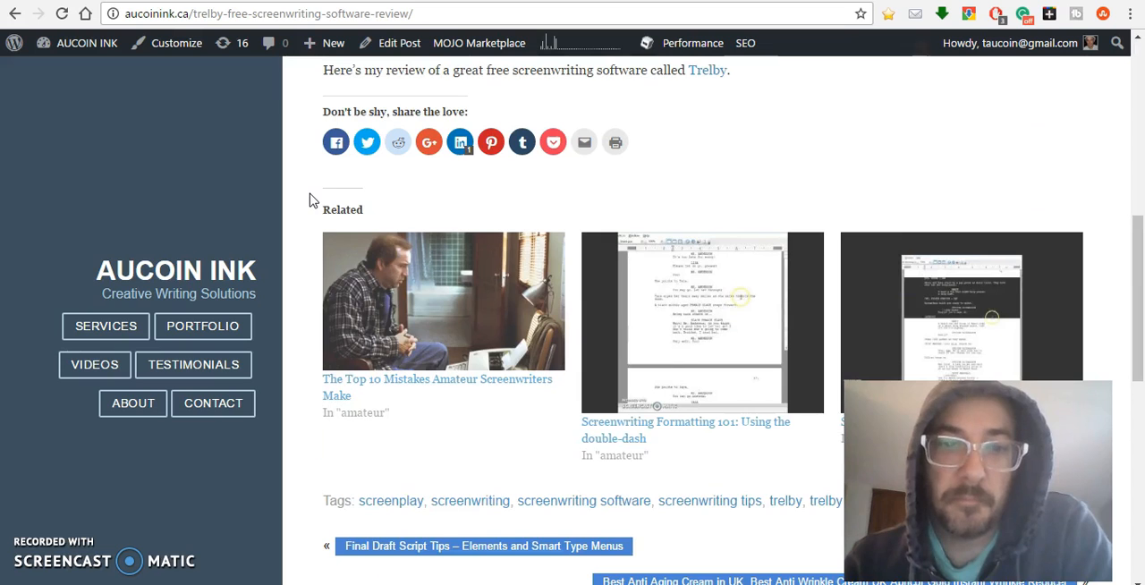
{"action": "scroll", "scroll_direction": "up", "scroll_amount": 3}
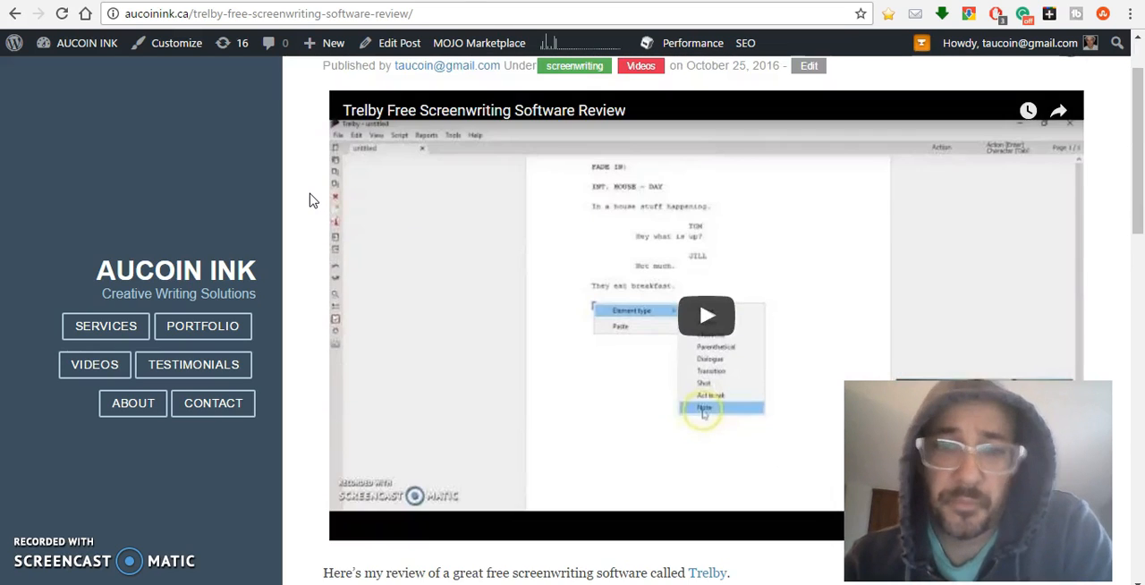
{"action": "scroll", "scroll_direction": "down", "scroll_amount": 3}
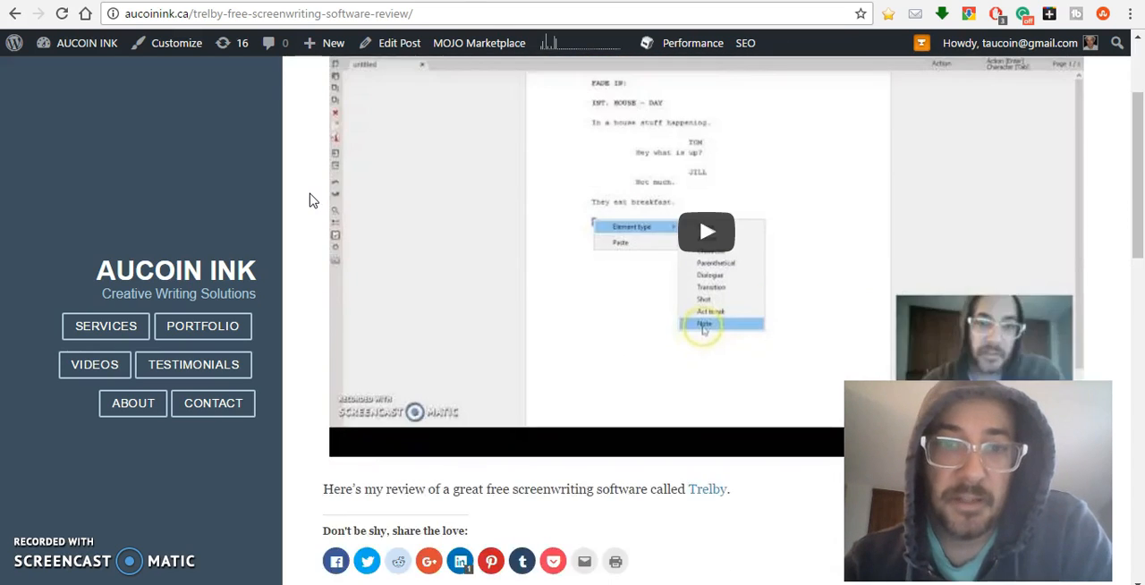
{"action": "scroll", "scroll_direction": "down", "scroll_amount": 3}
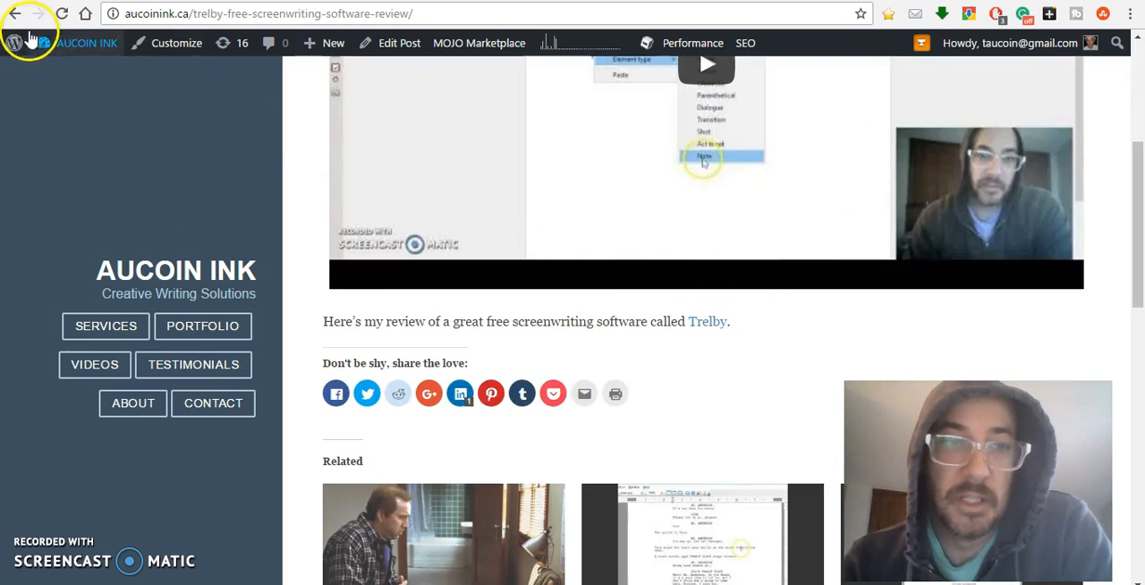
{"action": "scroll", "scroll_direction": "up", "scroll_amount": 3}
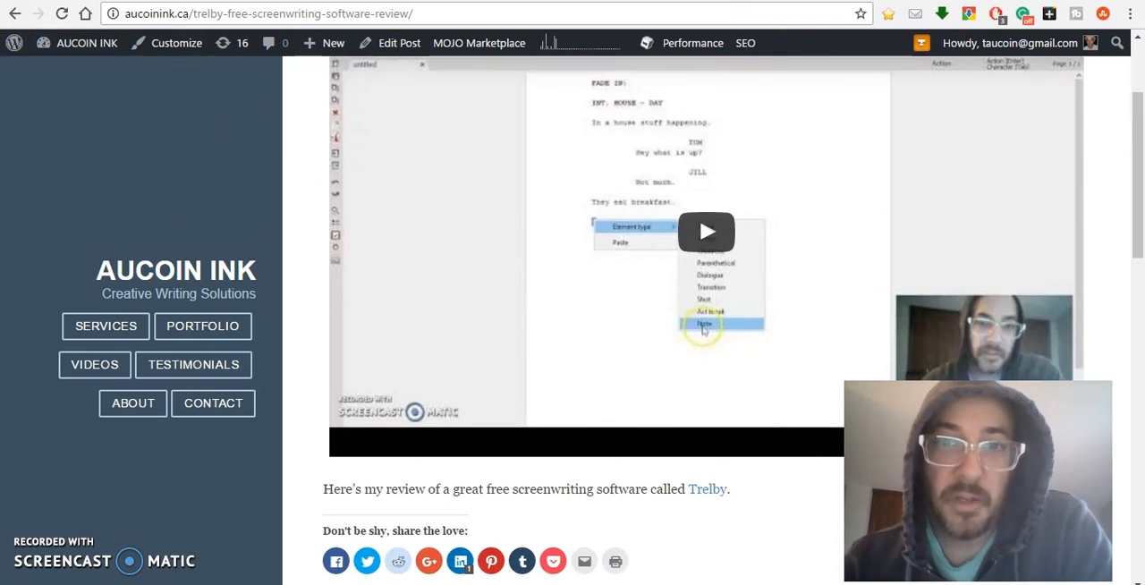
- Check the YouTube channel's Videos tab, then return to the Audio Technica edit page
{"action": "left_click", "coordinate": [398, 43]}
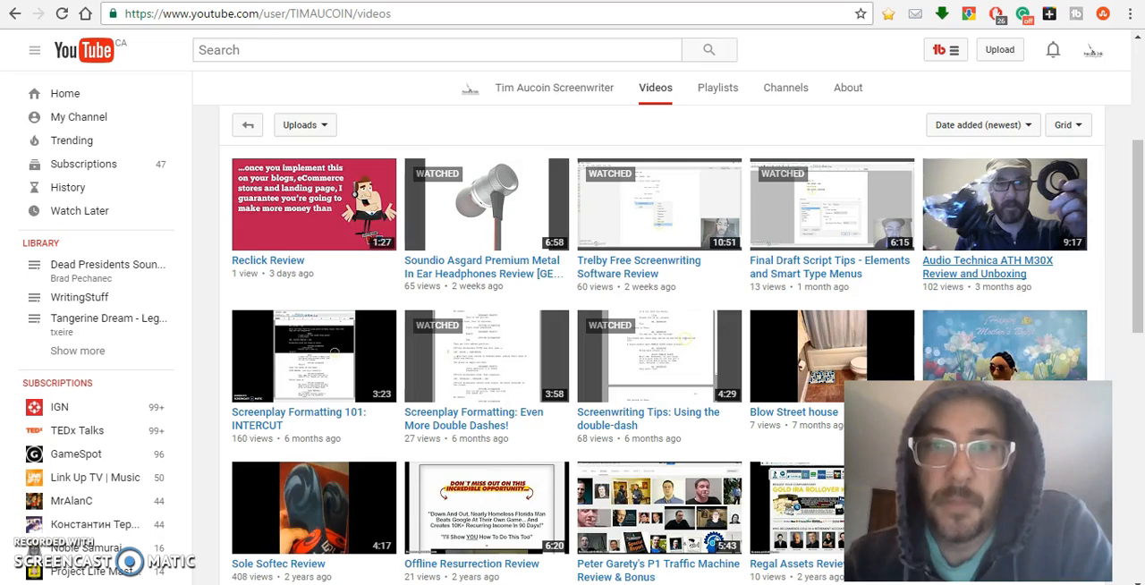
{"action": "left_click", "coordinate": [269, 14]}
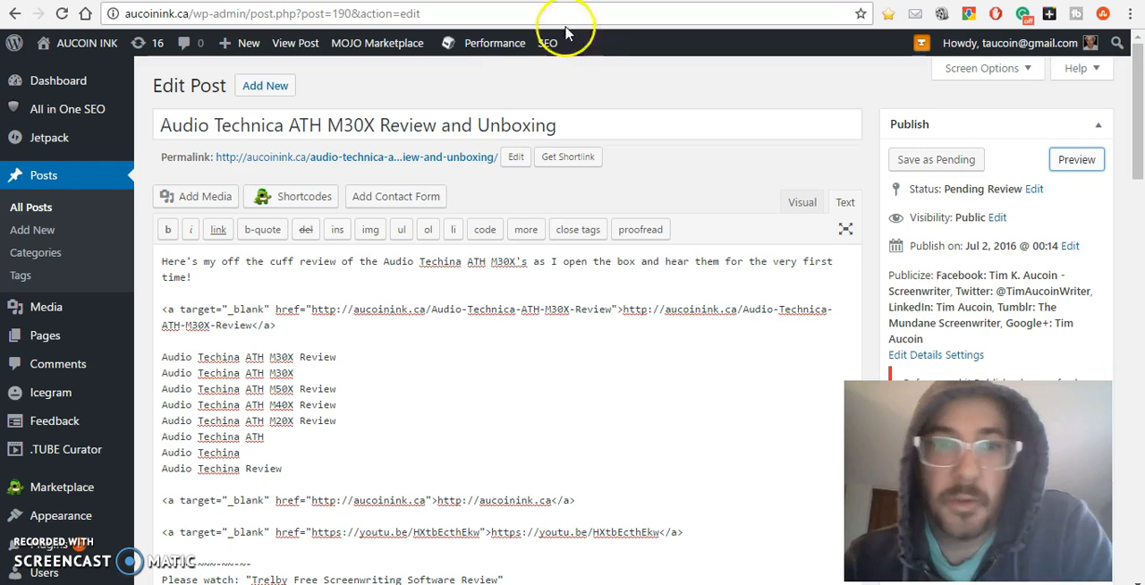
- Open .TUBE Curator's Search for Videos page with YouTube as site and an empty query
{"action": "scroll", "scroll_direction": "down", "scroll_amount": 3}
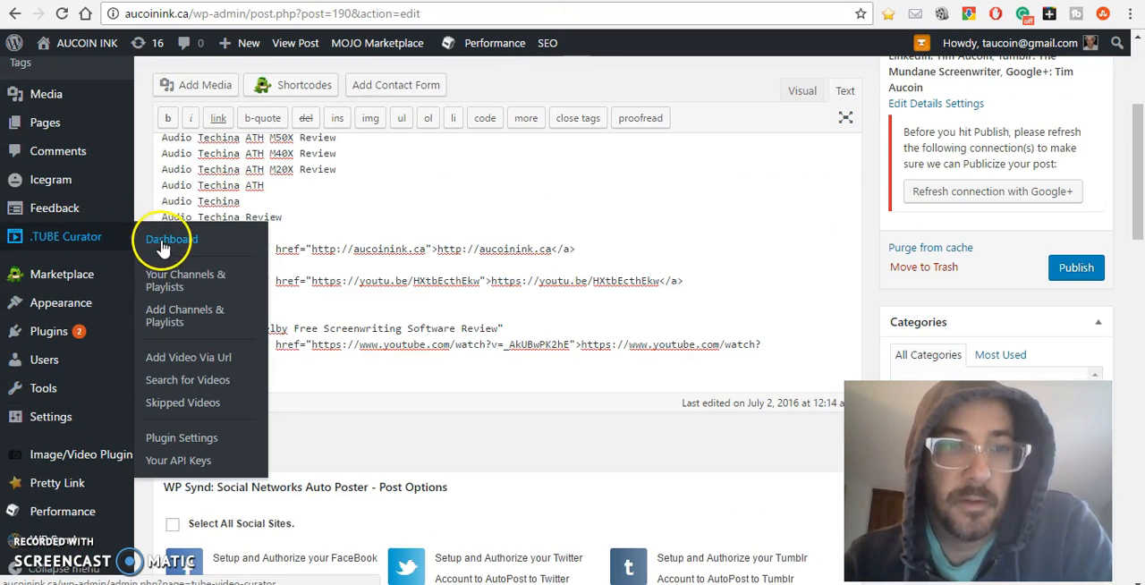
{"action": "mouse_move", "coordinate": [184, 315]}
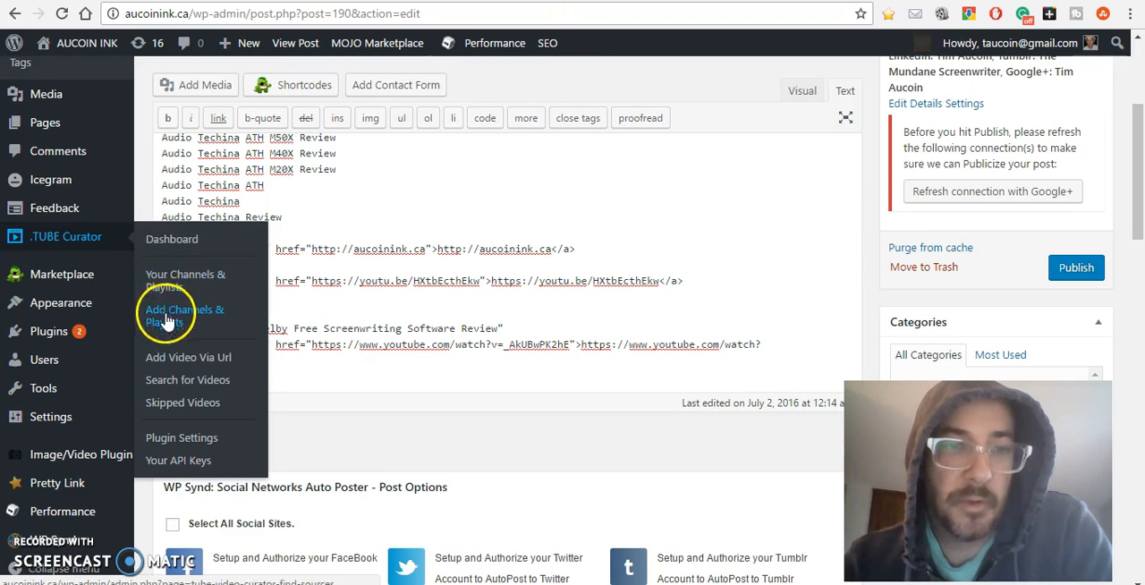
{"action": "mouse_move", "coordinate": [179, 390]}
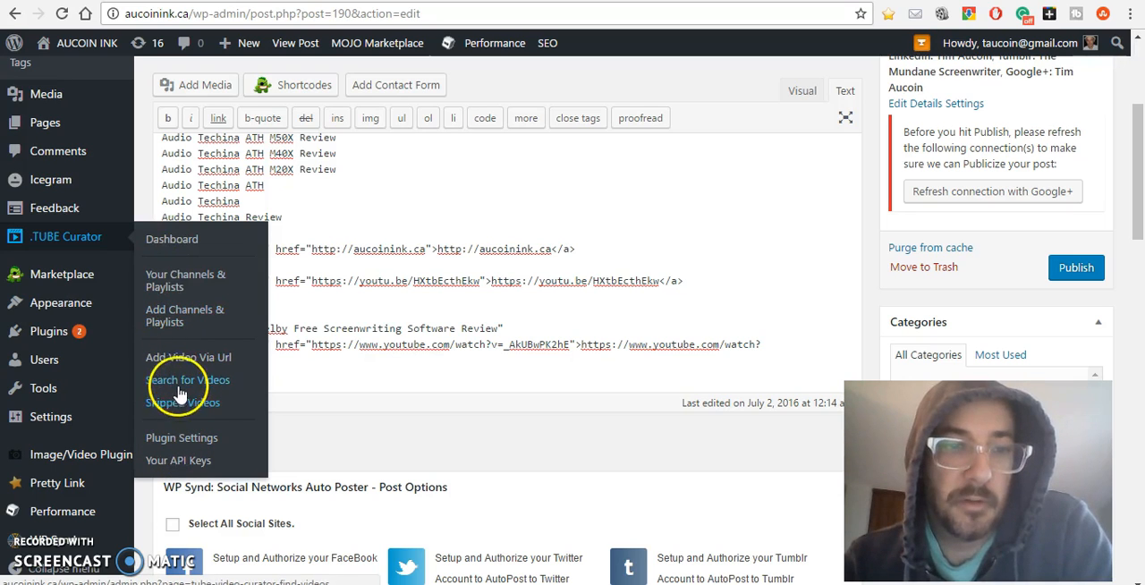
{"action": "left_click", "coordinate": [186, 379]}
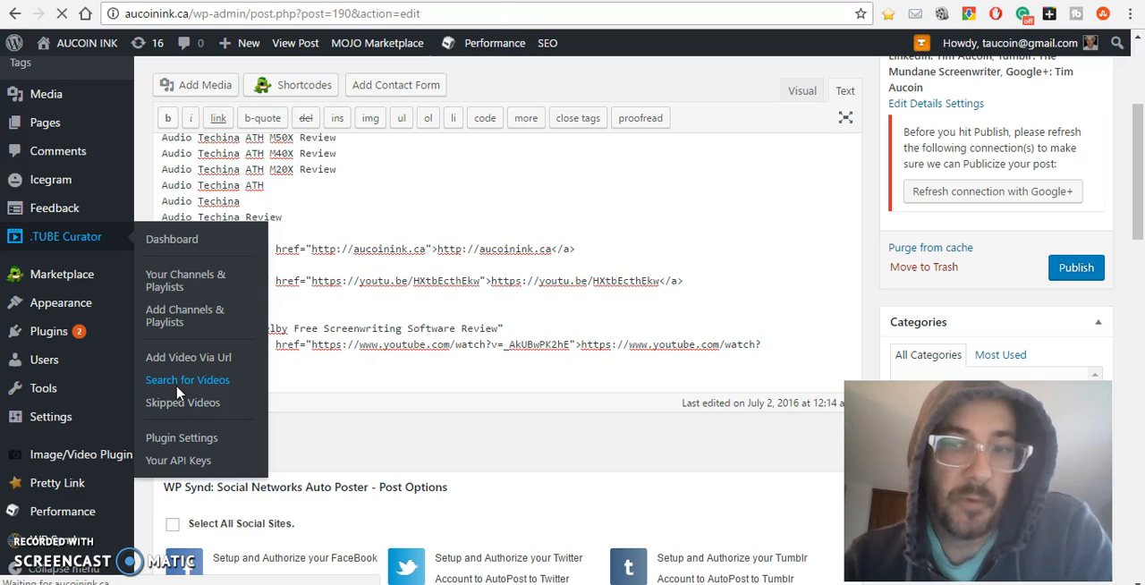
{"action": "left_click", "coordinate": [186, 379]}
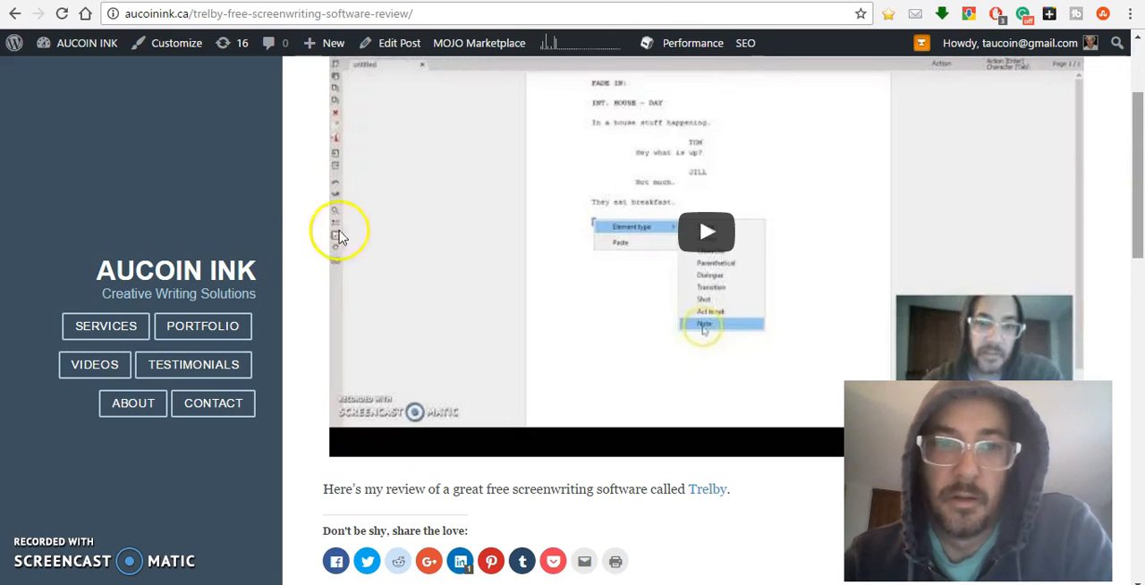
{"action": "scroll", "scroll_direction": "down", "scroll_amount": 3}
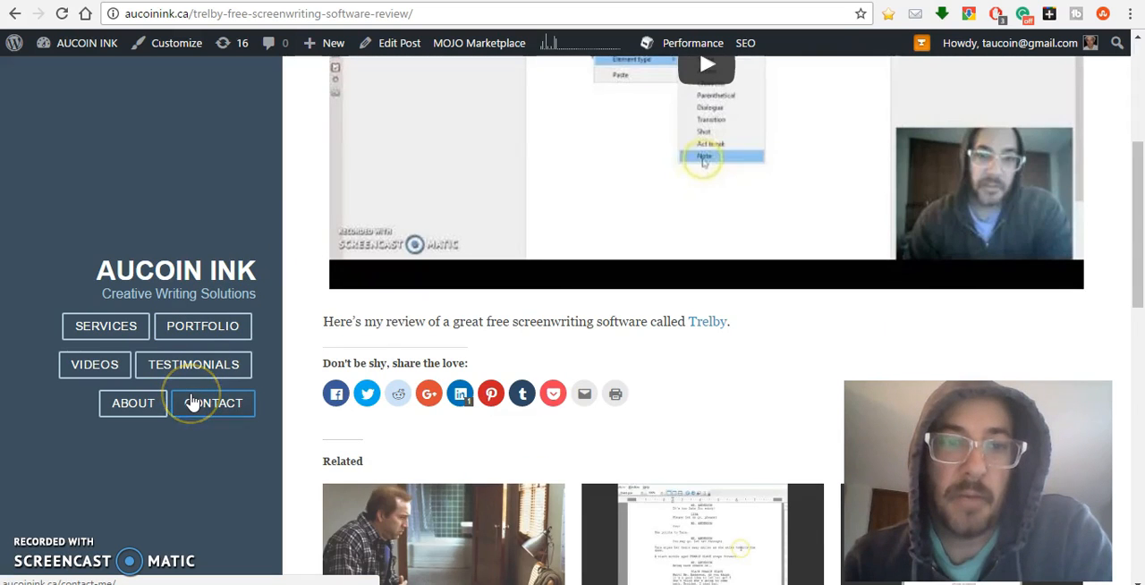
{"action": "scroll", "scroll_direction": "up", "scroll_amount": 3}
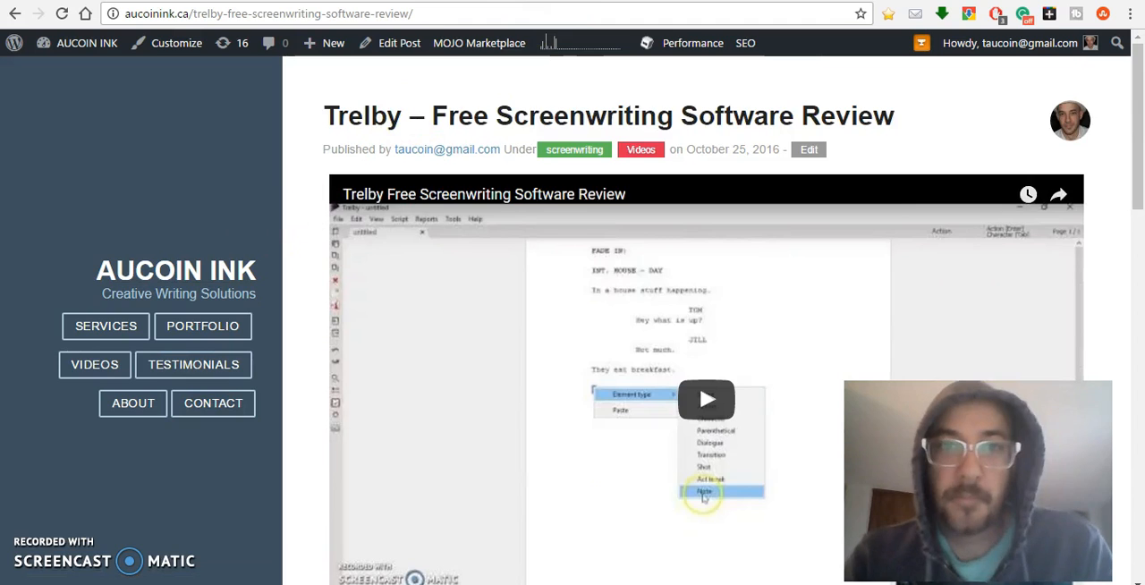
{"action": "left_click", "coordinate": [53, 519]}
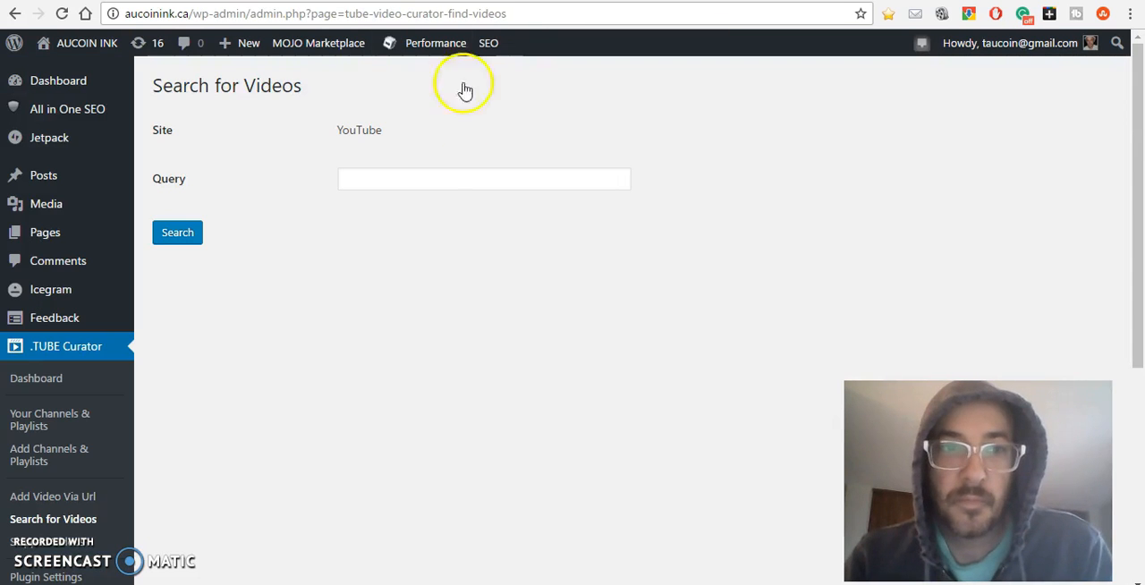
- Search YouTube for 'screenwriting' and browse the 60,745 returned video results
{"action": "type", "text": "screenwrit"}
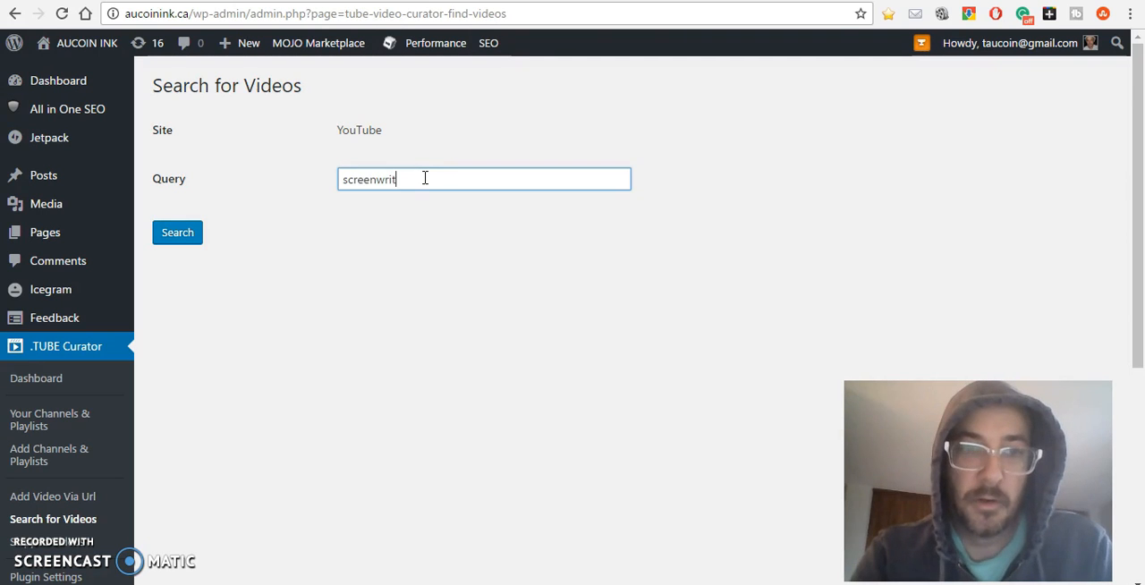
{"action": "left_click", "coordinate": [177, 232]}
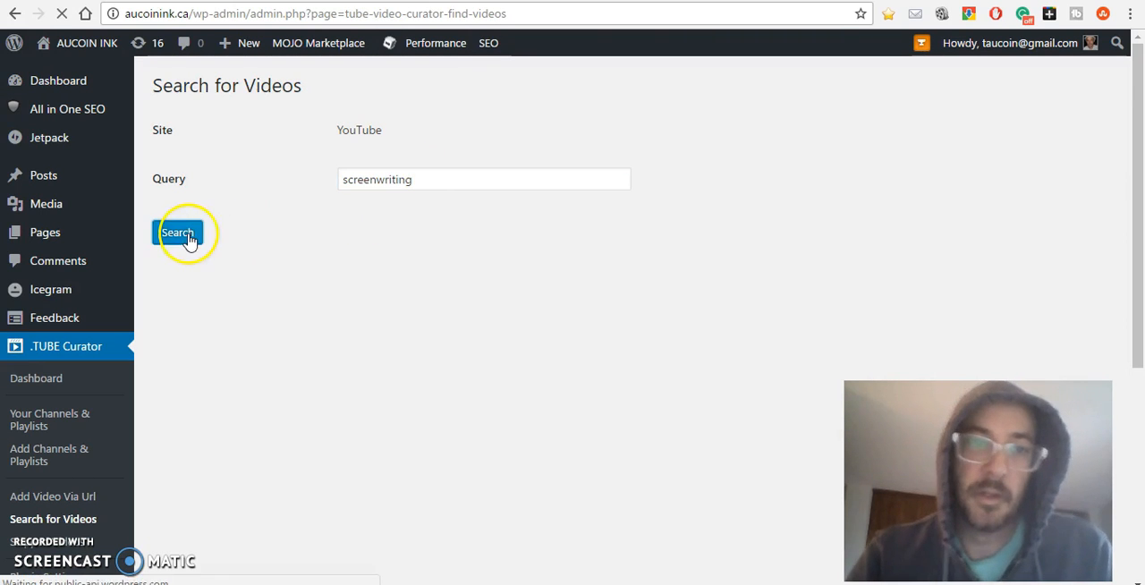
{"action": "left_click", "coordinate": [177, 233]}
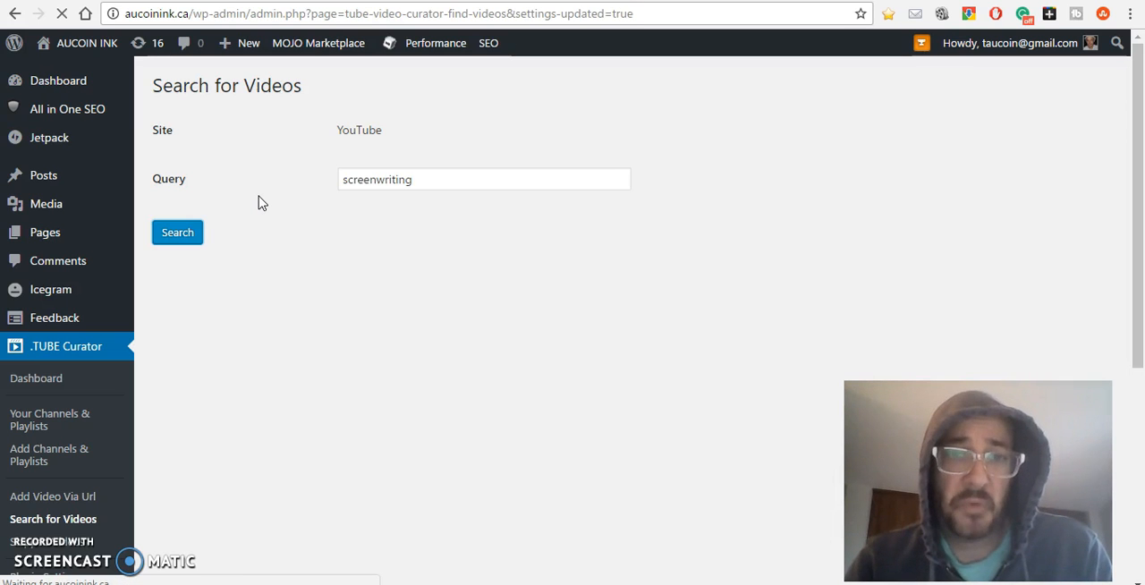
{"action": "left_click", "coordinate": [177, 232]}
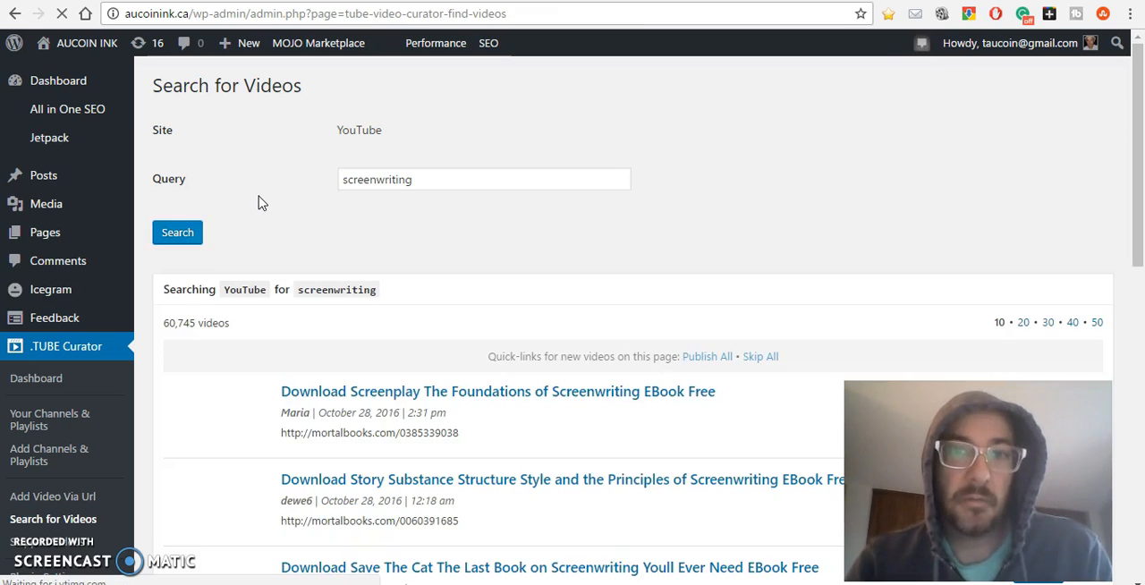
{"action": "mouse_move", "coordinate": [706, 207]}
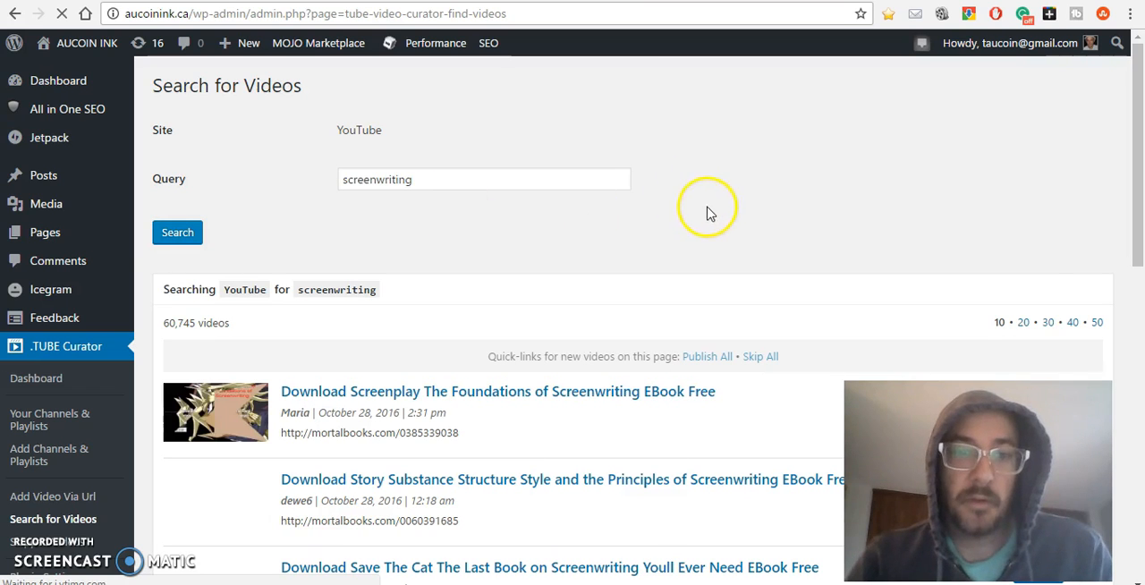
{"action": "scroll", "scroll_direction": "down", "scroll_amount": 3}
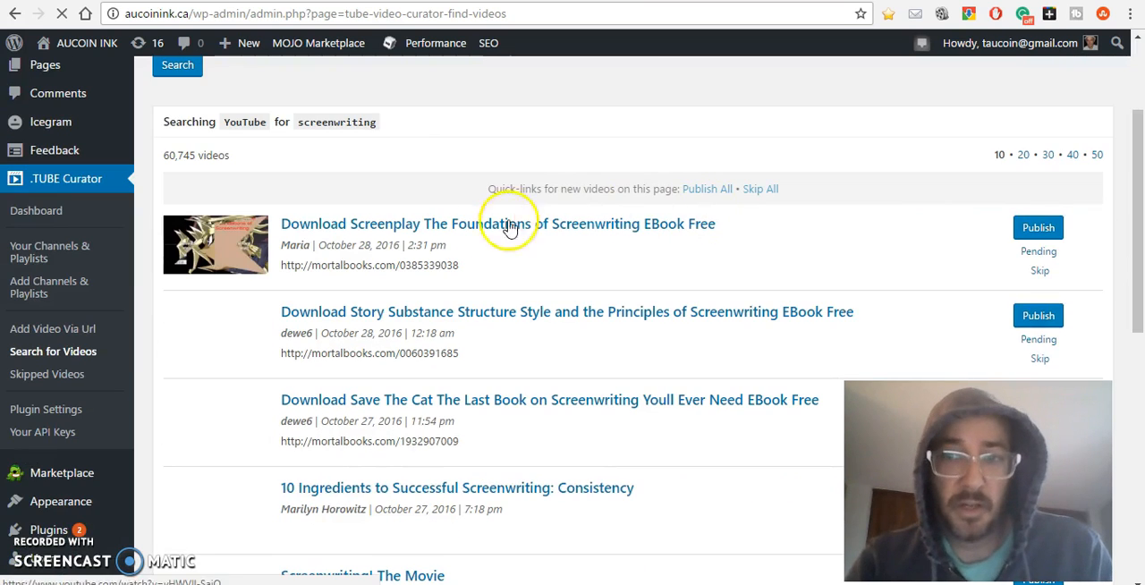
{"action": "mouse_move", "coordinate": [823, 336]}
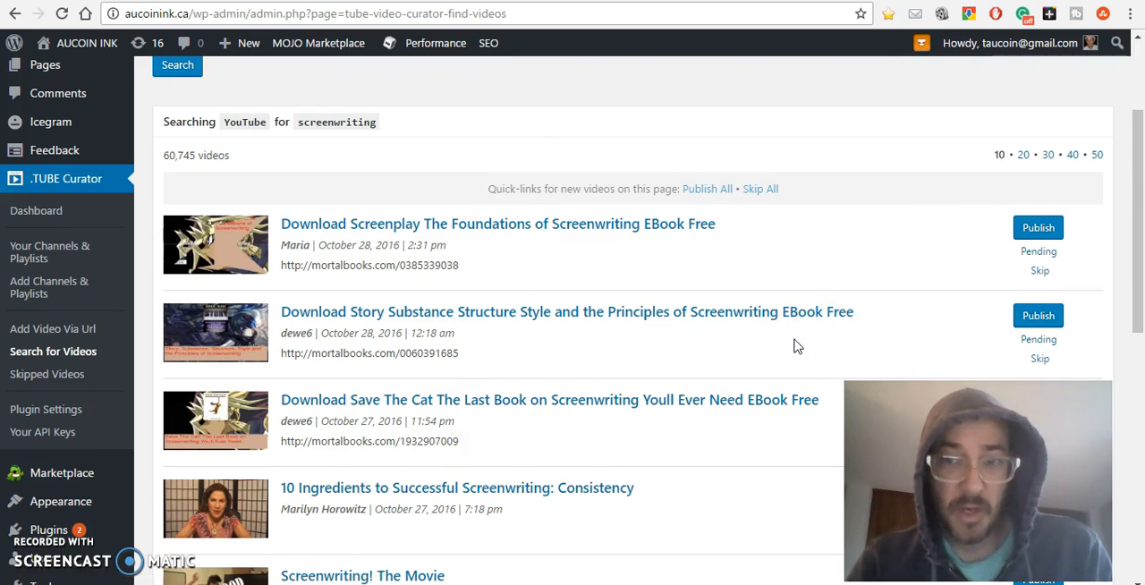
{"action": "mouse_move", "coordinate": [637, 338]}
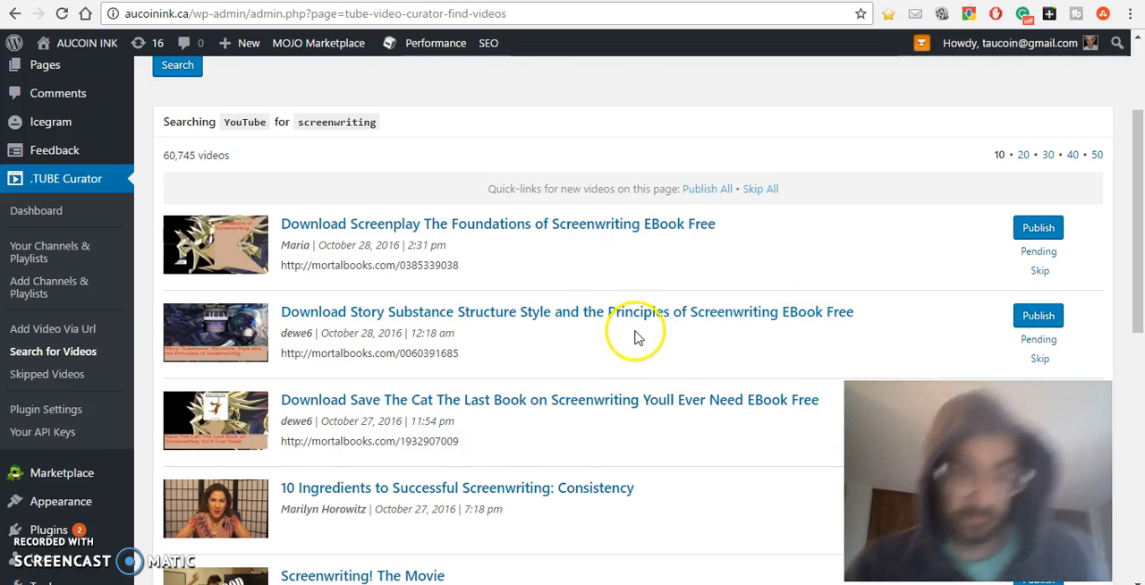
{"action": "scroll", "scroll_direction": "up", "scroll_amount": 3}
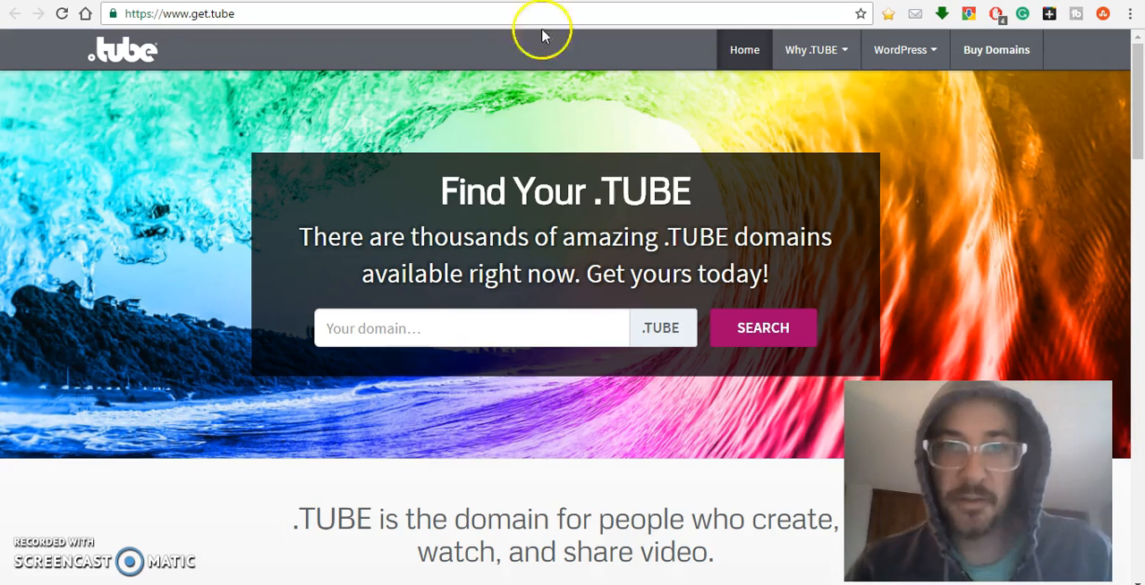
{"action": "mouse_move", "coordinate": [1136, 107]}
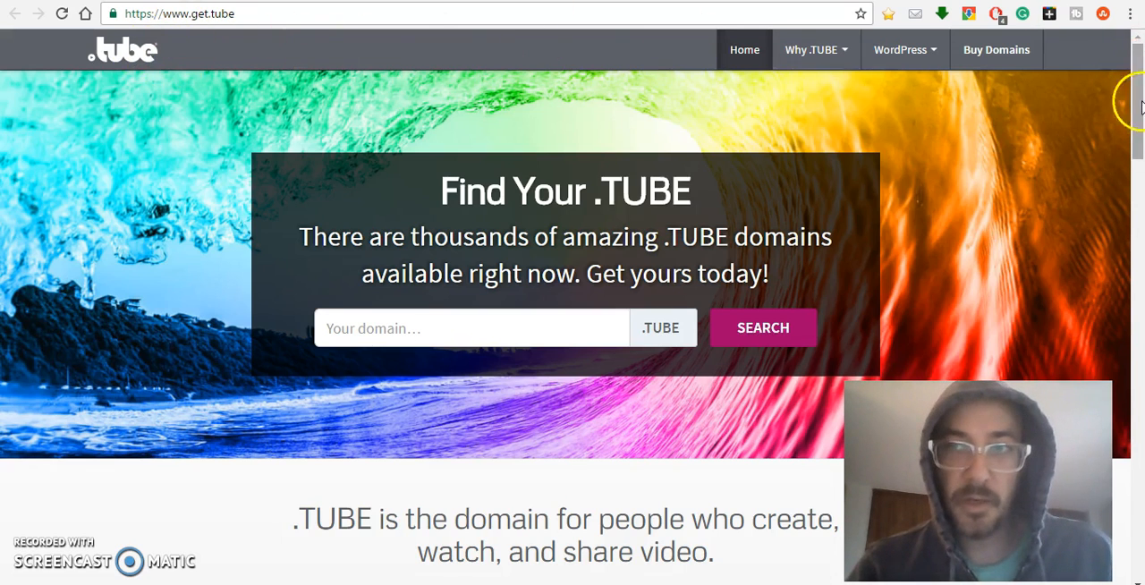
- Scroll the get.tube homepage down to its footer and back to the top banner
{"action": "scroll", "scroll_direction": "down", "scroll_amount": 3}
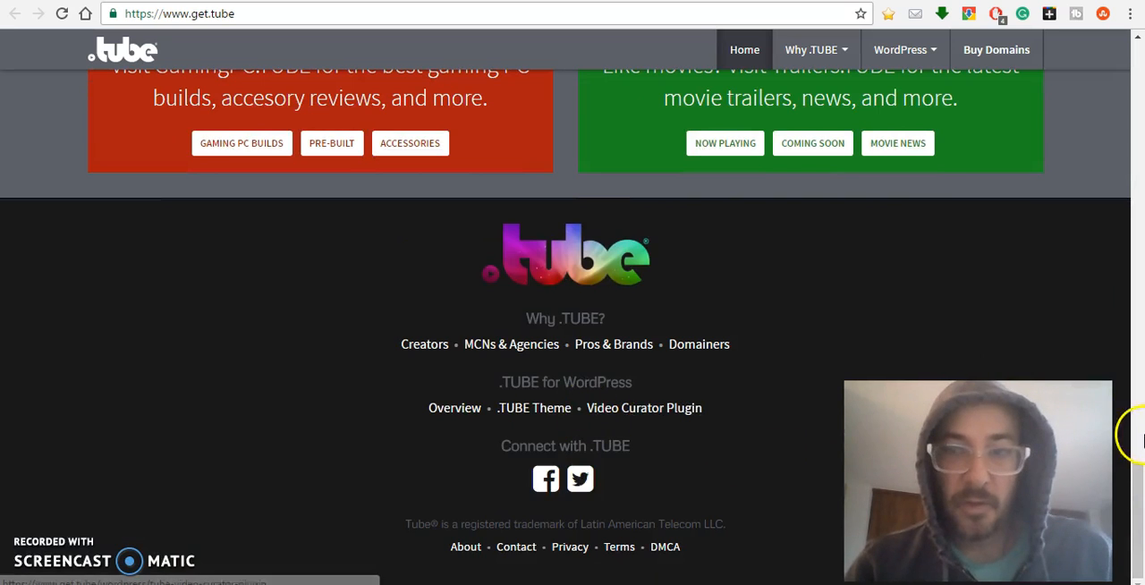
{"action": "scroll", "scroll_direction": "up", "scroll_amount": 3}
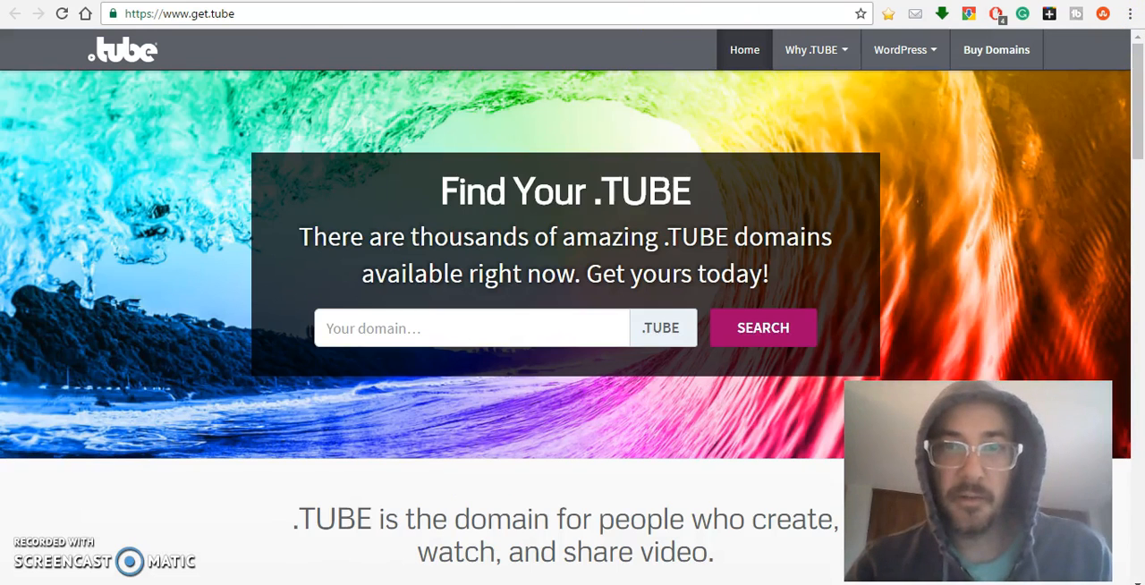